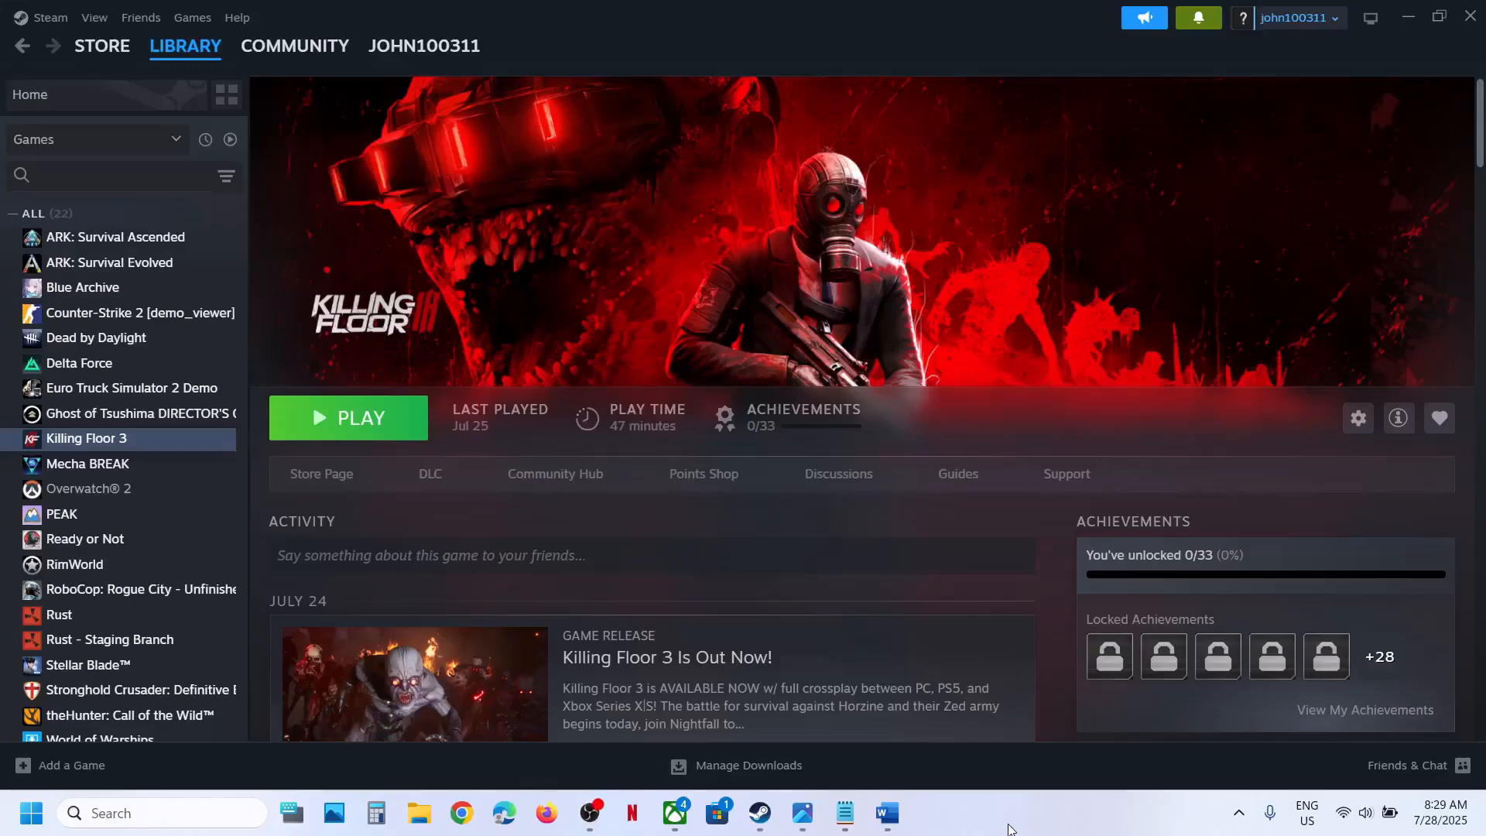
pyautogui.moveTo(822, 746)
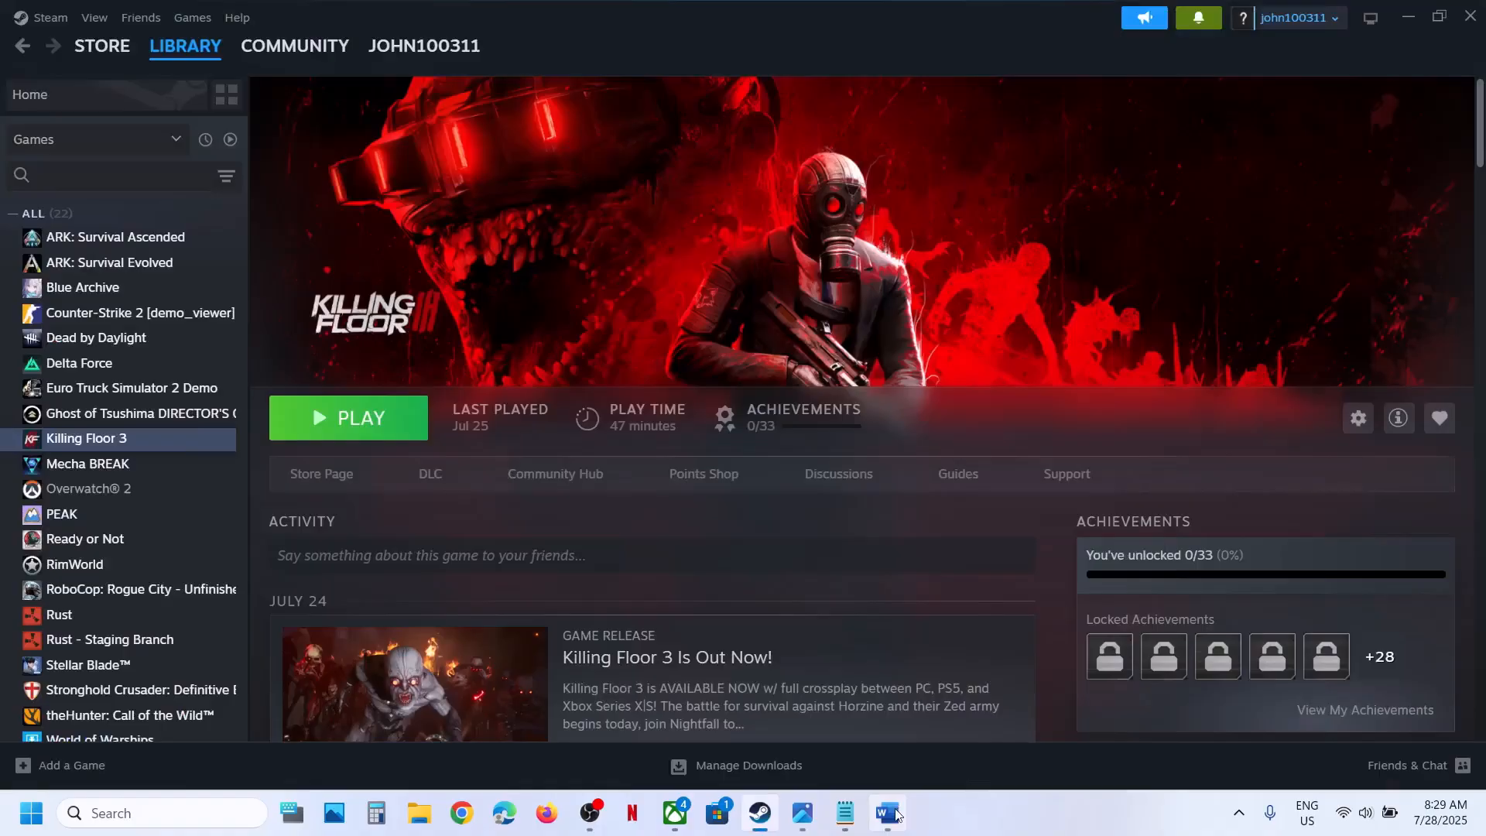
# Open Killing Floor 3's local install folder from the Steam library via Browse local files.
pyautogui.click(882, 812)
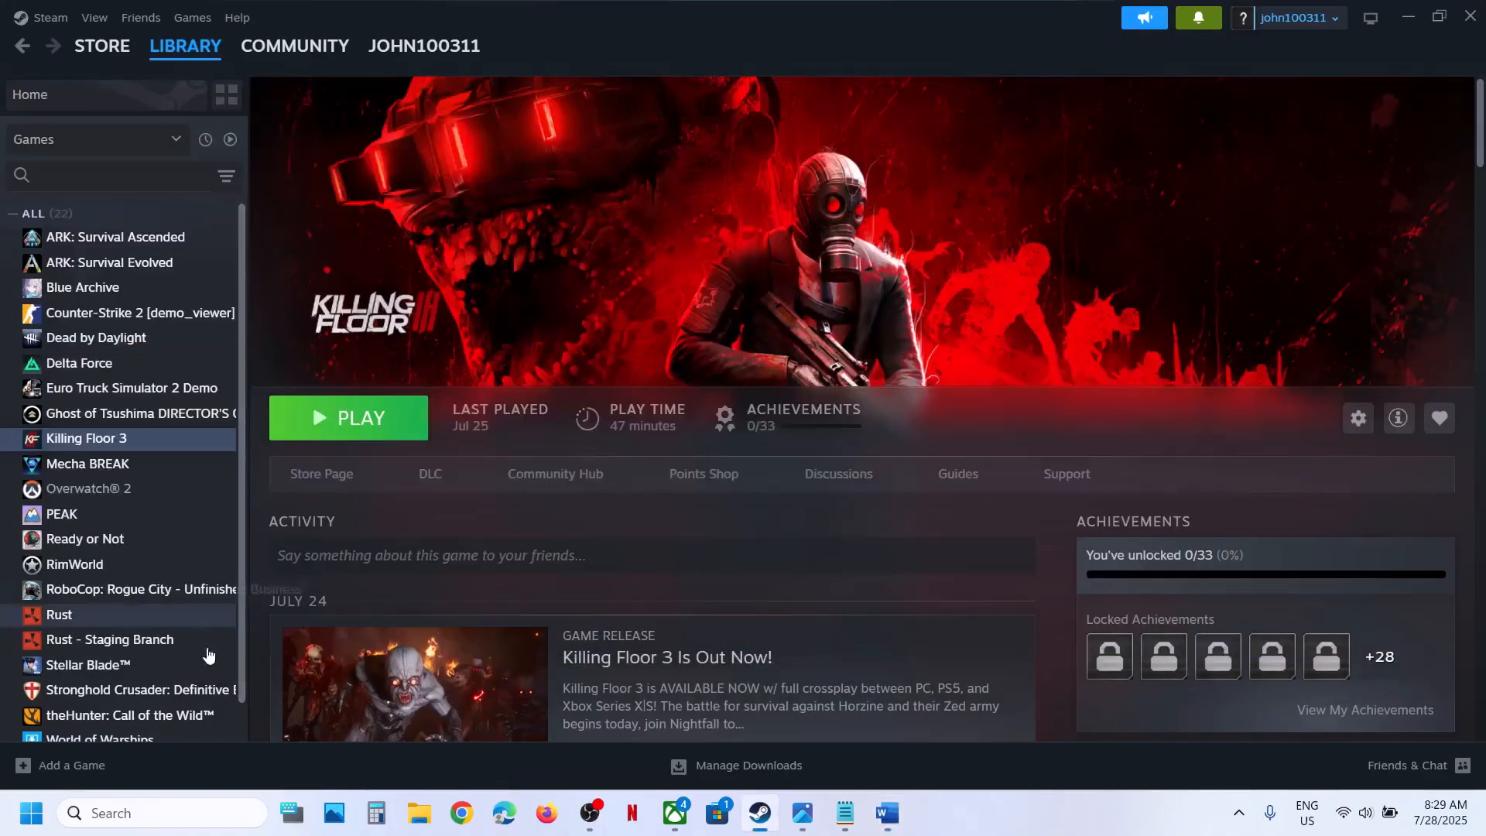
pyautogui.click(31, 813)
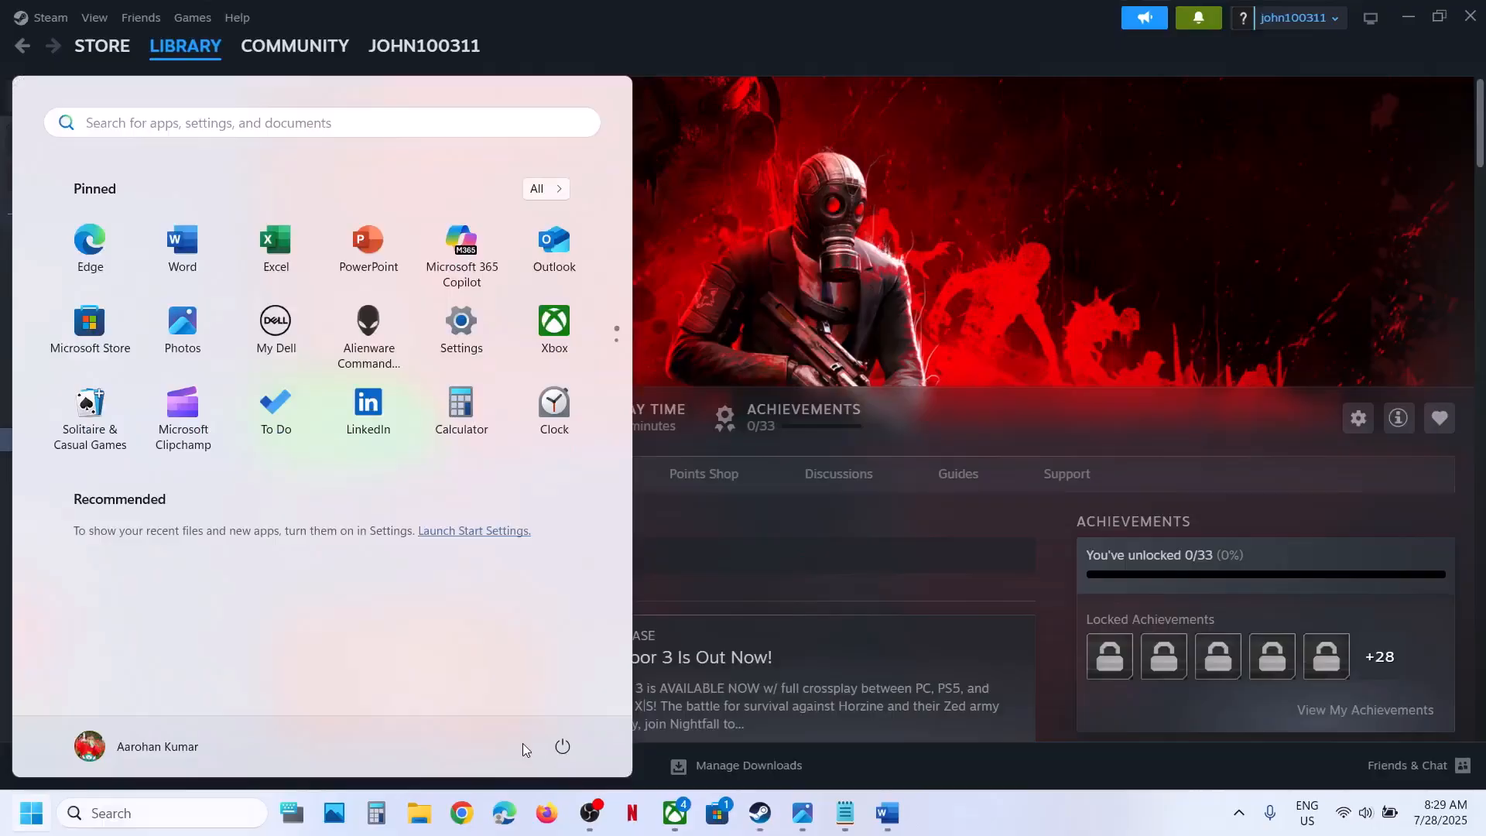
pyautogui.click(562, 746)
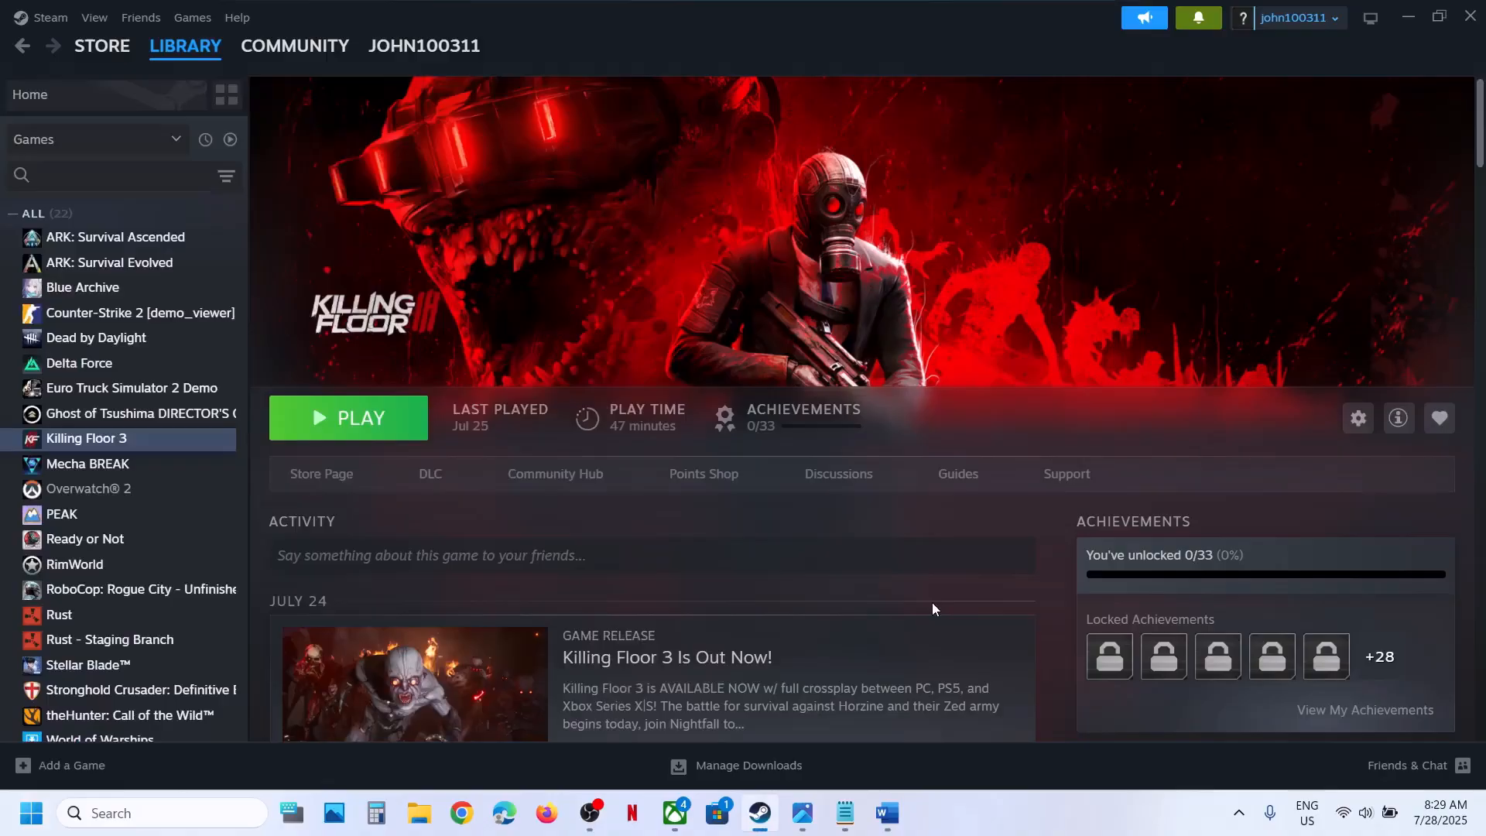
pyautogui.moveTo(819, 465)
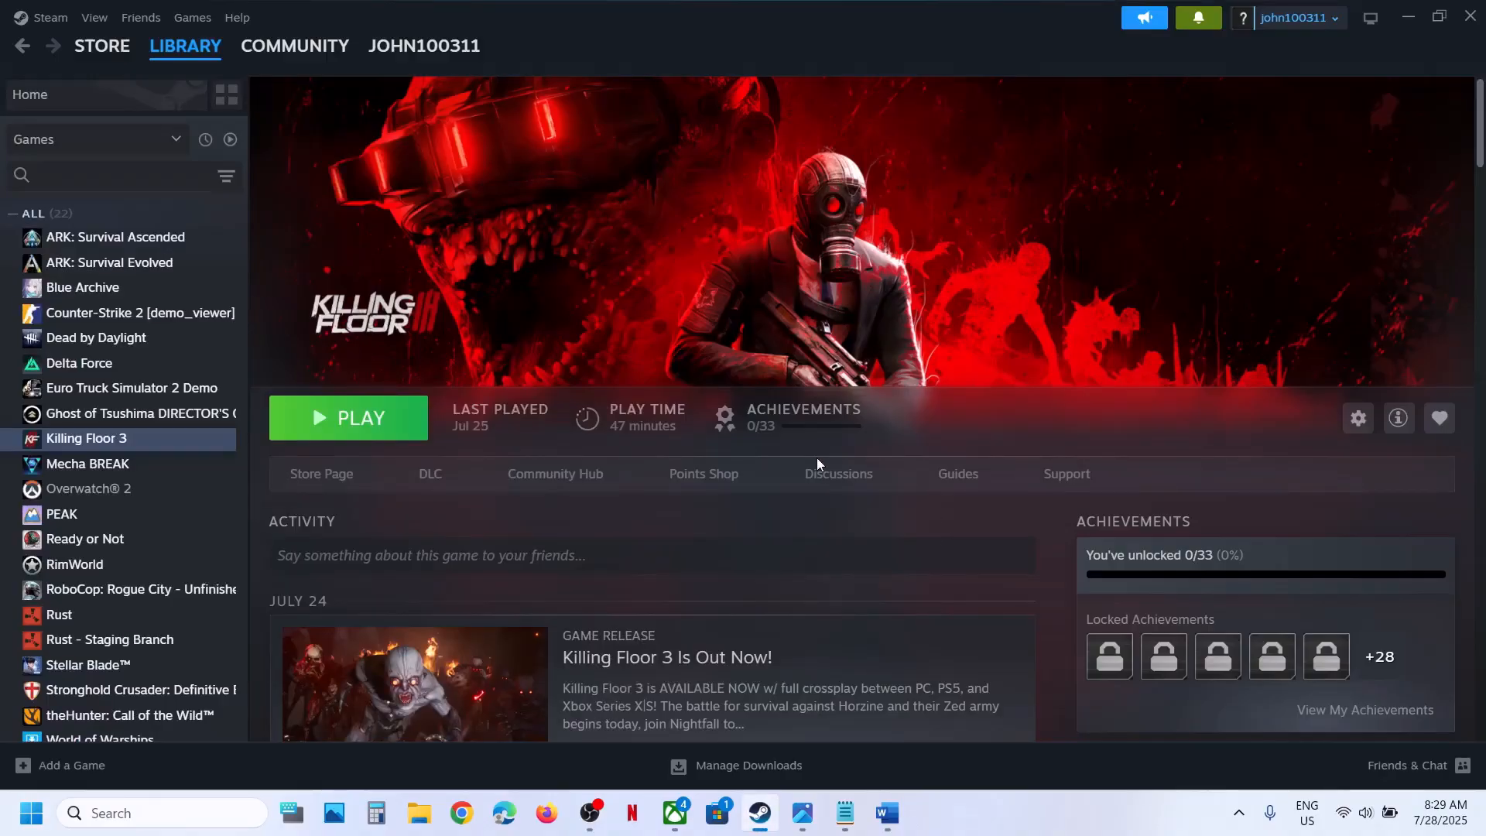
pyautogui.click(886, 814)
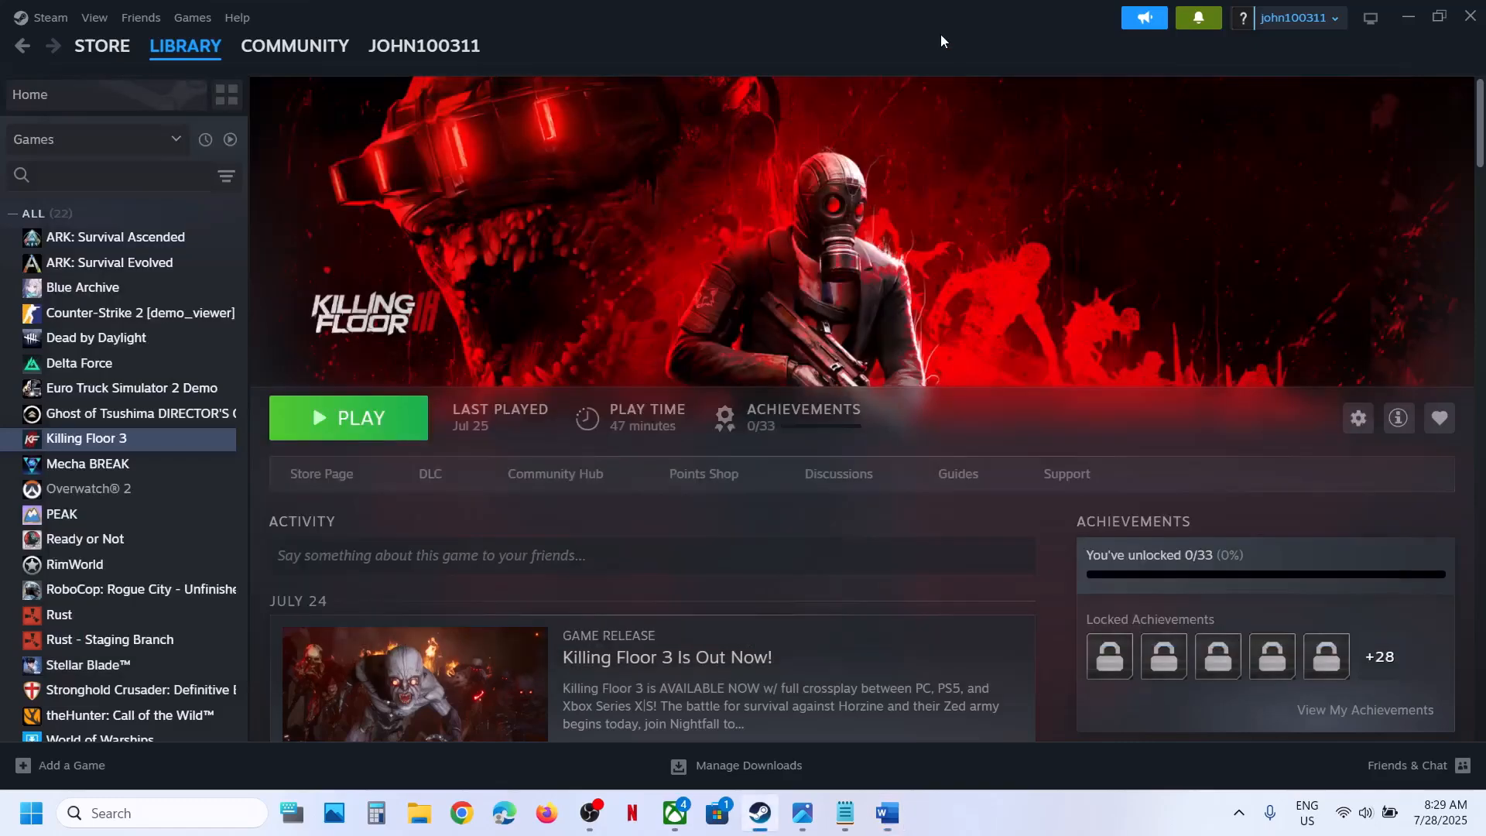
pyautogui.rightClick(86, 438)
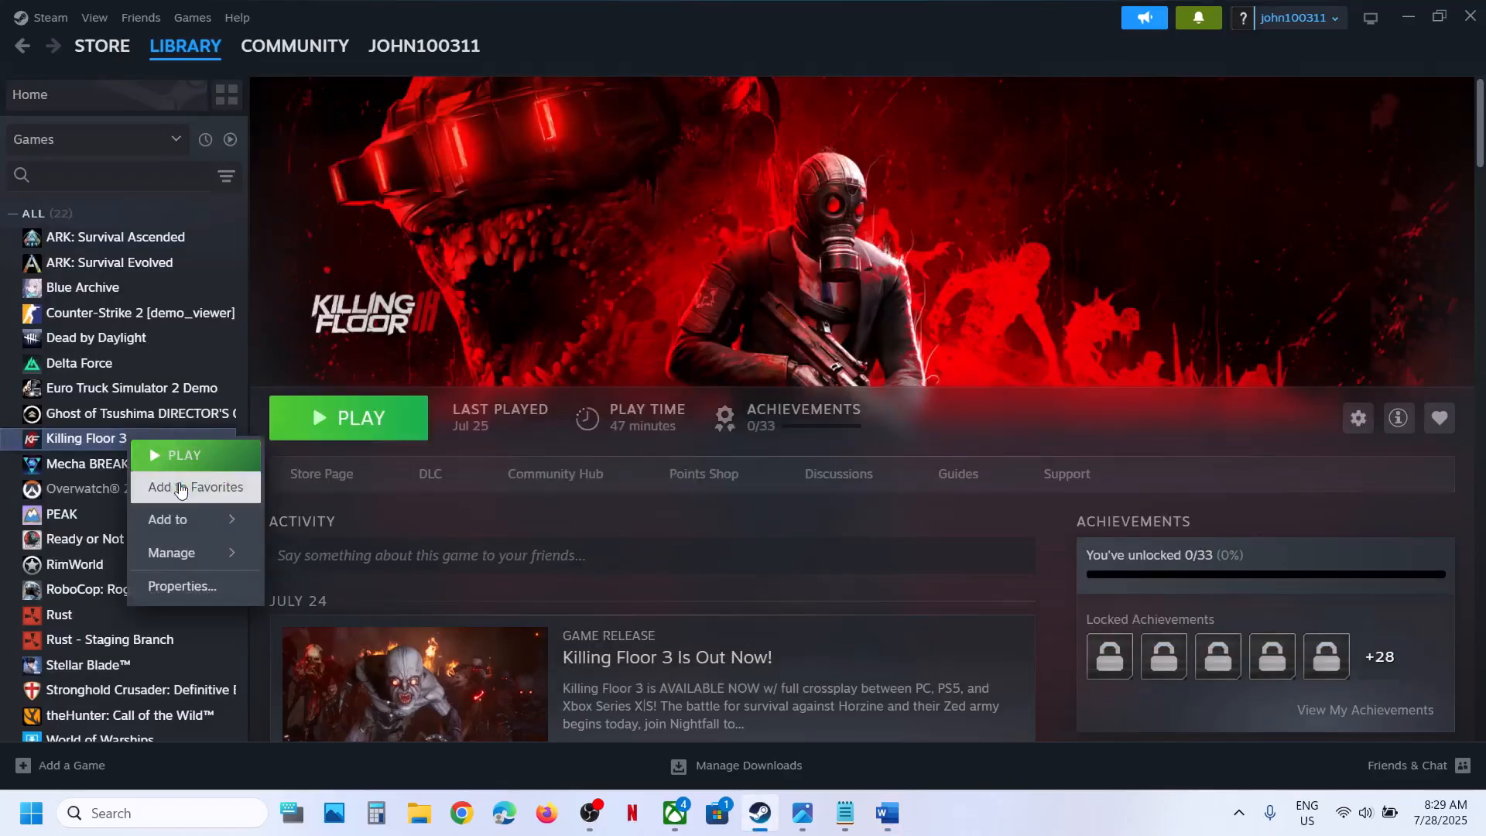
pyautogui.click(398, 589)
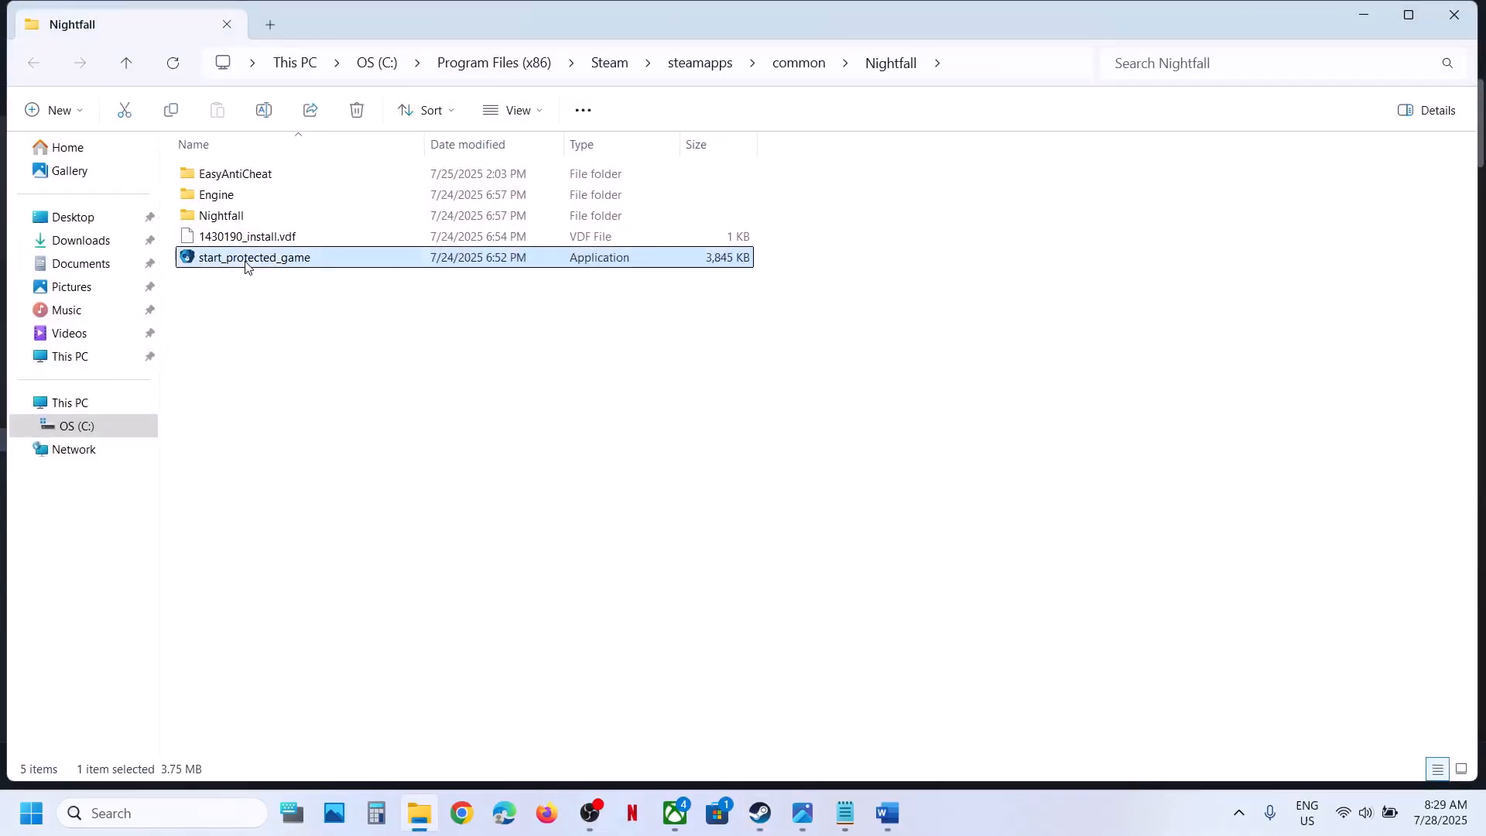
pyautogui.rightClick(255, 257)
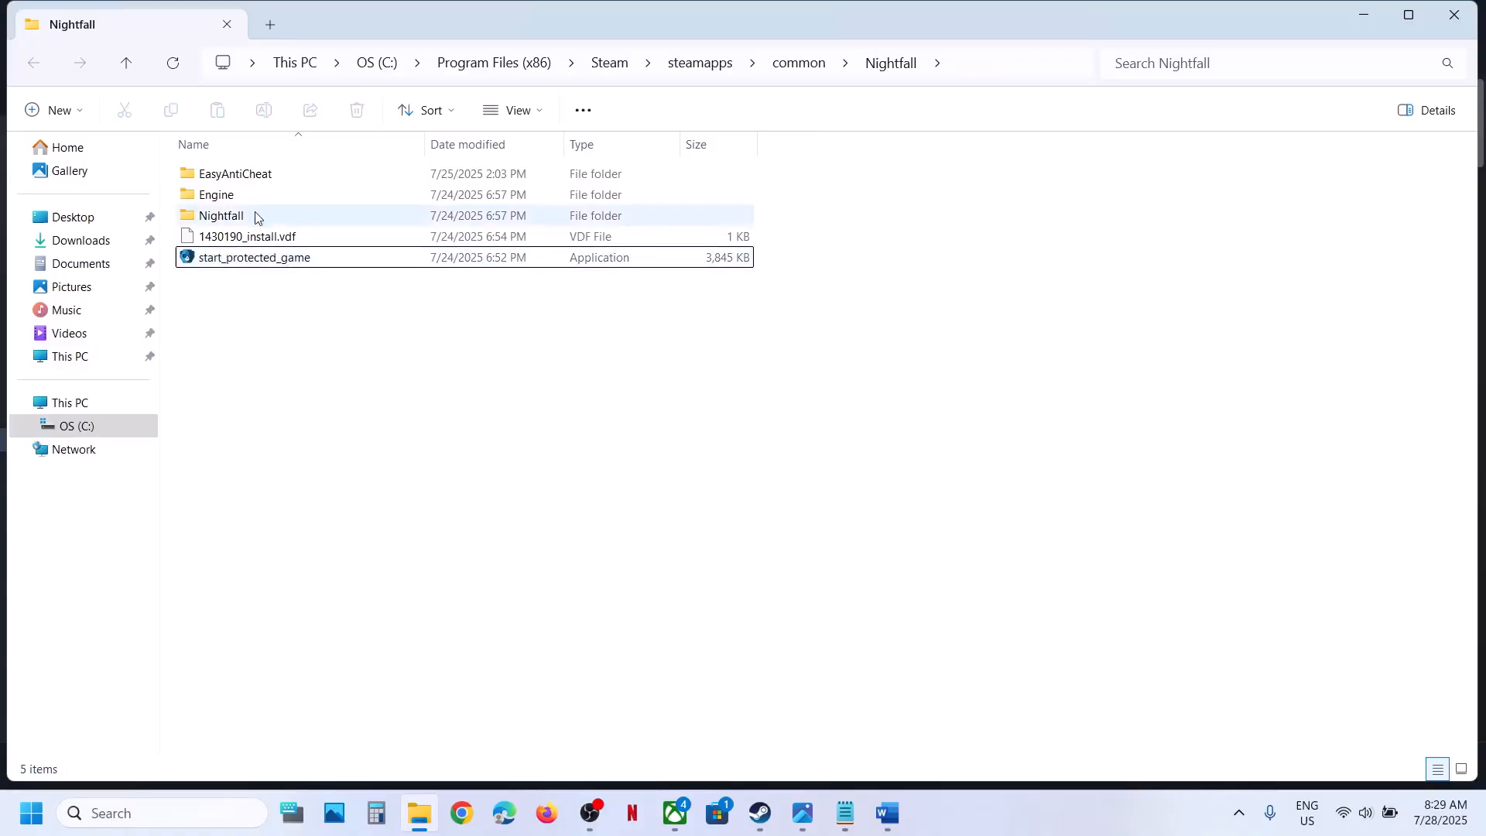
pyautogui.doubleClick(221, 215)
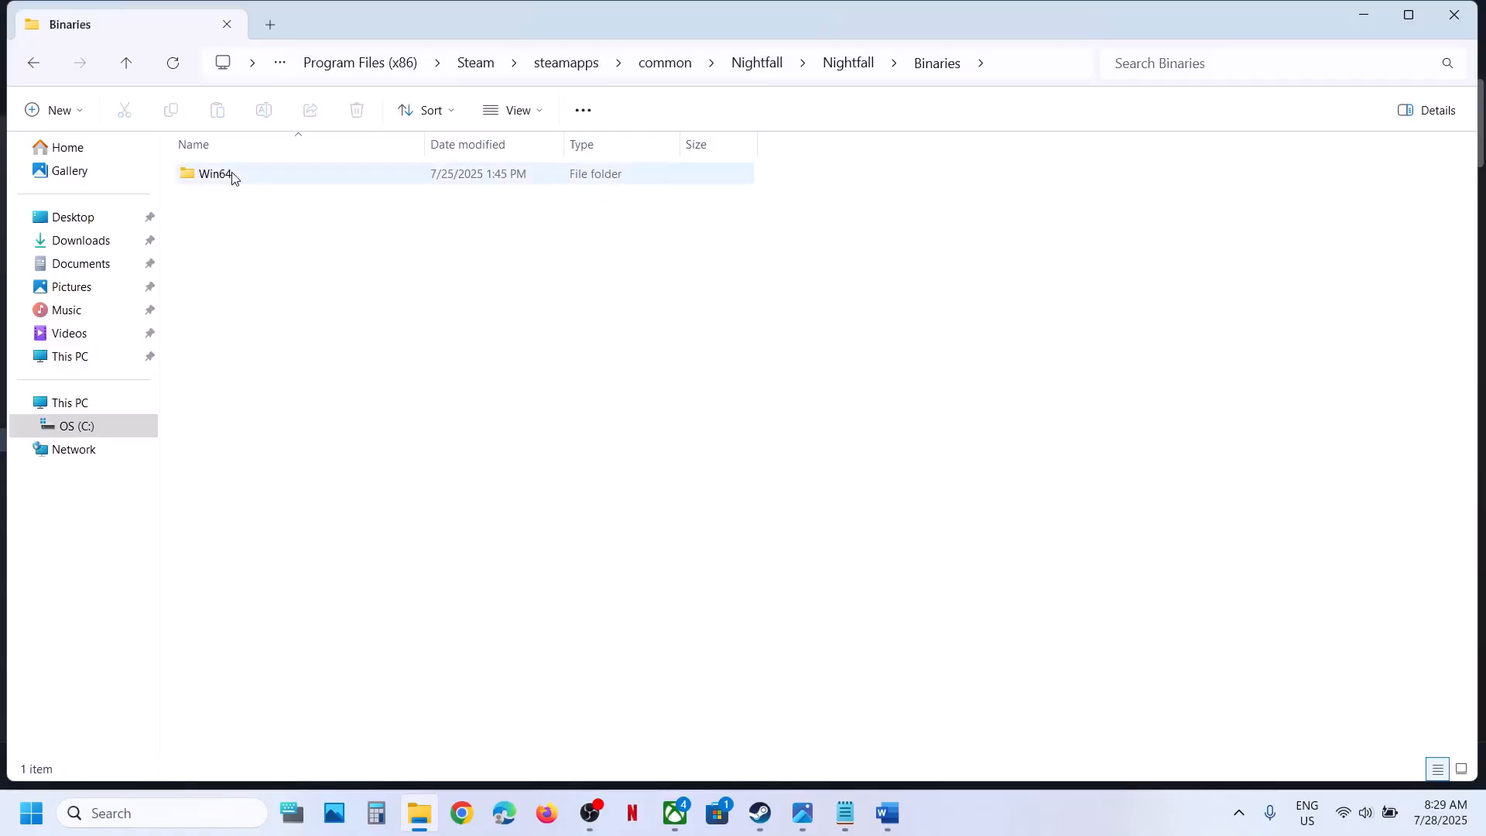
pyautogui.doubleClick(214, 173)
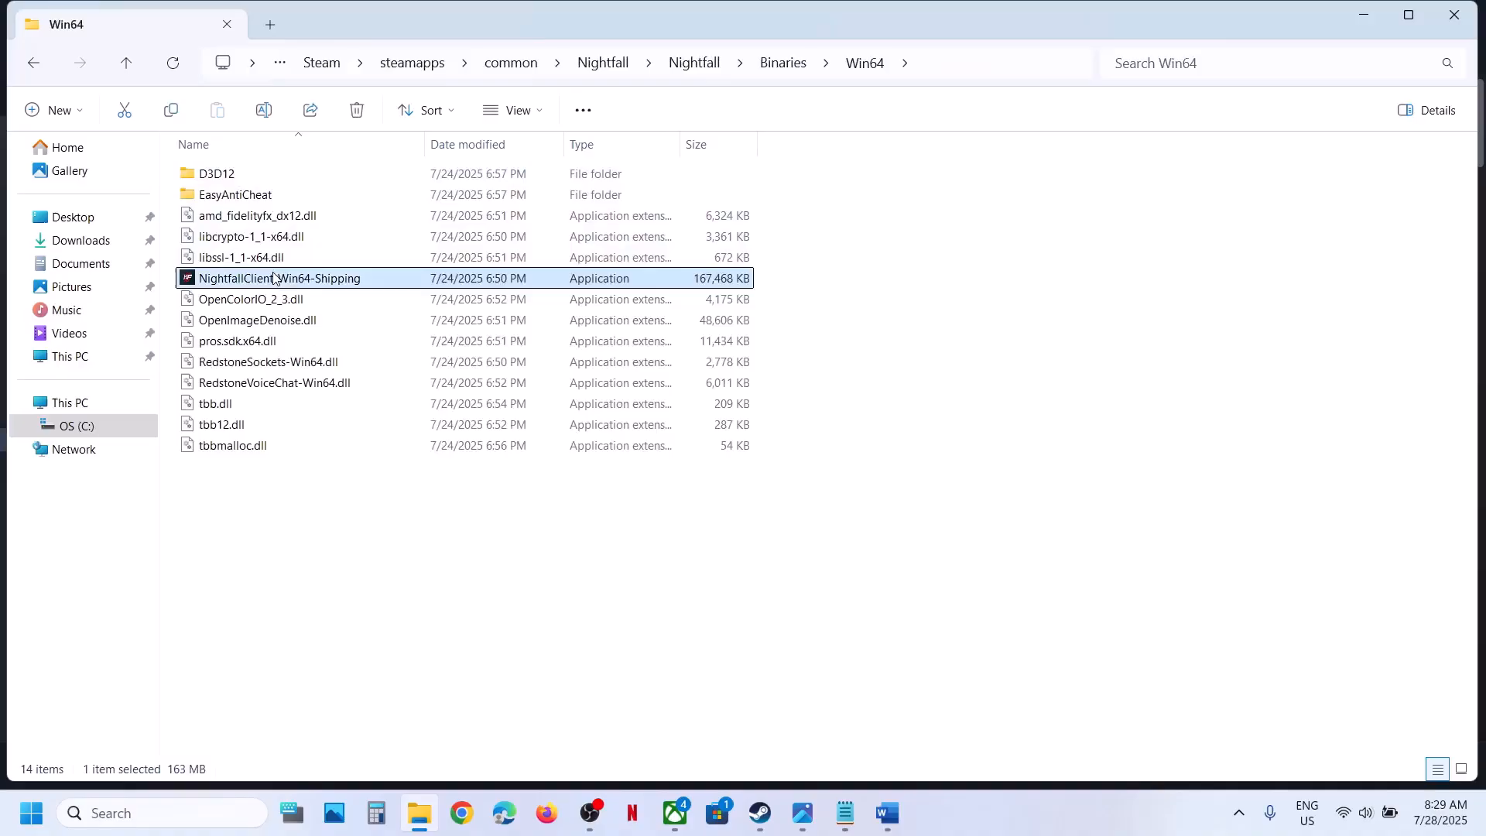
pyautogui.rightClick(278, 277)
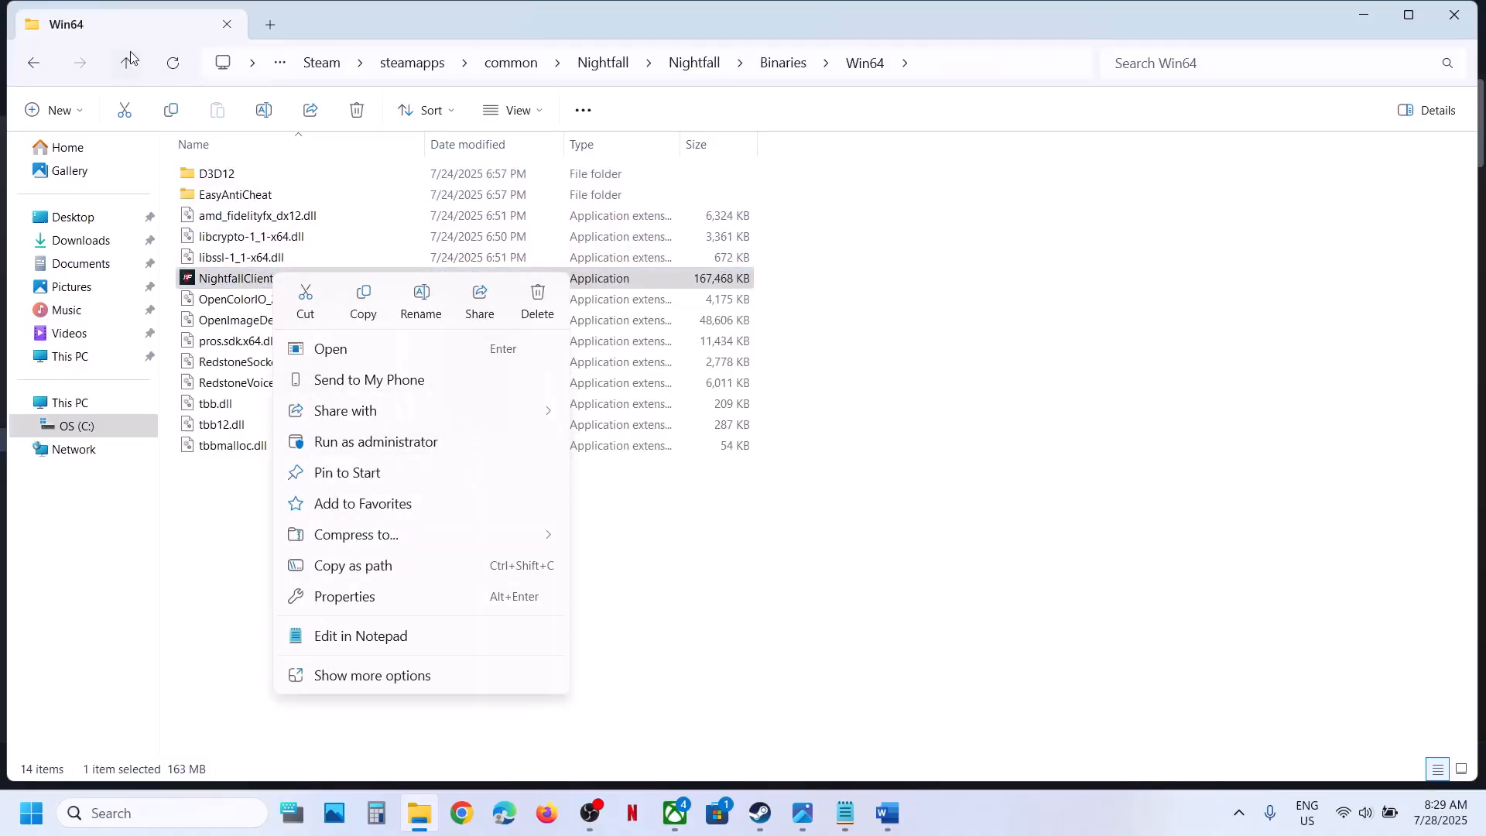
pyautogui.click(130, 63)
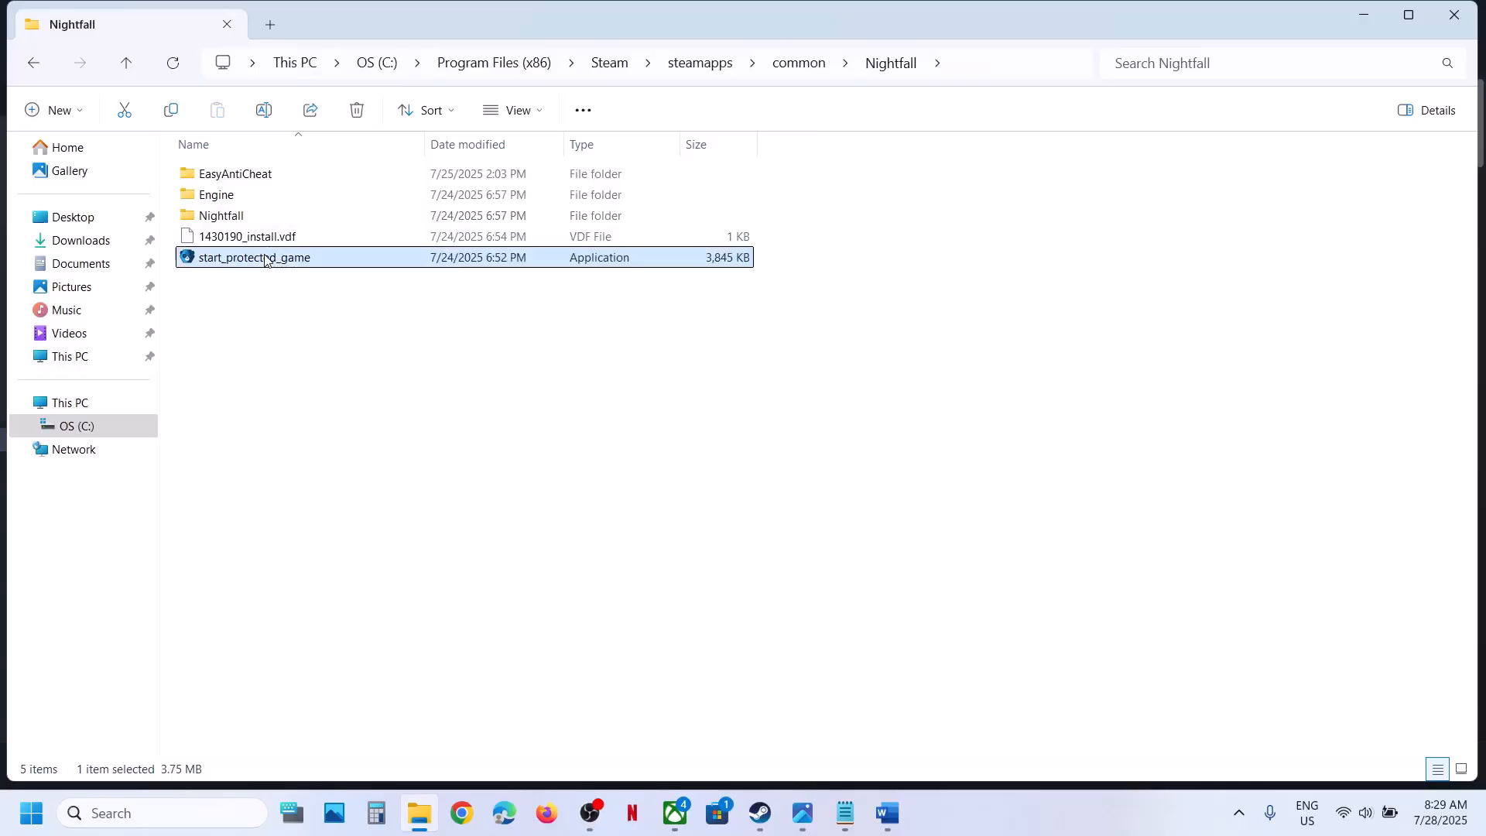
# Enable 'Run this program as an administrator' for start_protected_game in its Compatibility properties.
pyautogui.rightClick(263, 257)
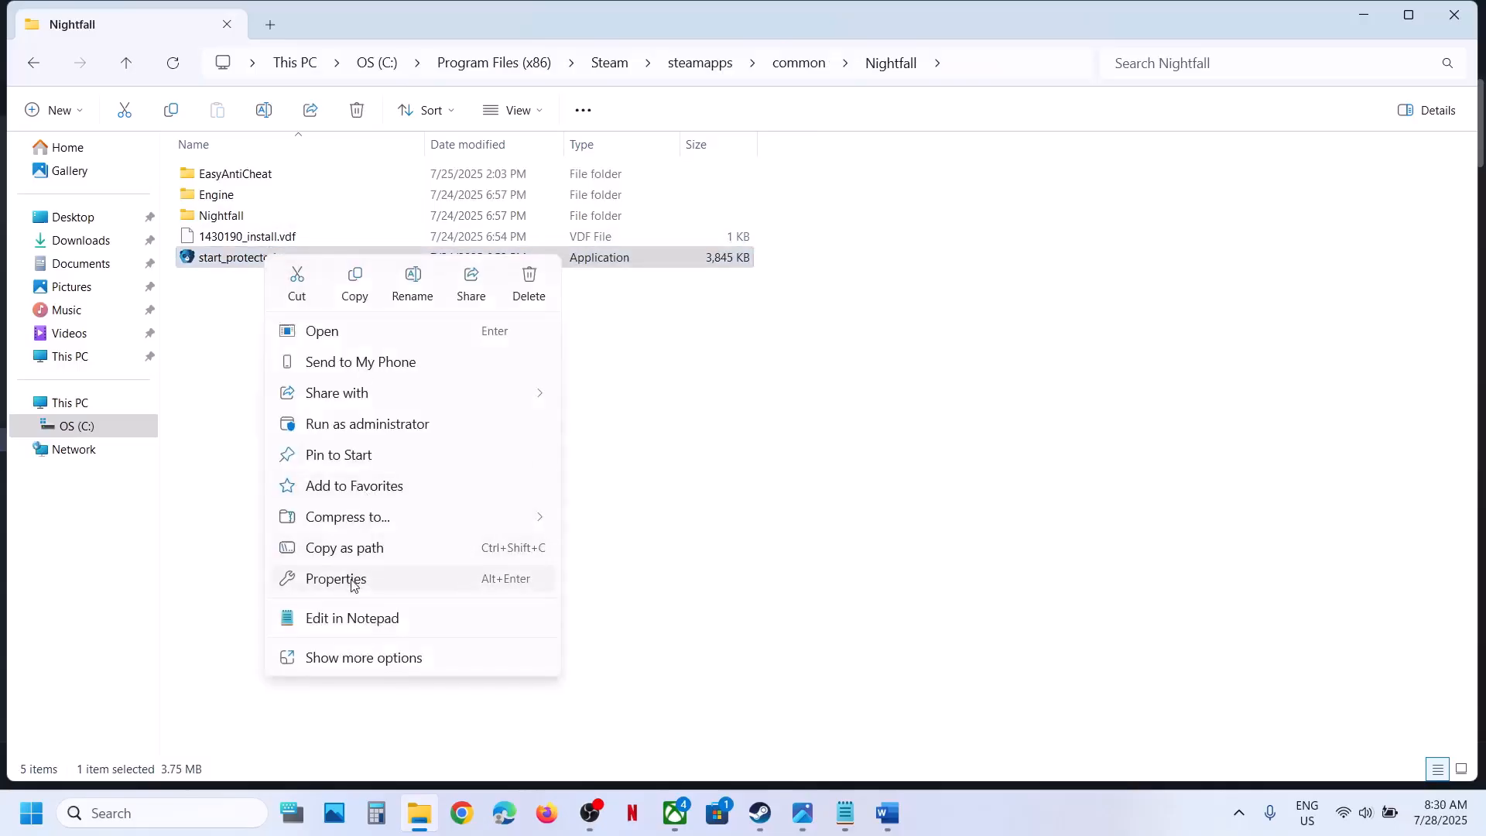
pyautogui.click(335, 579)
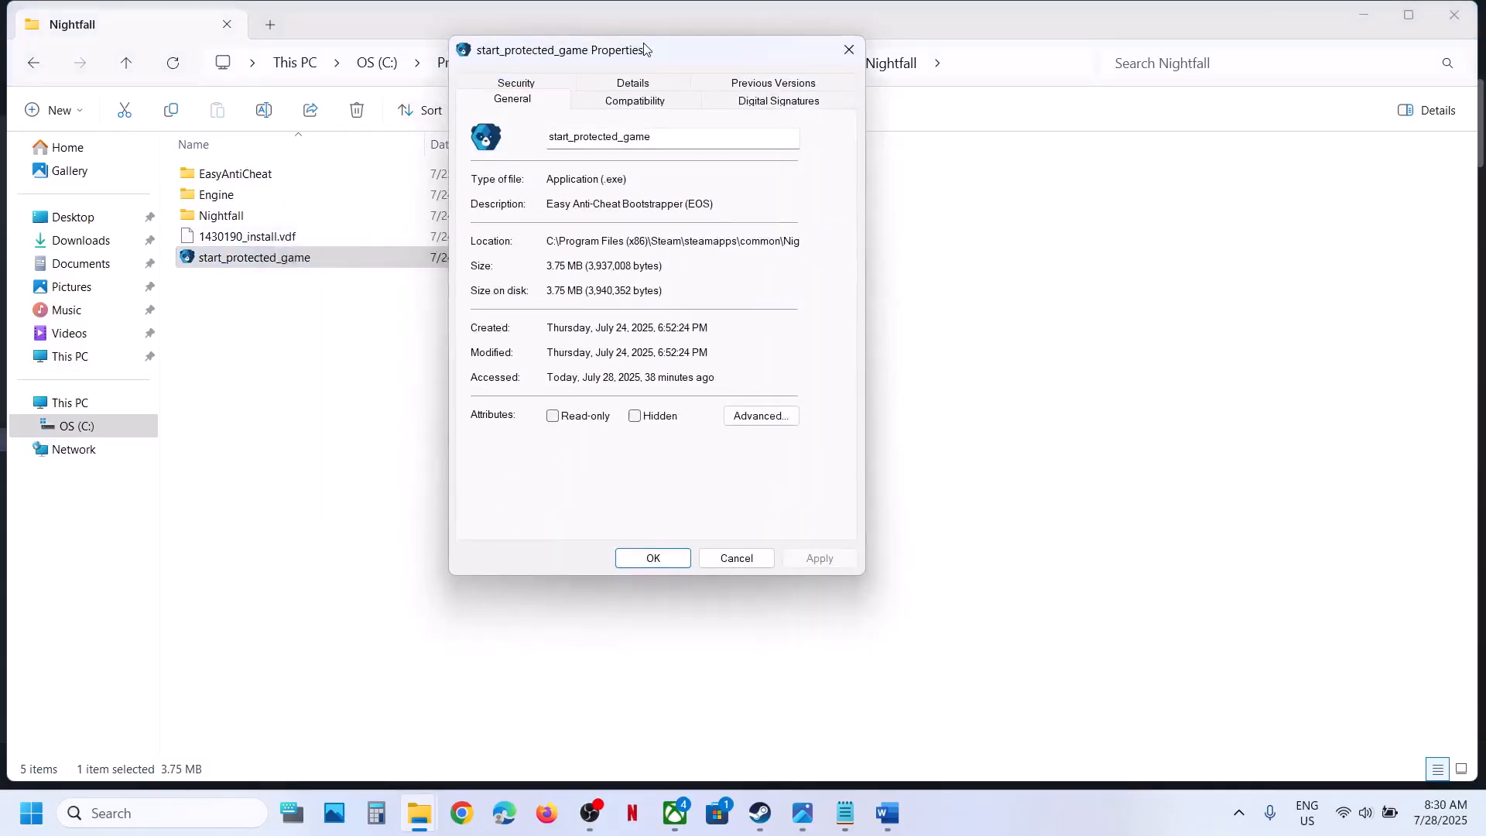
pyautogui.click(633, 101)
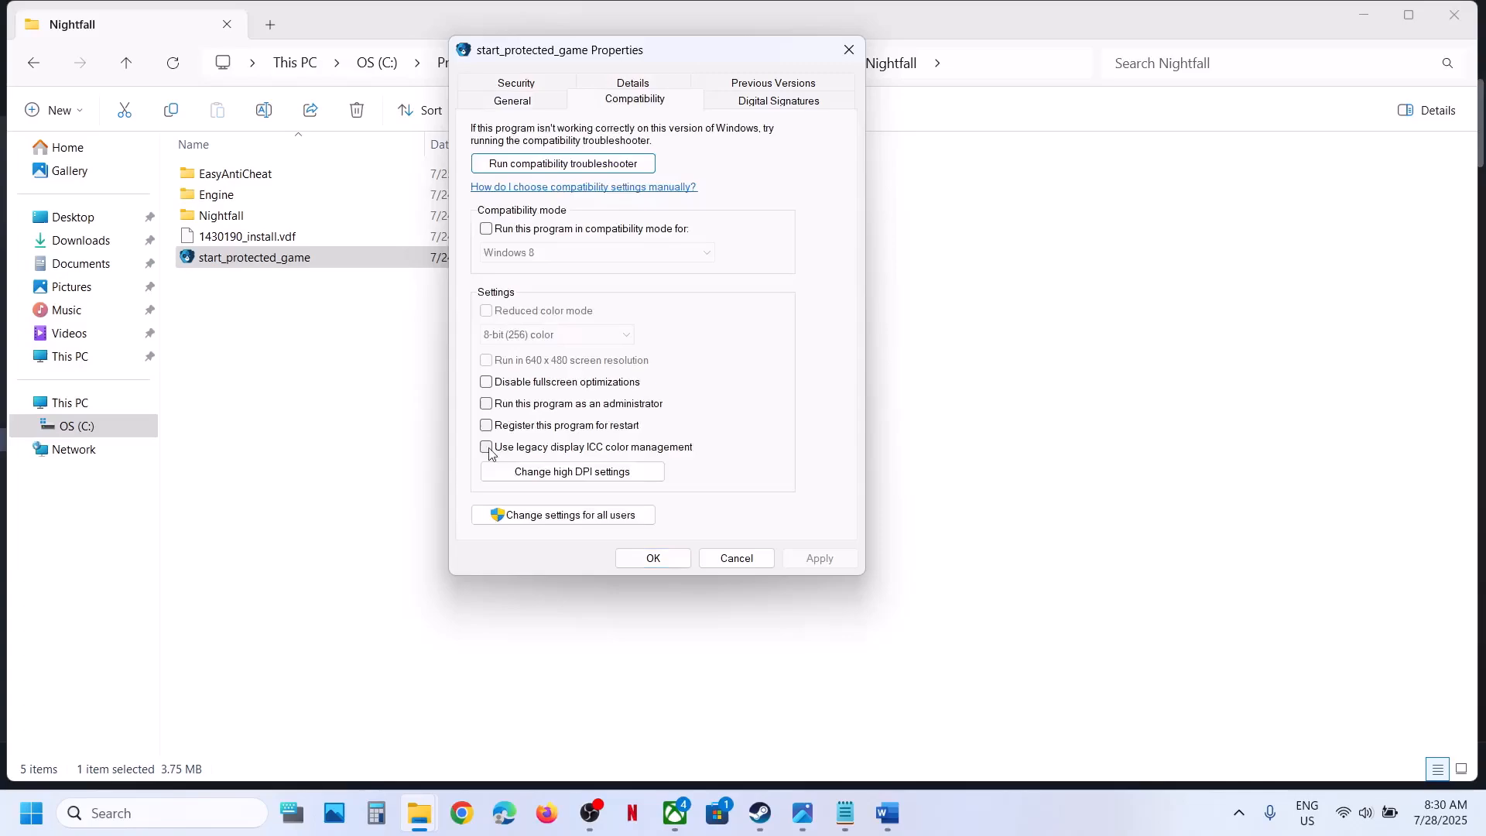
pyautogui.click(485, 403)
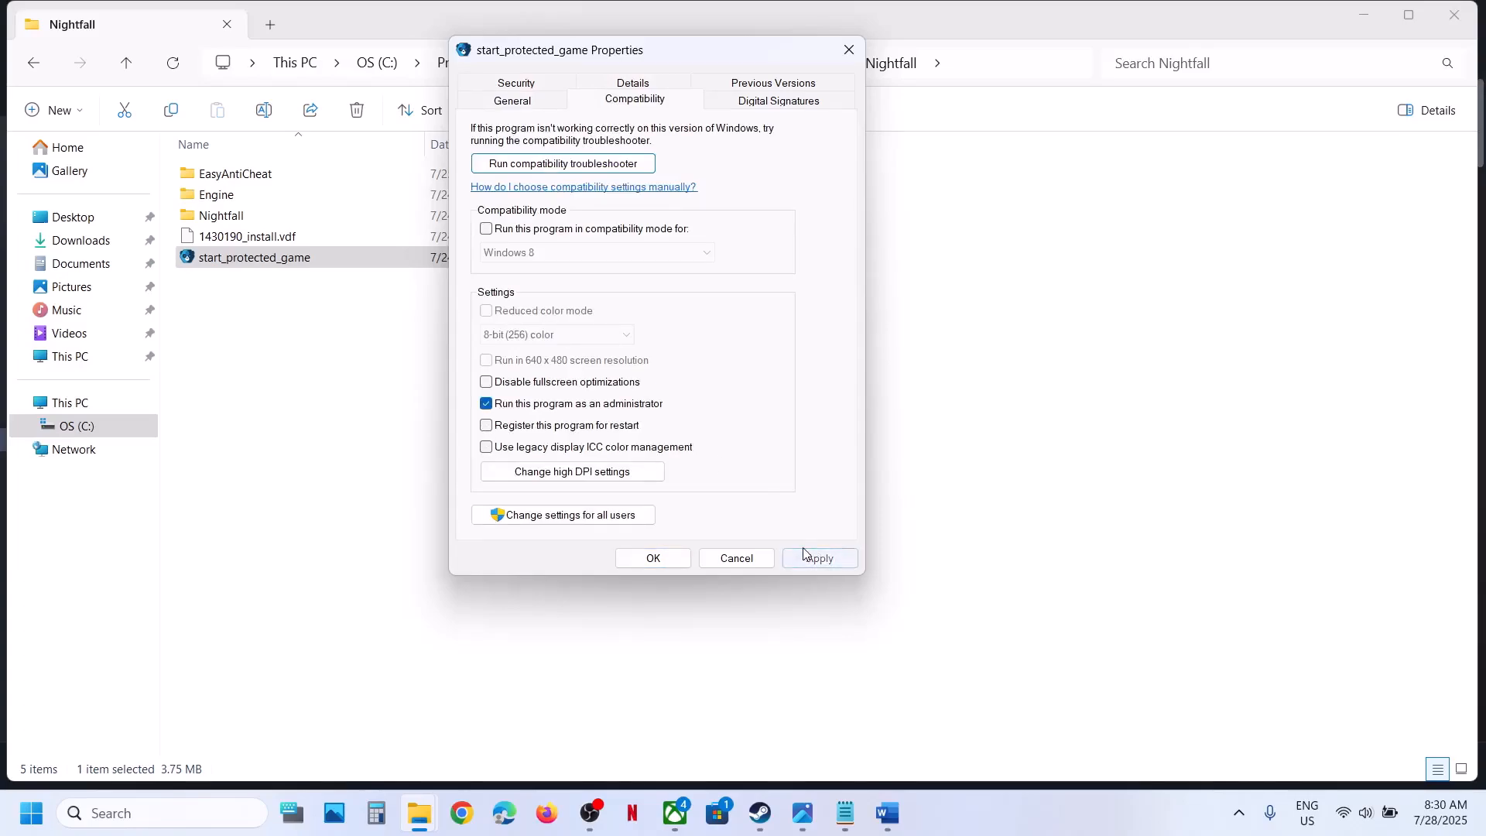
pyautogui.click(652, 558)
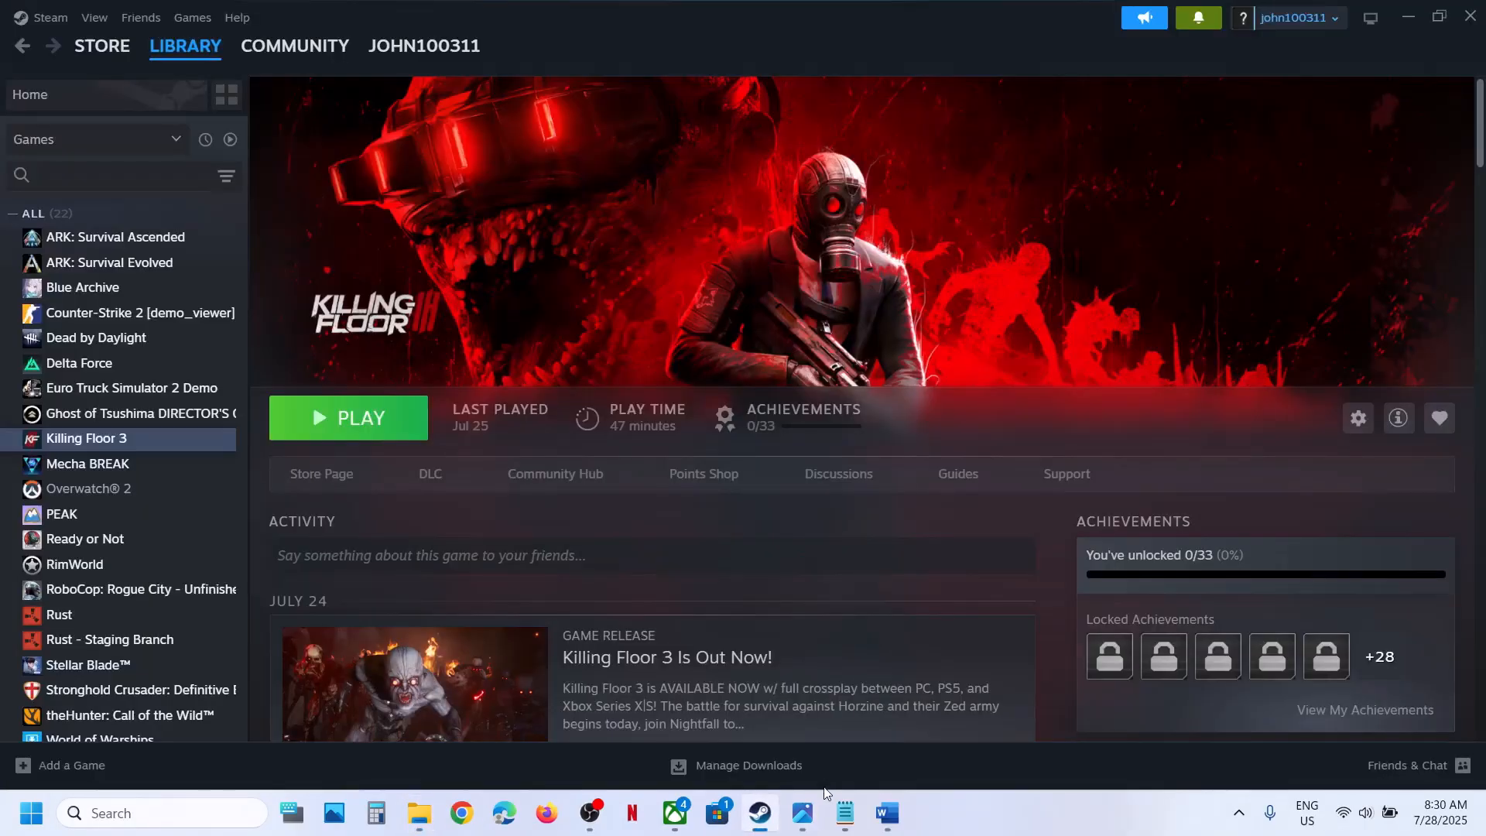
# Copy the 'install prod-fn' line from the maximized Word notes, then minimize Word.
pyautogui.click(887, 812)
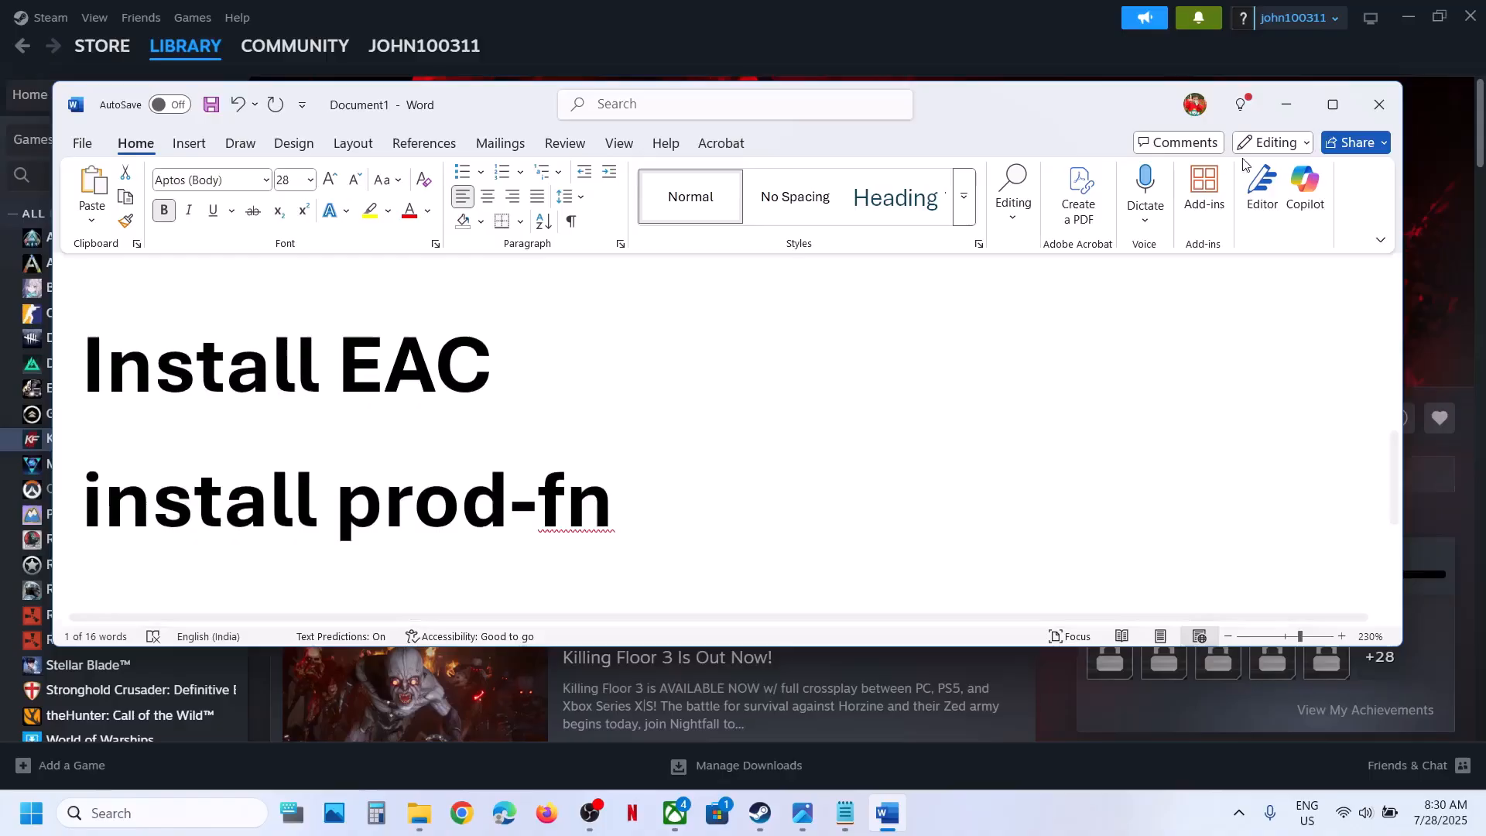
pyautogui.click(1332, 105)
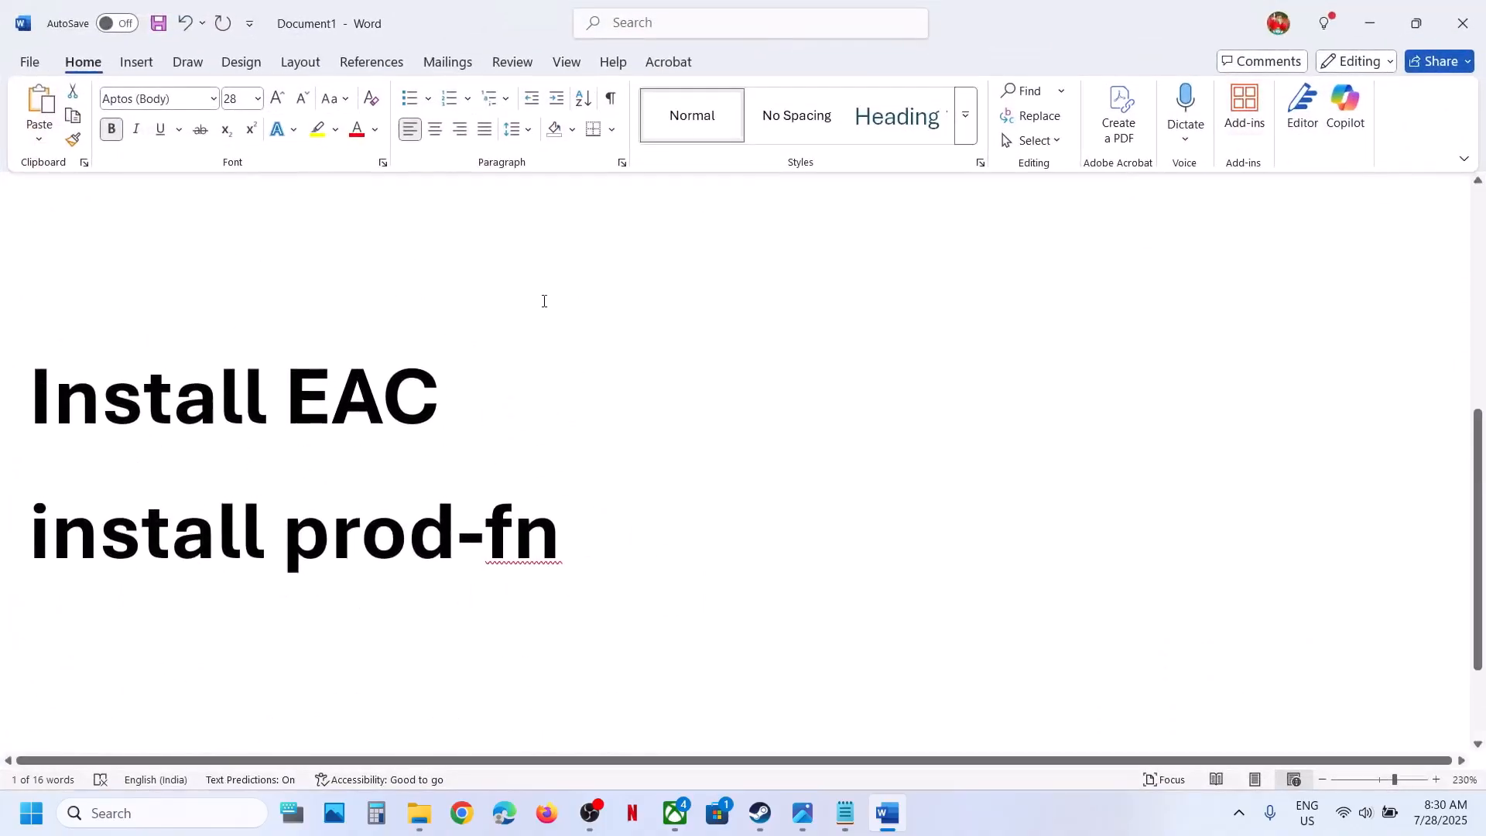
pyautogui.doubleClick(361, 397)
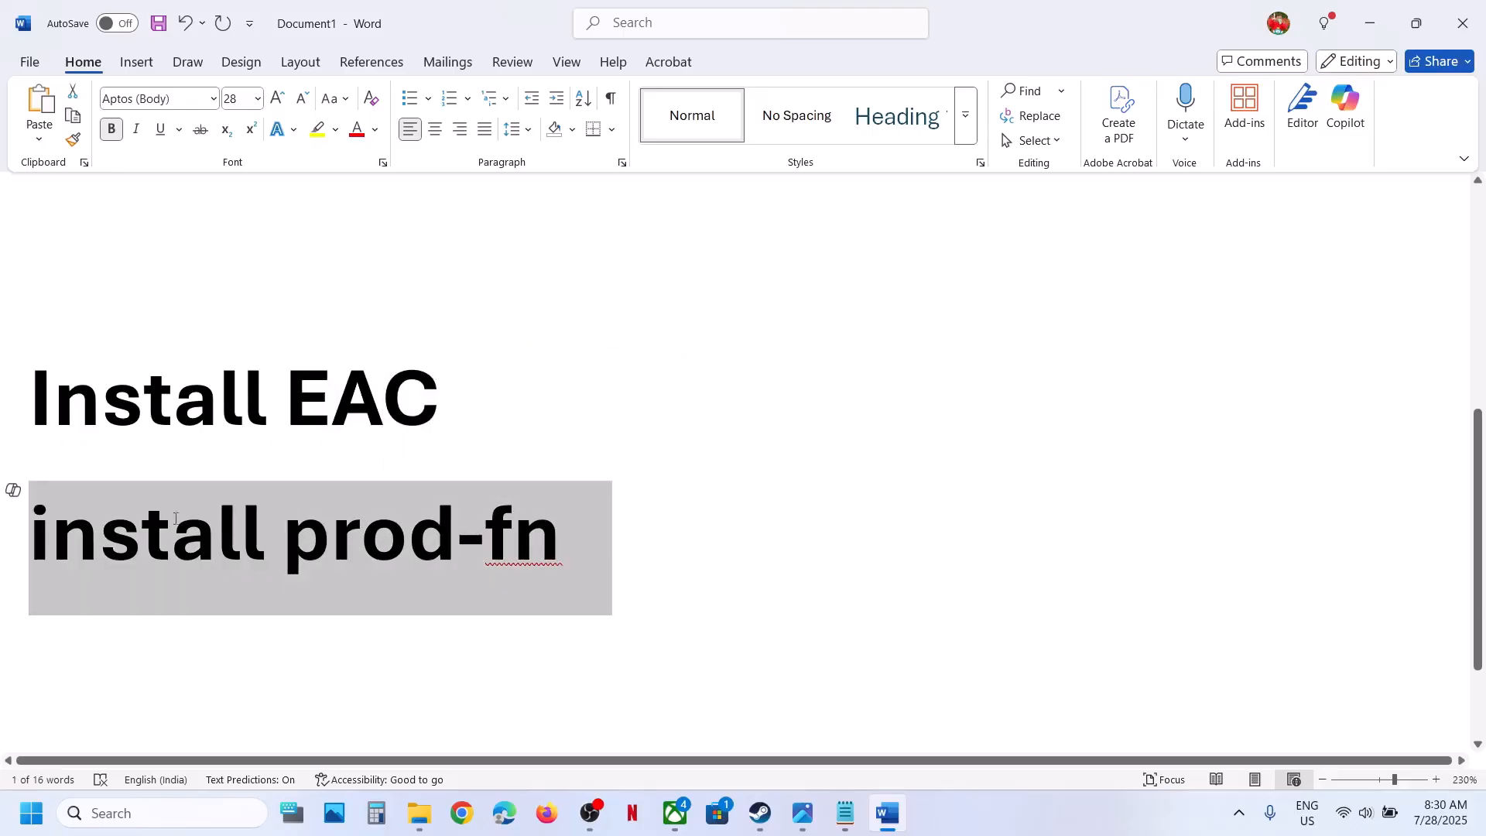
pyautogui.rightClick(175, 518)
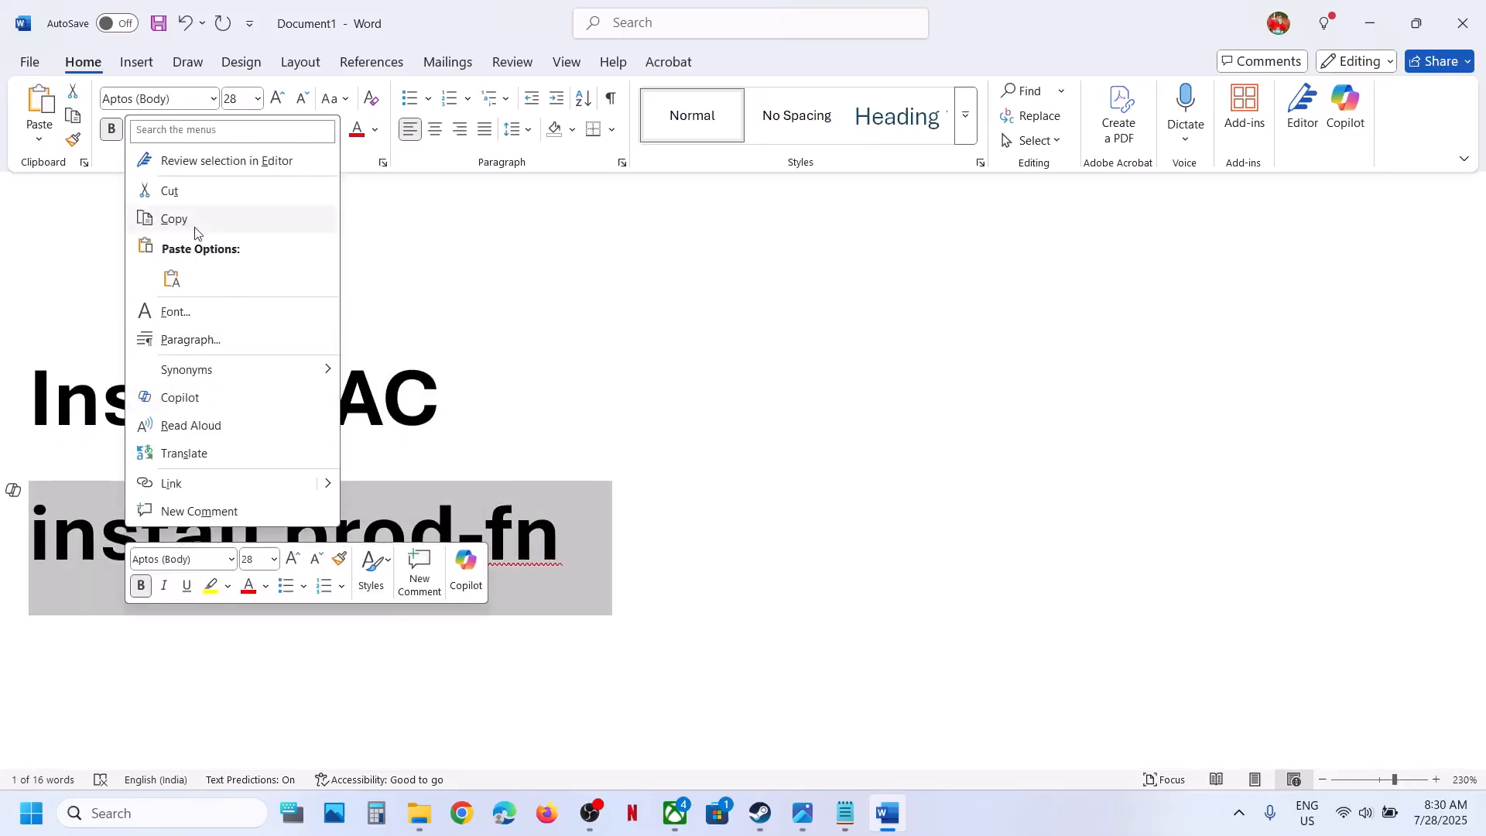
pyautogui.click(759, 813)
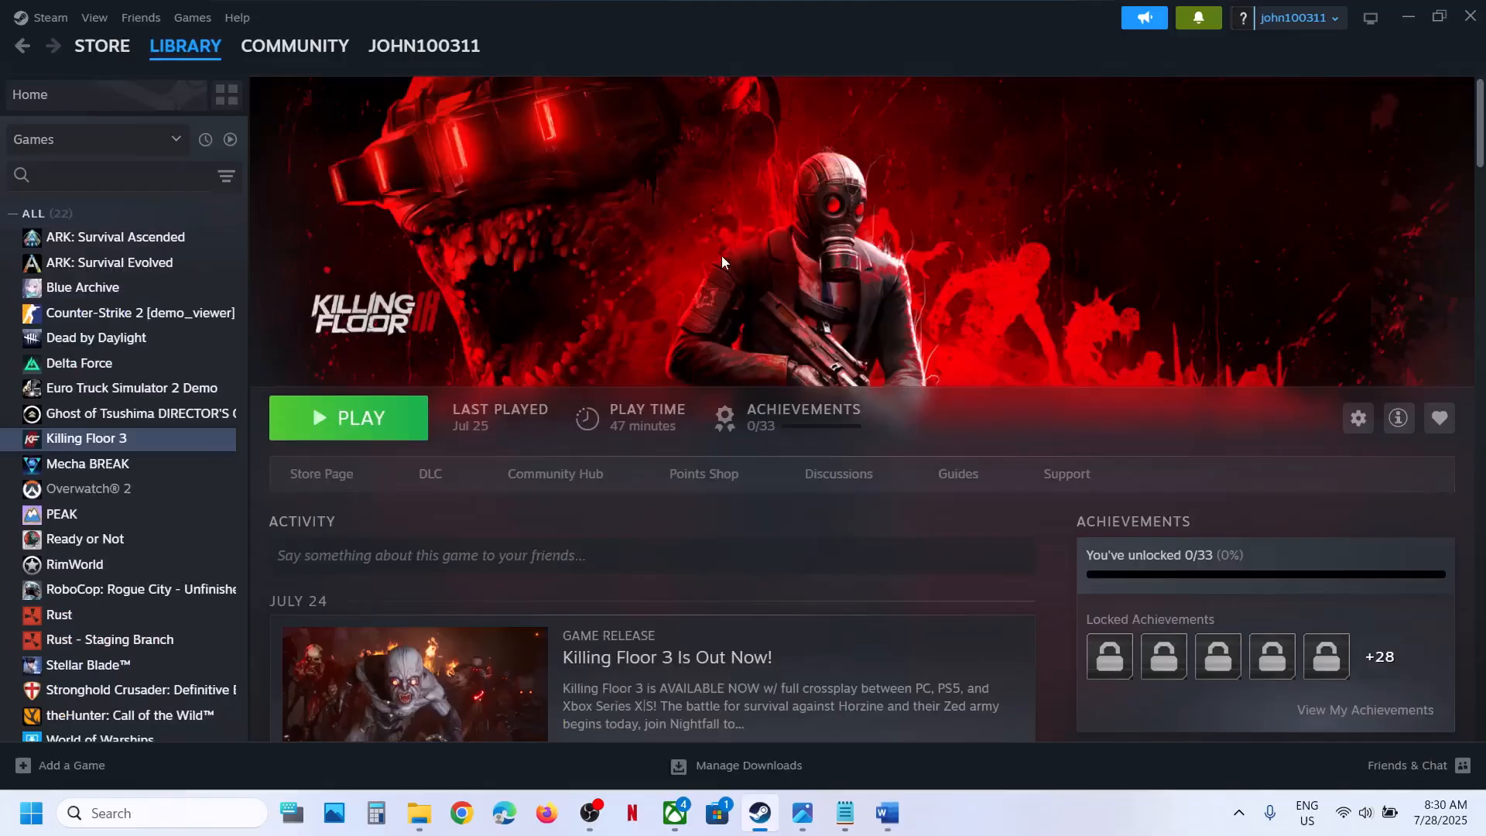
# Open the EasyAntiCheat folder and delete the existing EasyAntiCheat setup shortcut.
pyautogui.rightClick(87, 438)
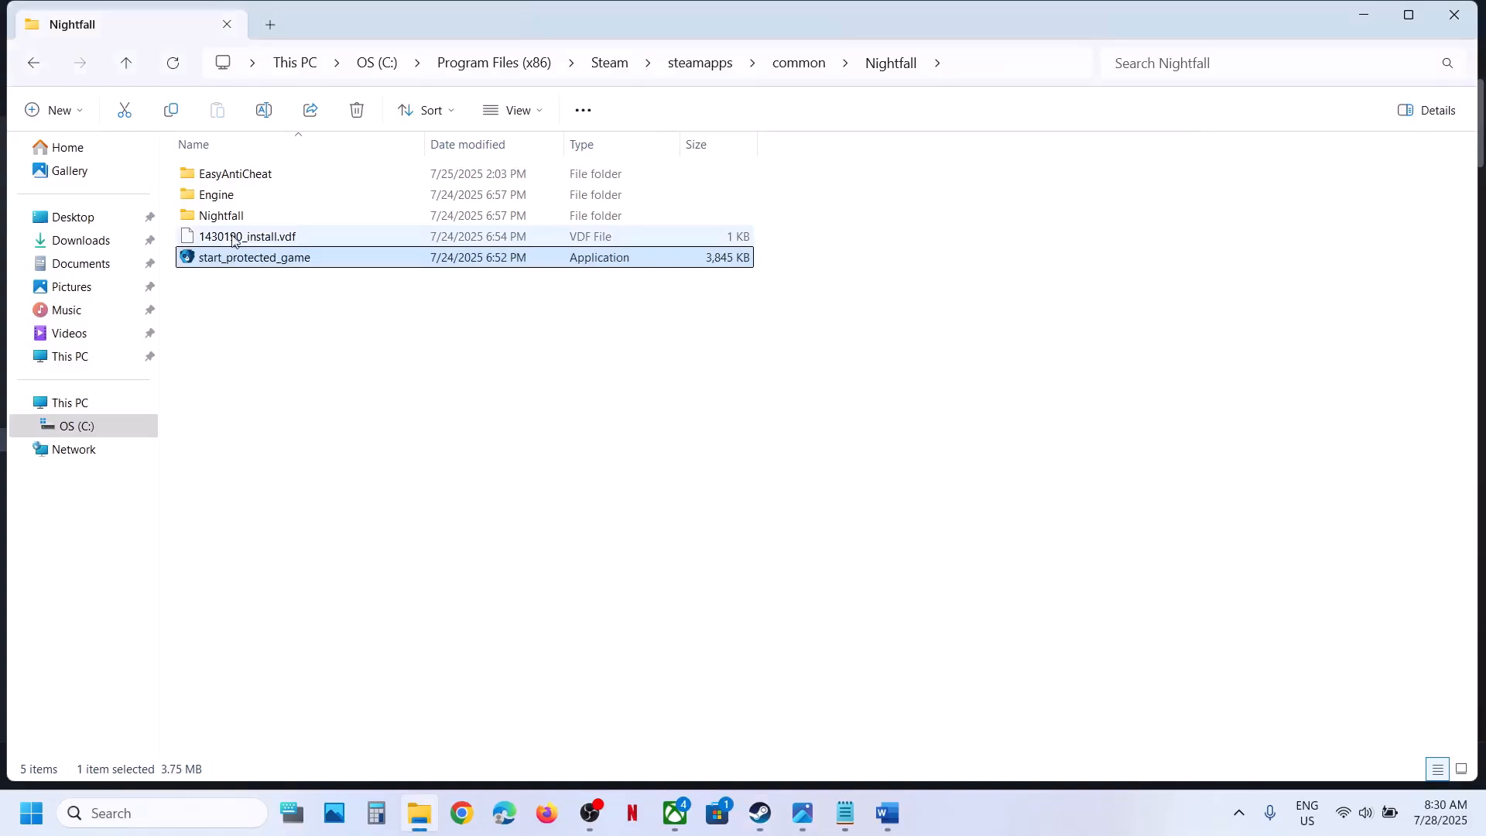
pyautogui.click(234, 173)
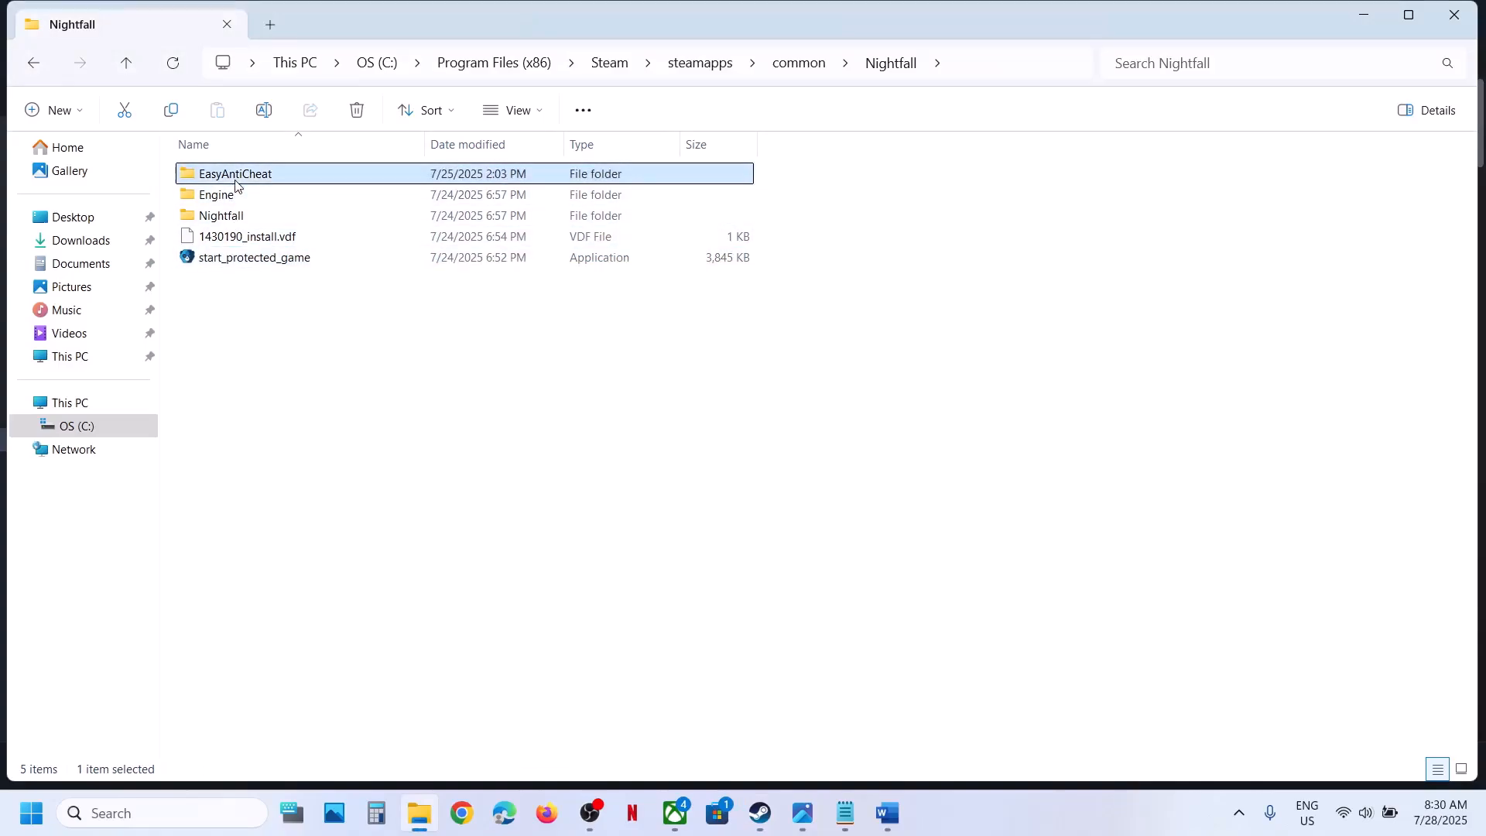
pyautogui.doubleClick(235, 173)
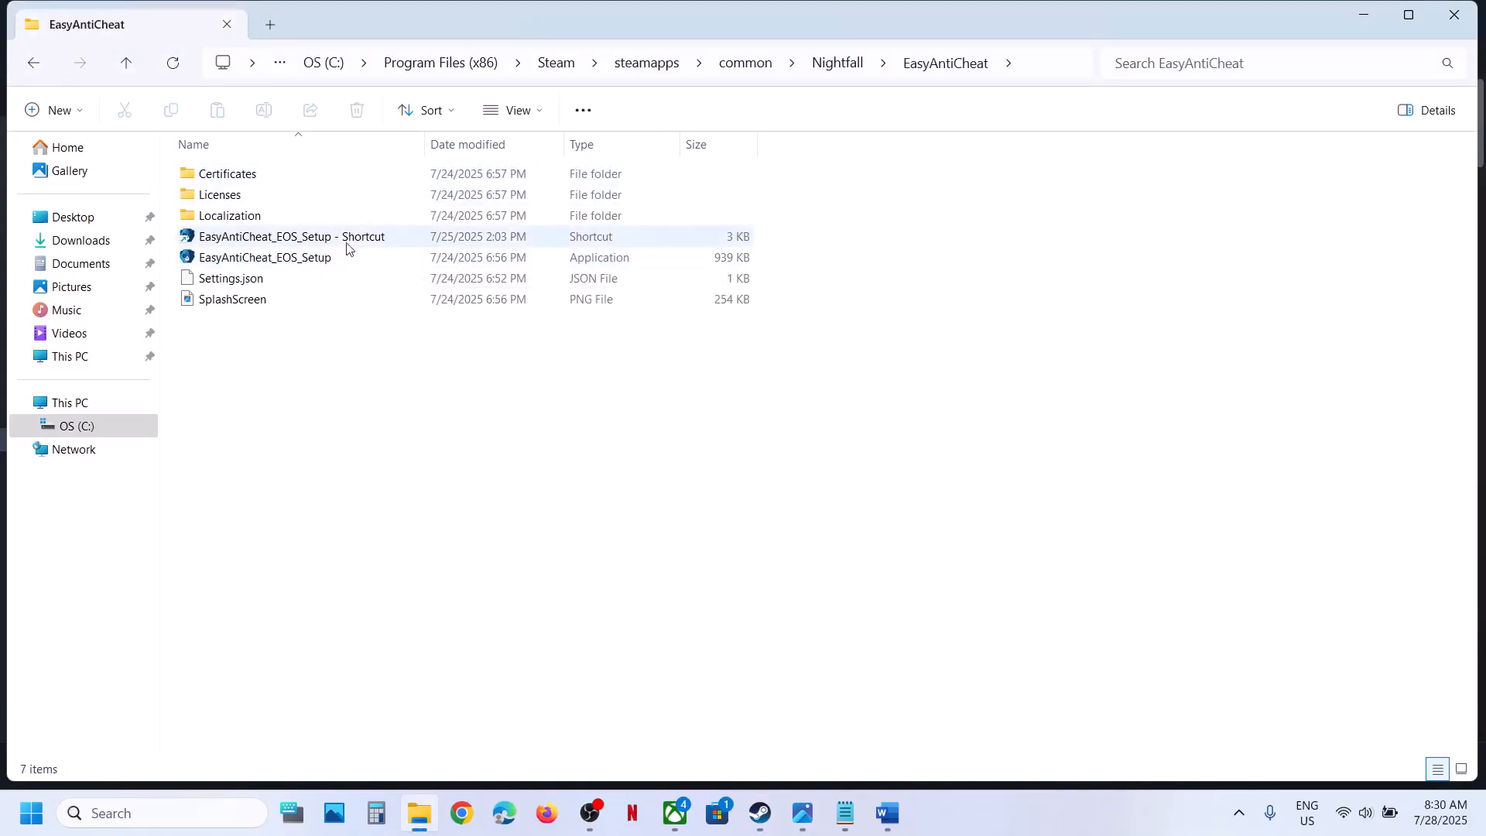
pyautogui.rightClick(290, 236)
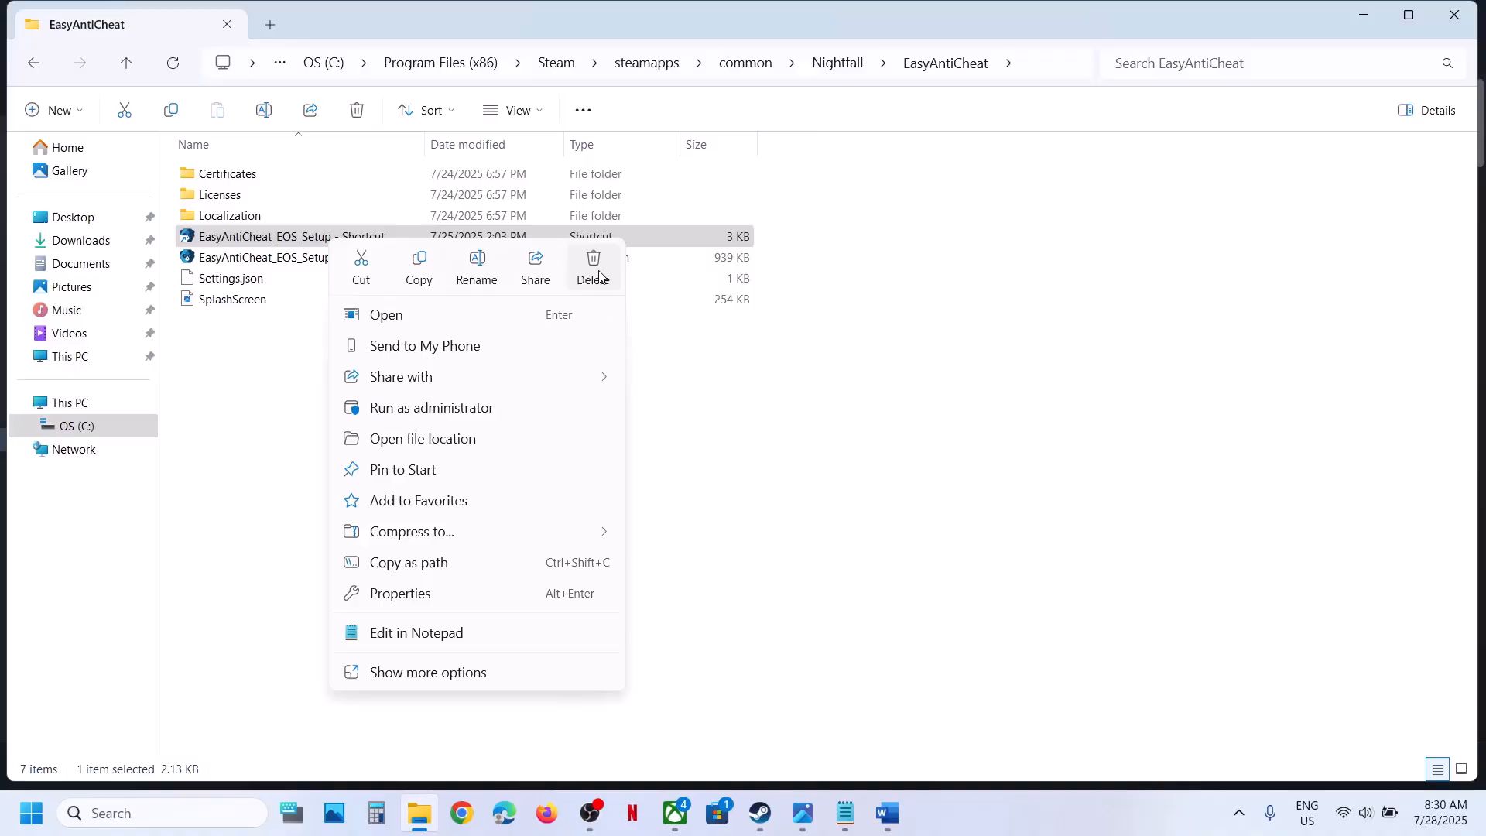
pyautogui.click(593, 263)
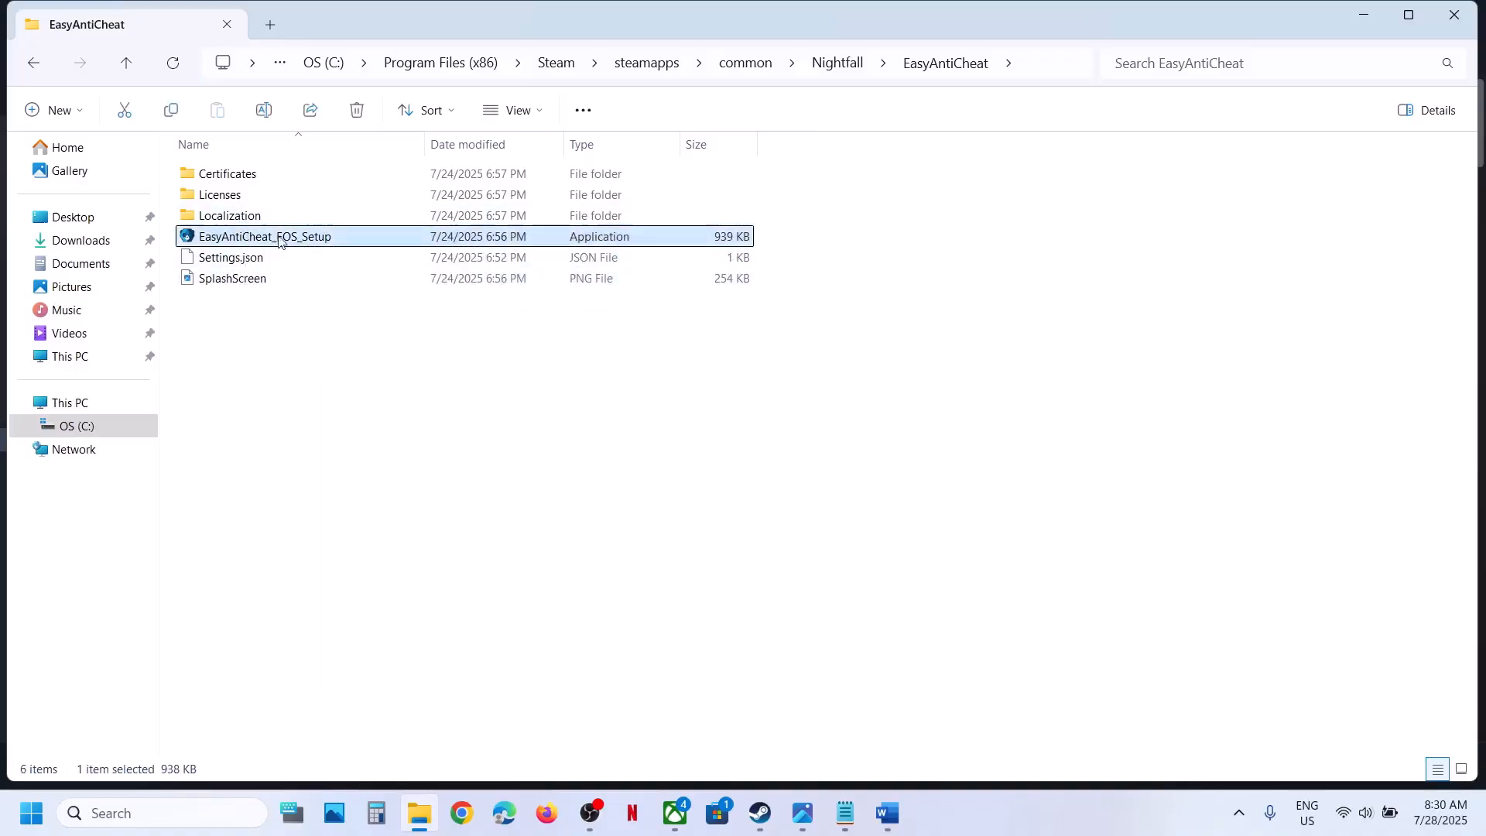
pyautogui.moveTo(279, 240)
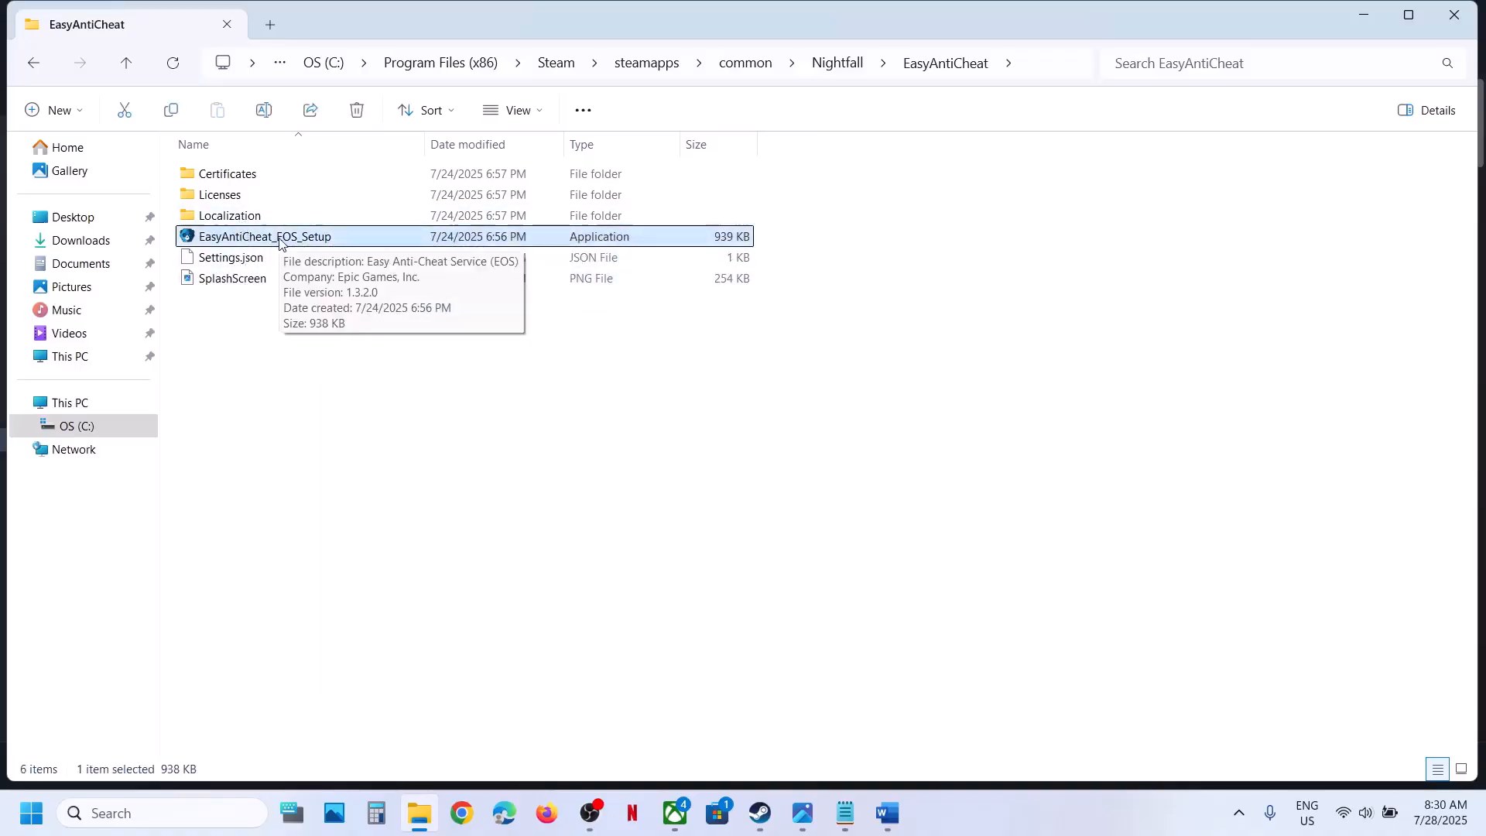
# Create a shortcut to EasyAntiCheat_EOS_Setup and append 'install prod-fn' to its Target.
pyautogui.rightClick(267, 236)
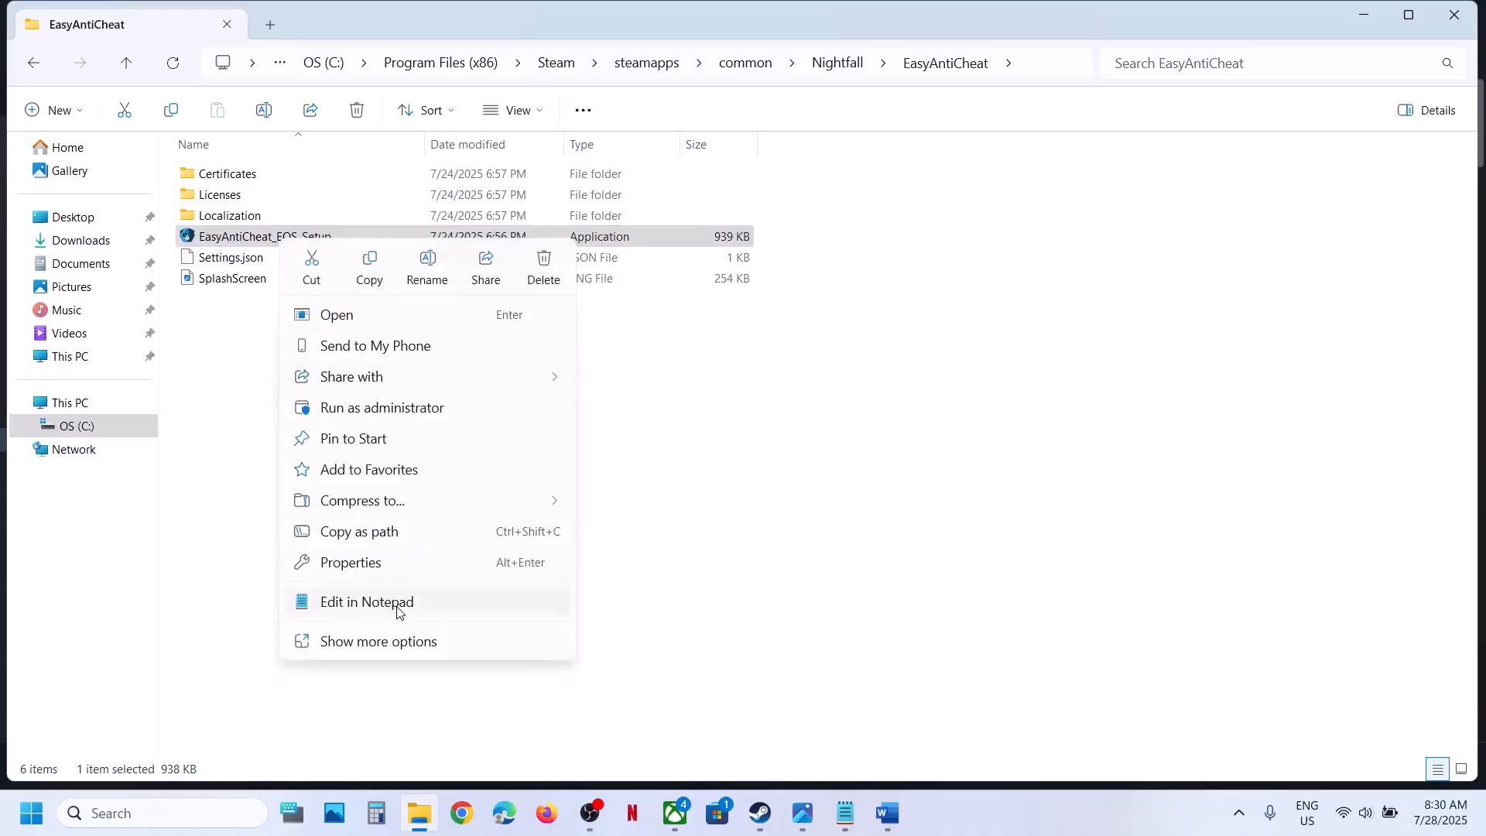
pyautogui.click(379, 641)
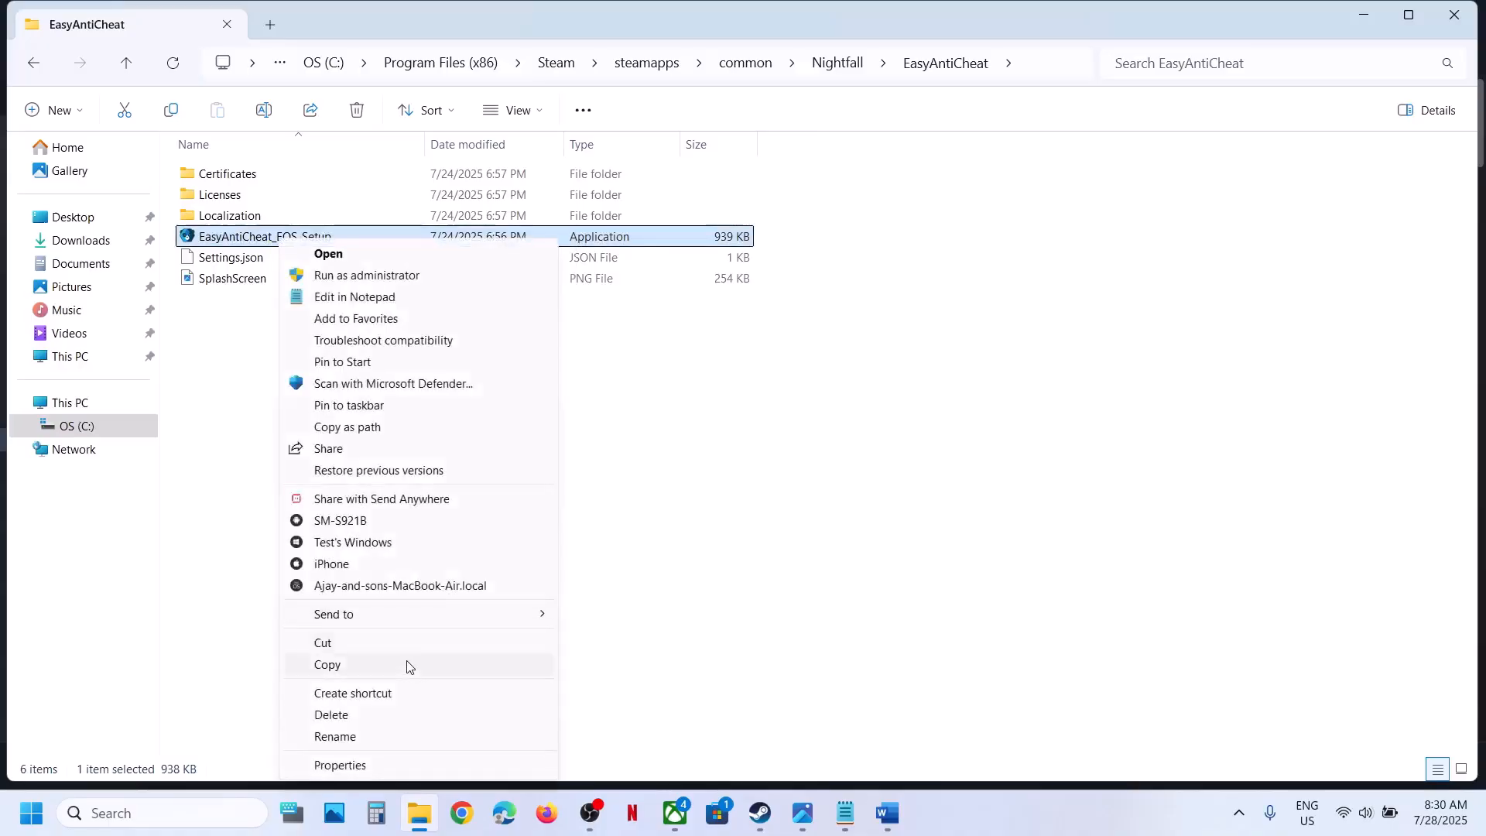
pyautogui.click(352, 693)
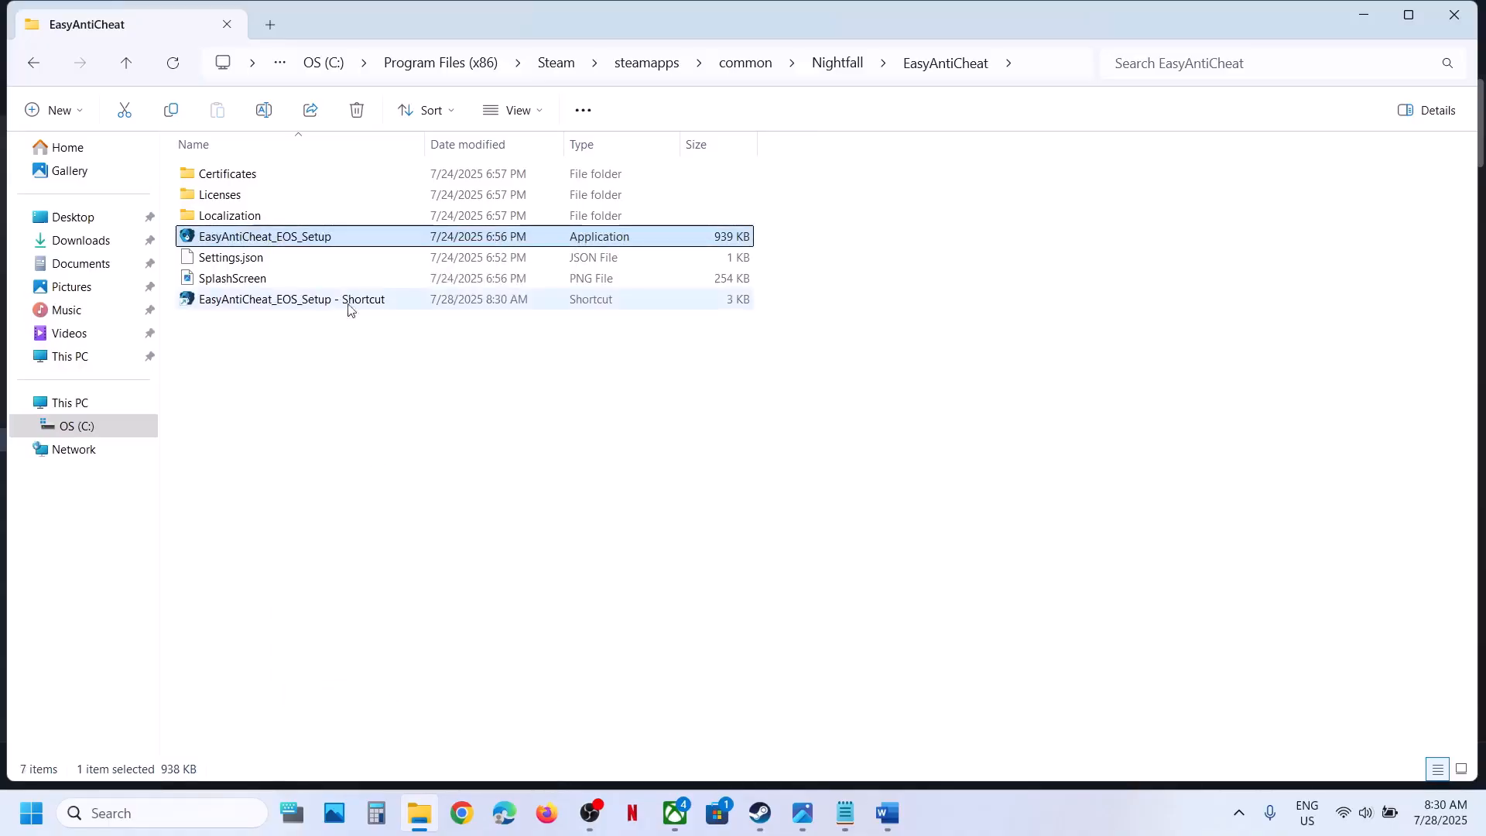
pyautogui.rightClick(274, 298)
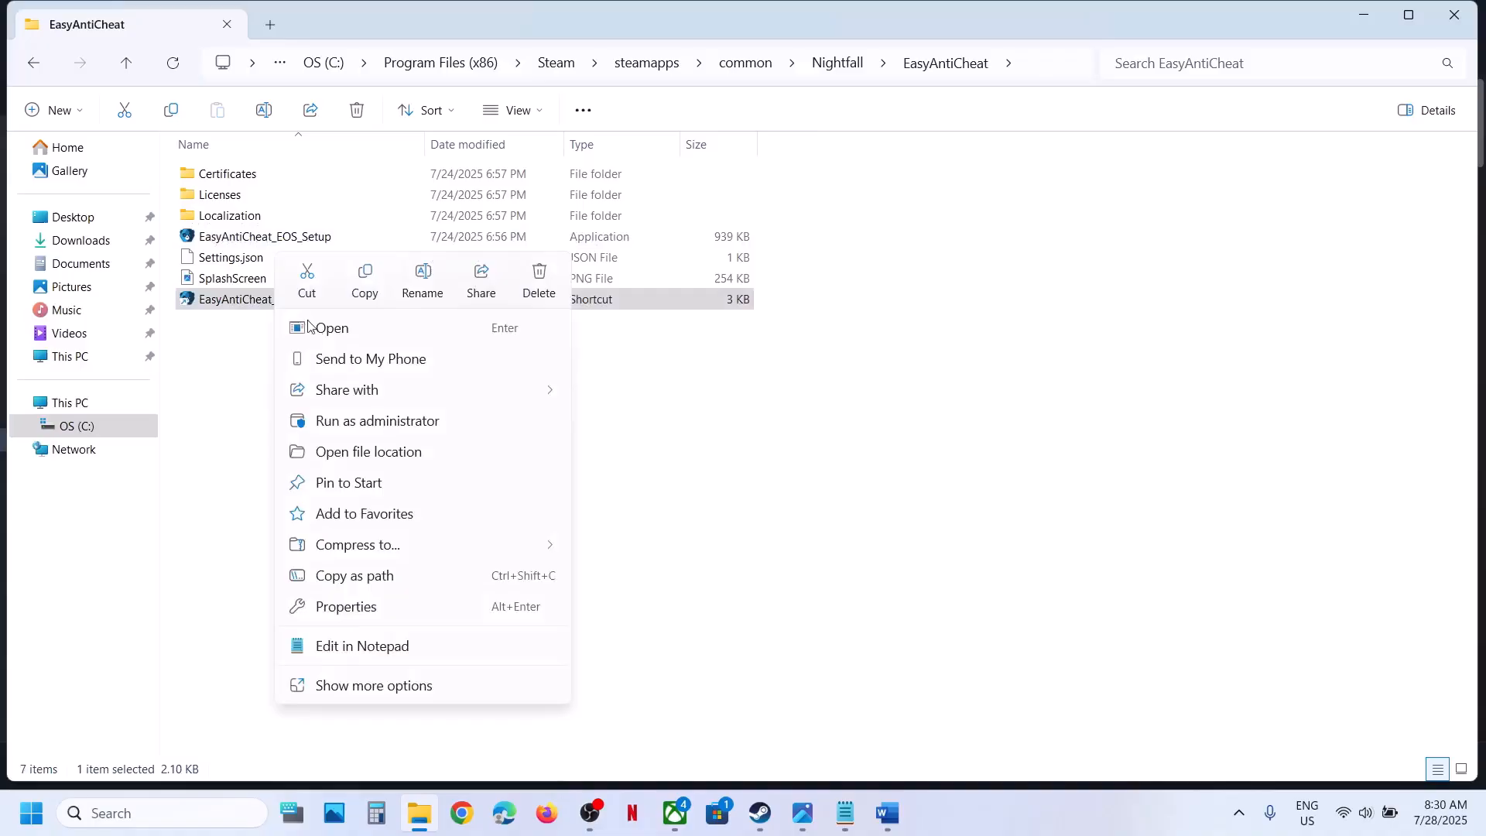
pyautogui.click(346, 606)
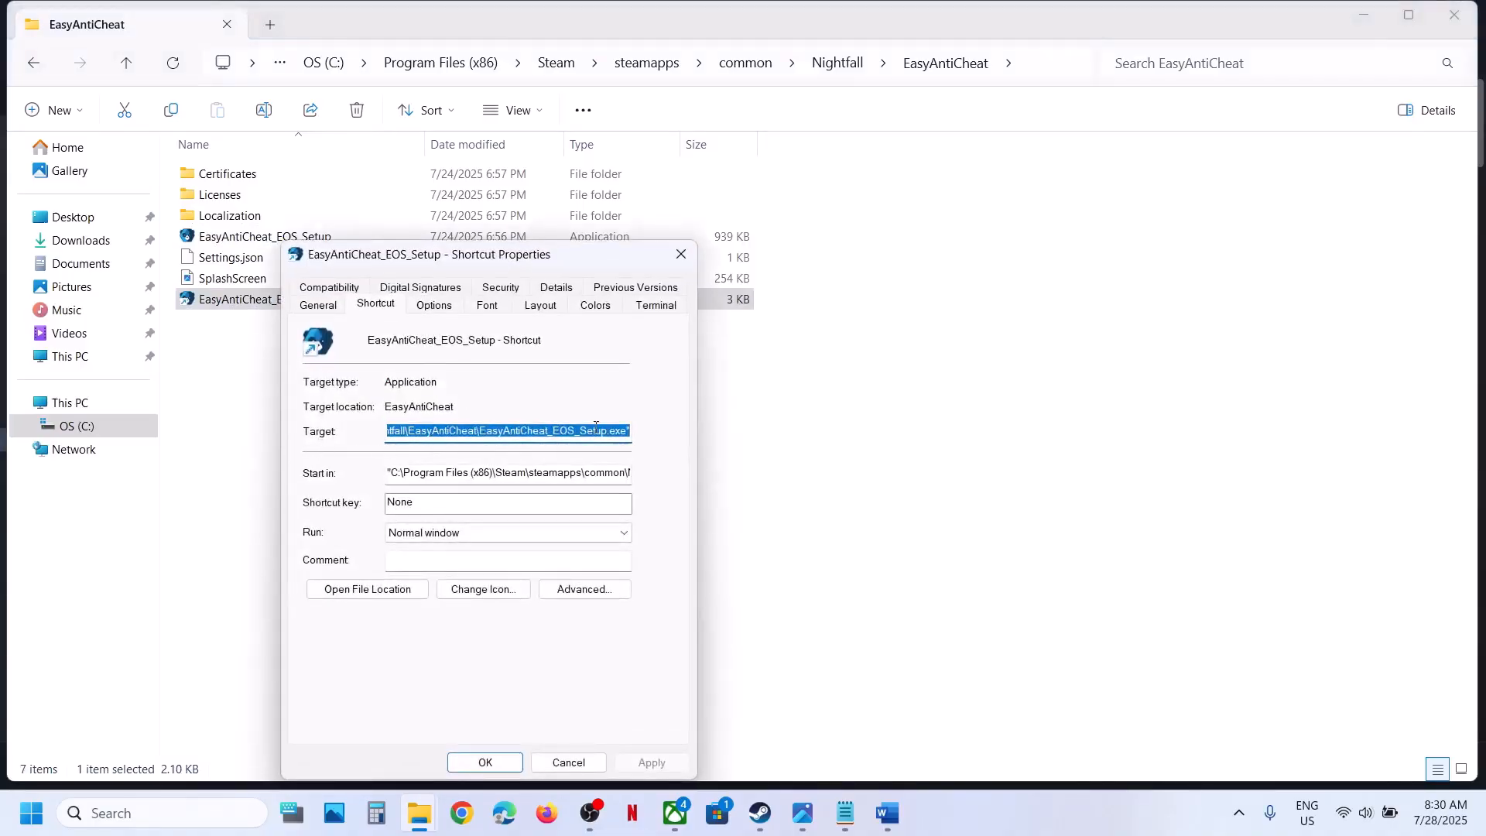
pyautogui.click(632, 430)
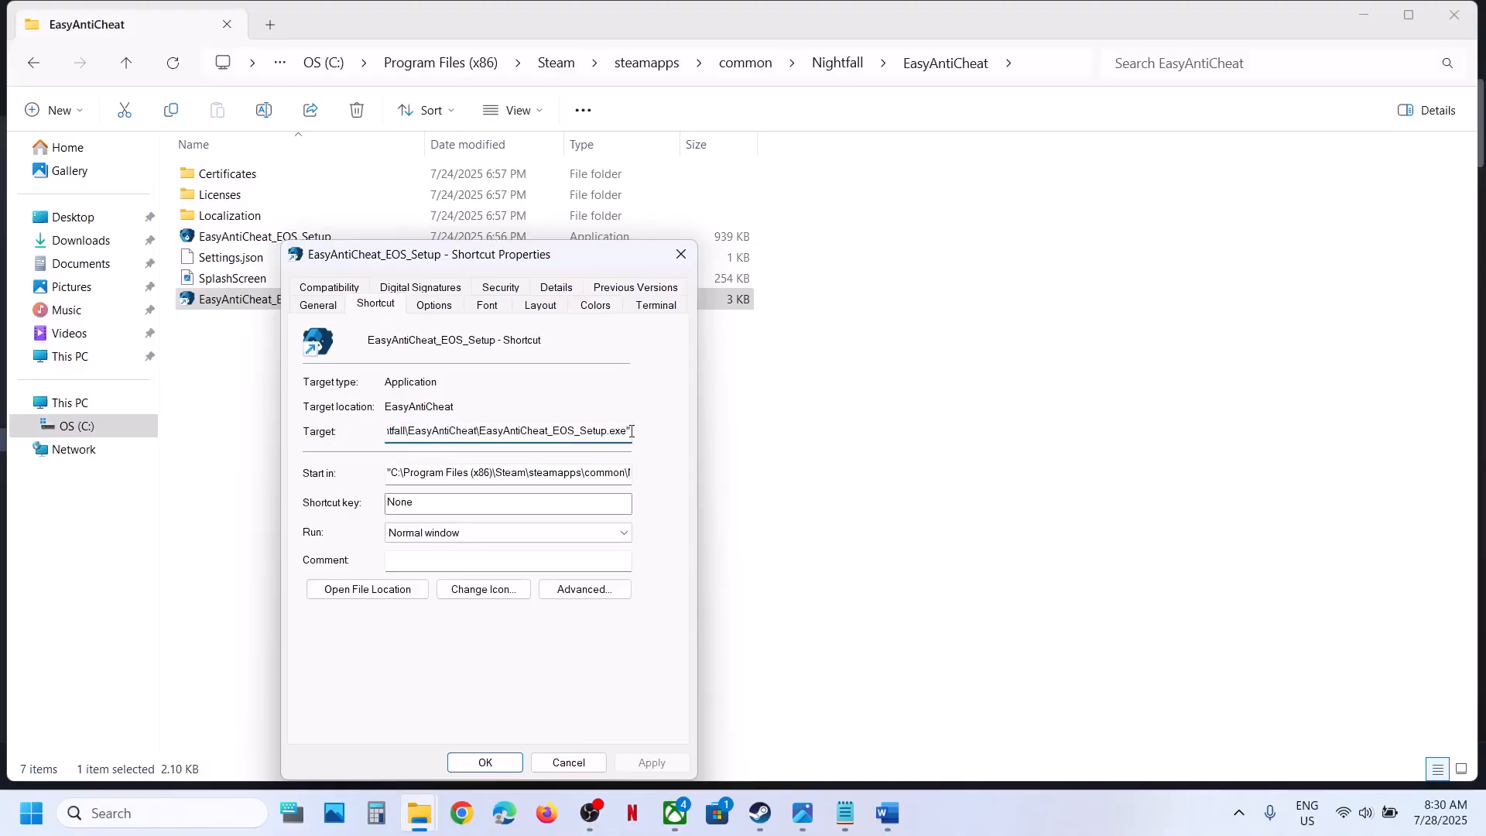
pyautogui.write('install prod-fn')
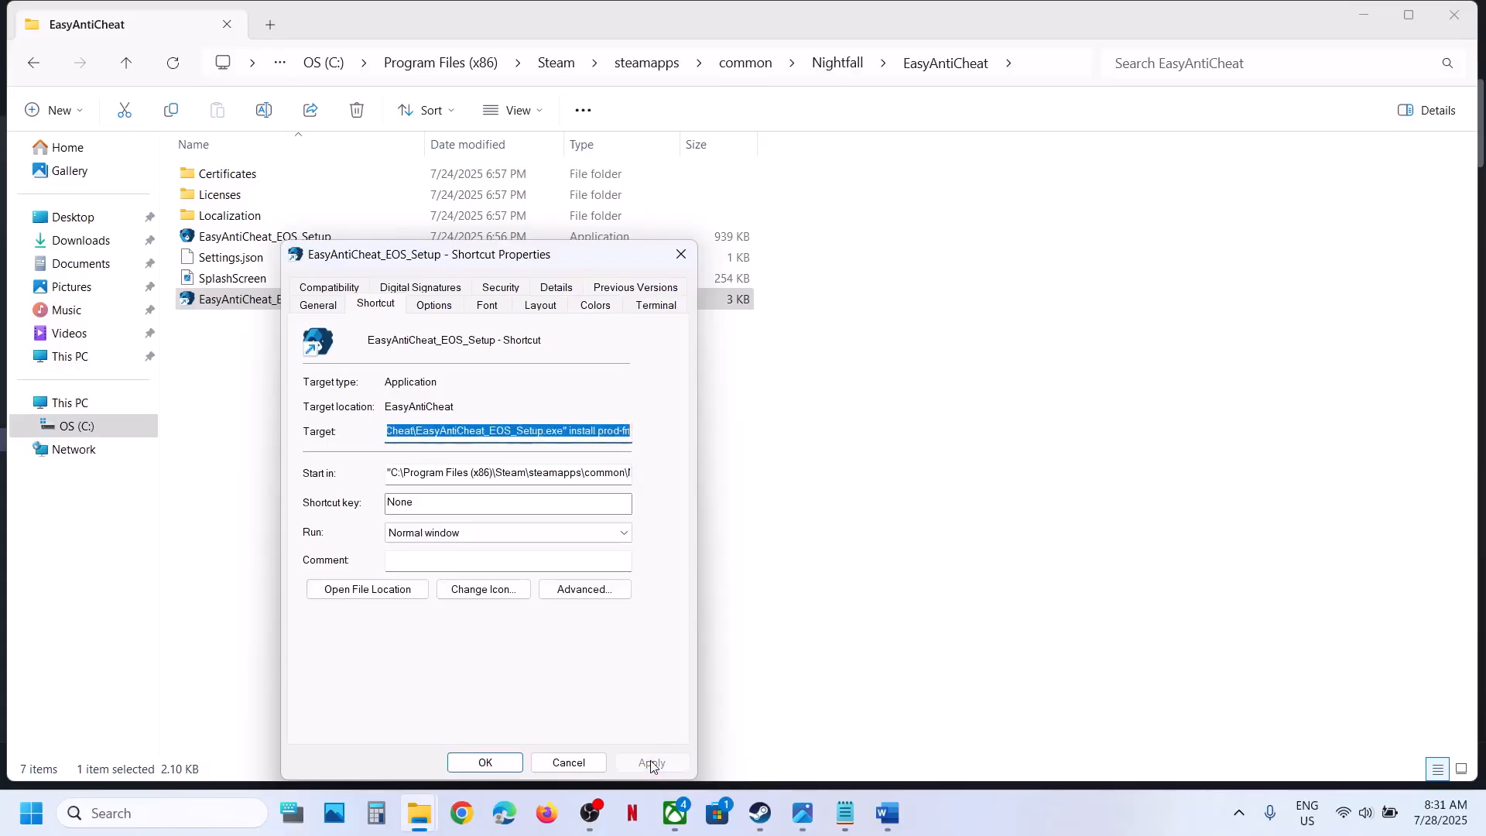
# Save the shortcut's new target and run it as administrator, approving User Account Control.
pyautogui.click(484, 762)
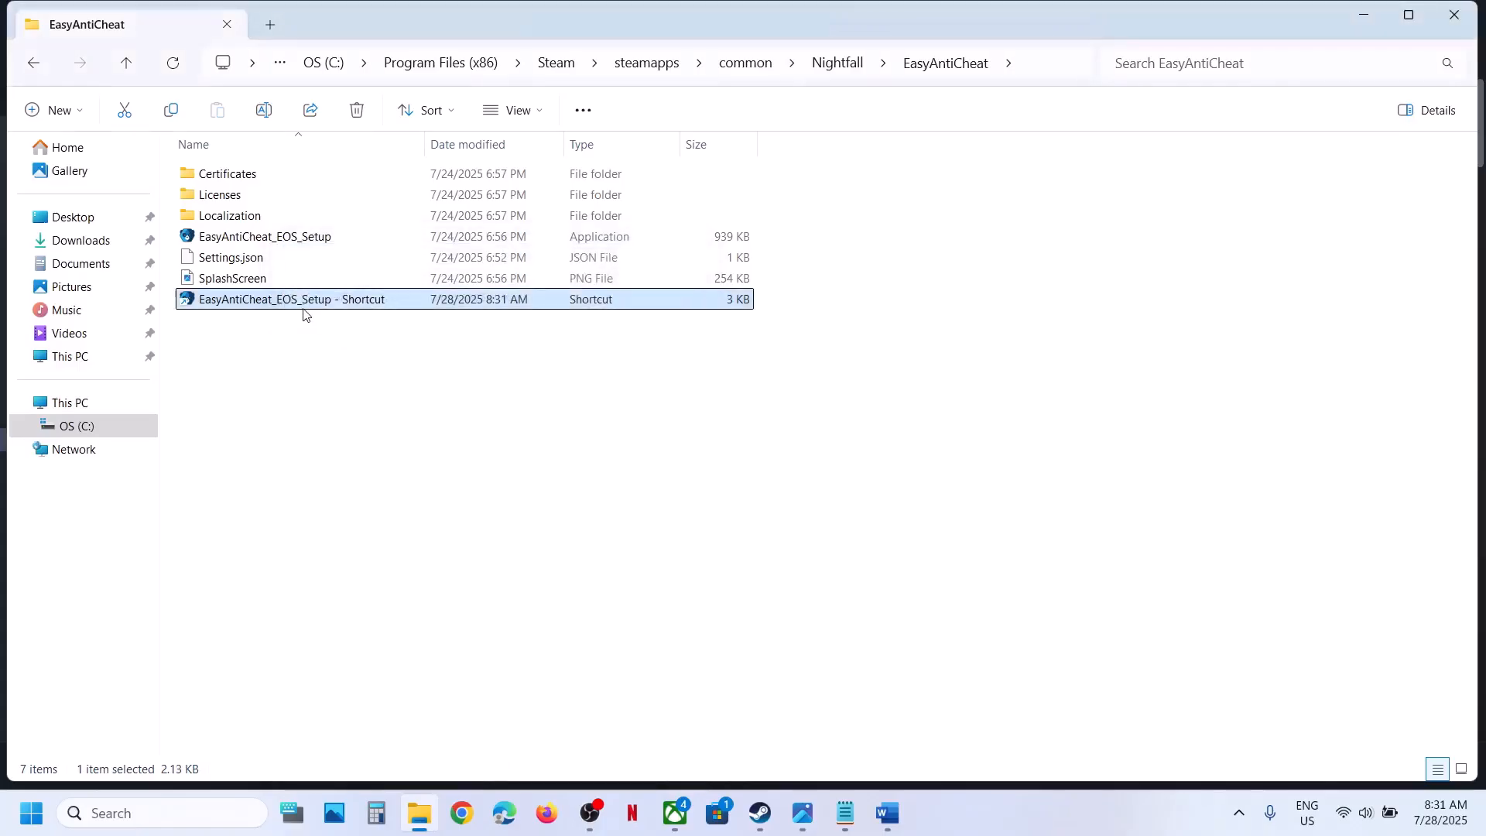
pyautogui.rightClick(290, 298)
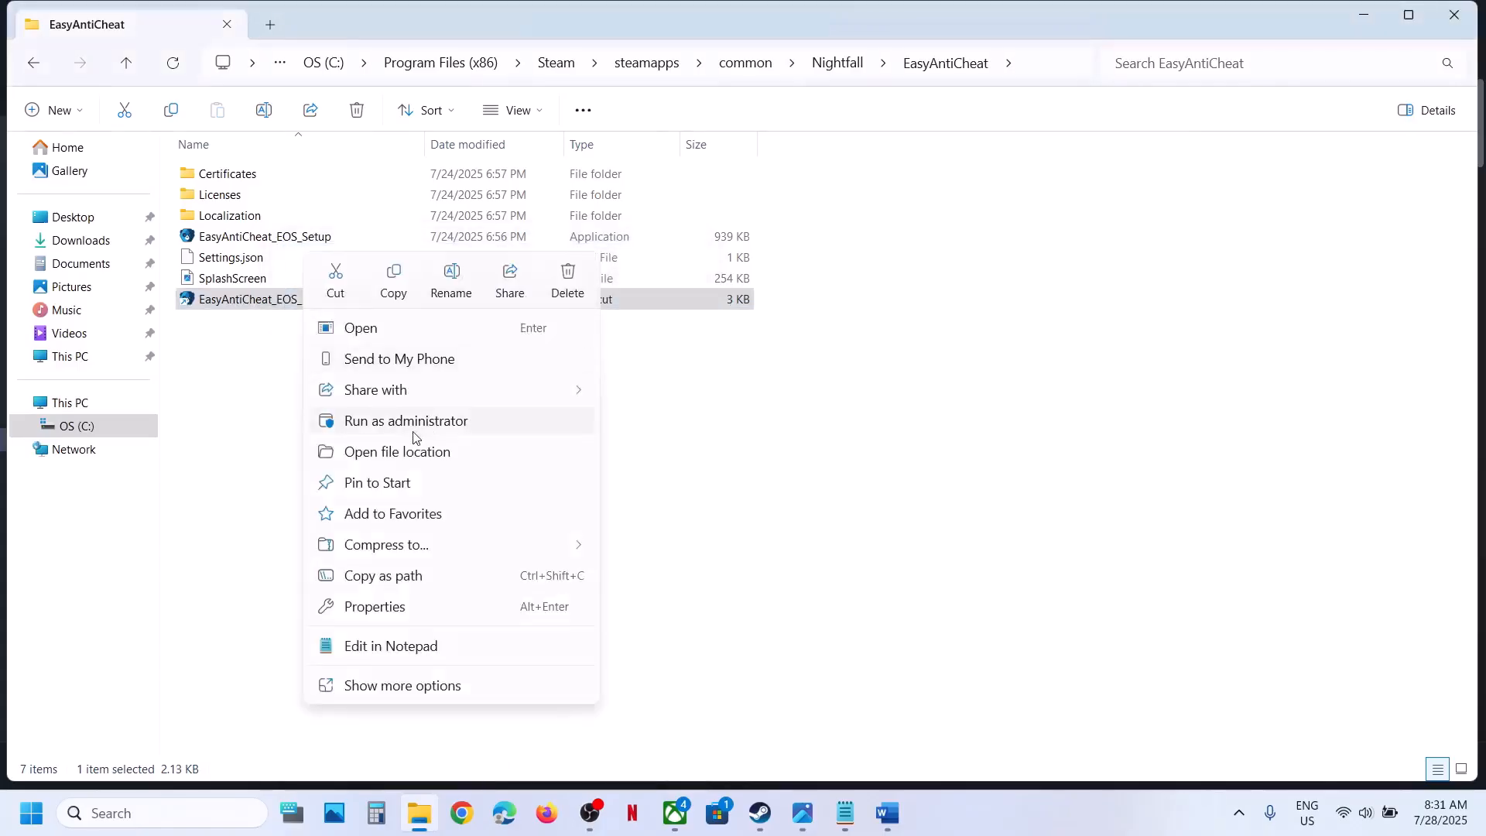
pyautogui.moveTo(434, 430)
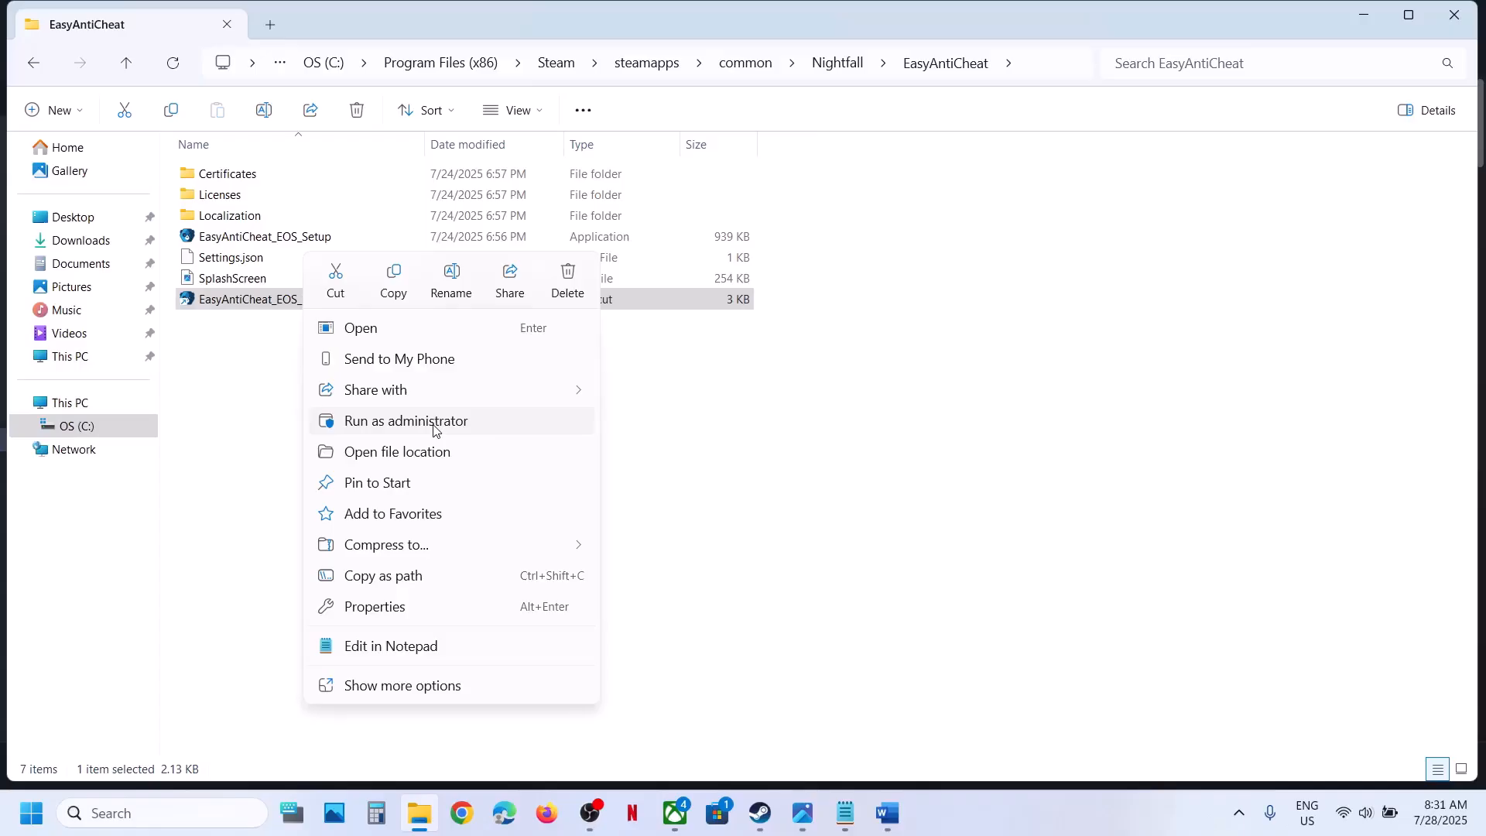
pyautogui.click(406, 421)
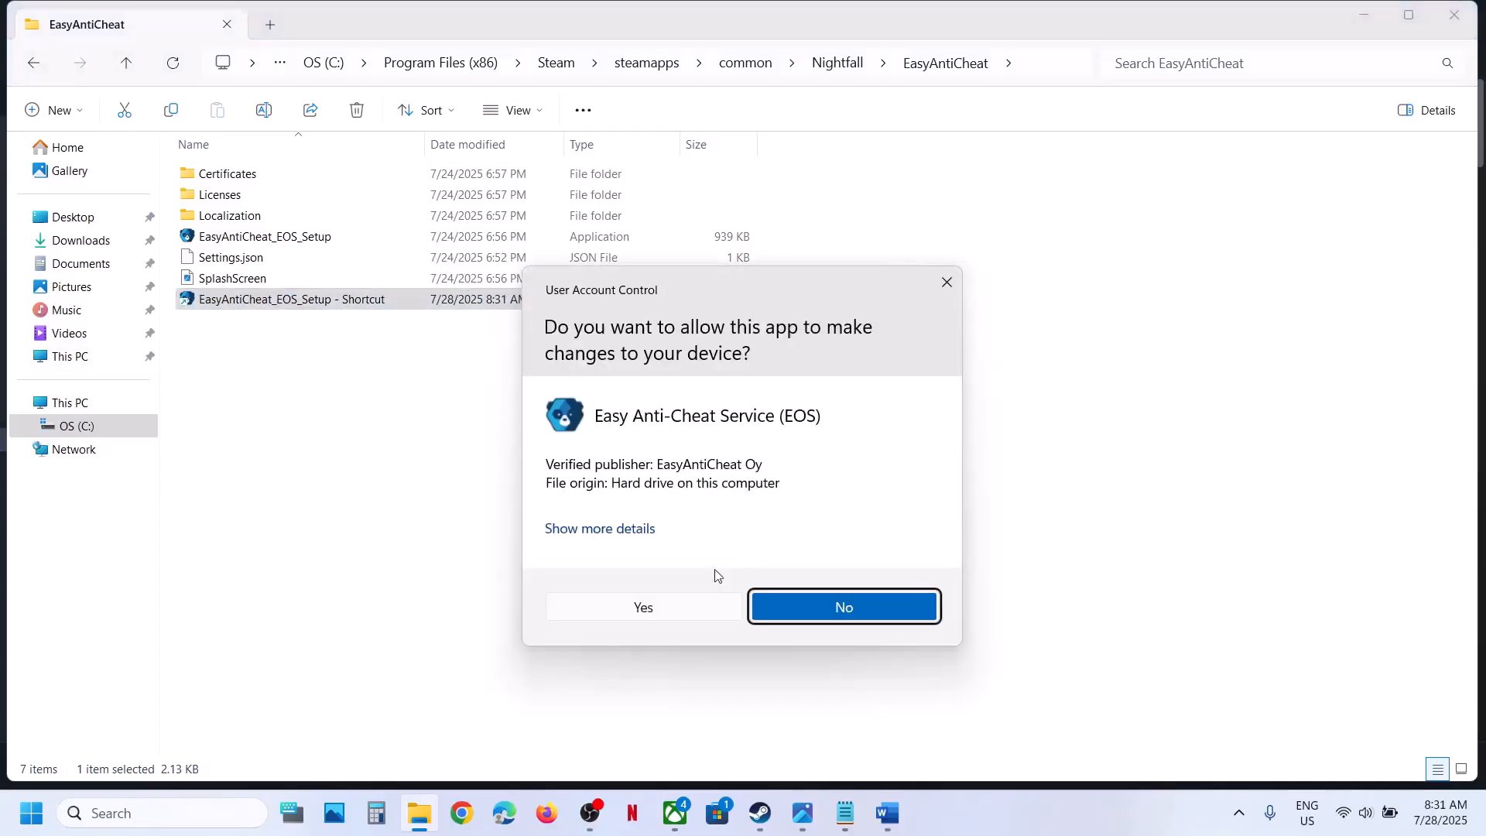
pyautogui.click(843, 607)
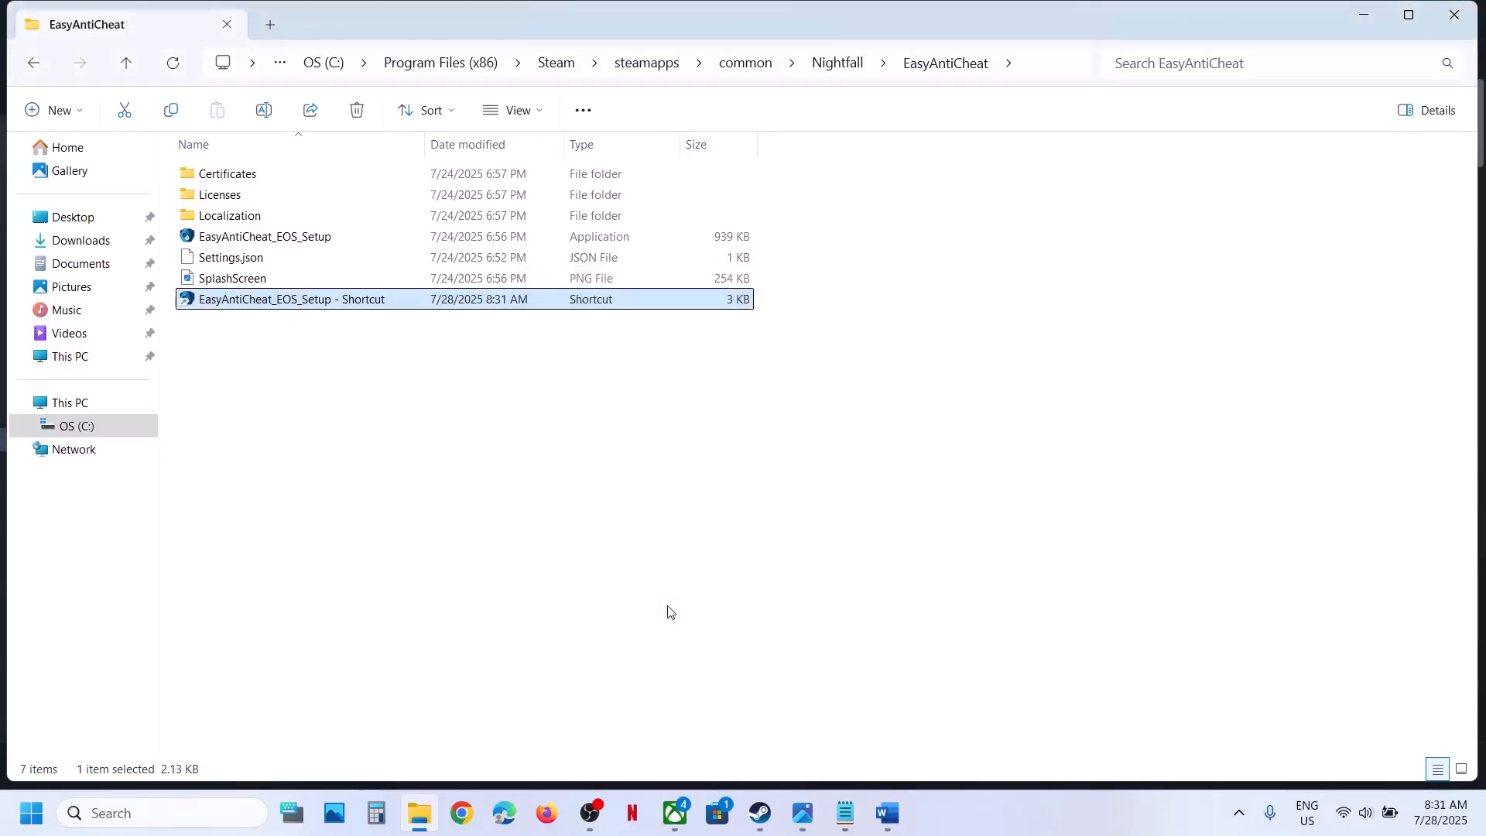
pyautogui.moveTo(649, 465)
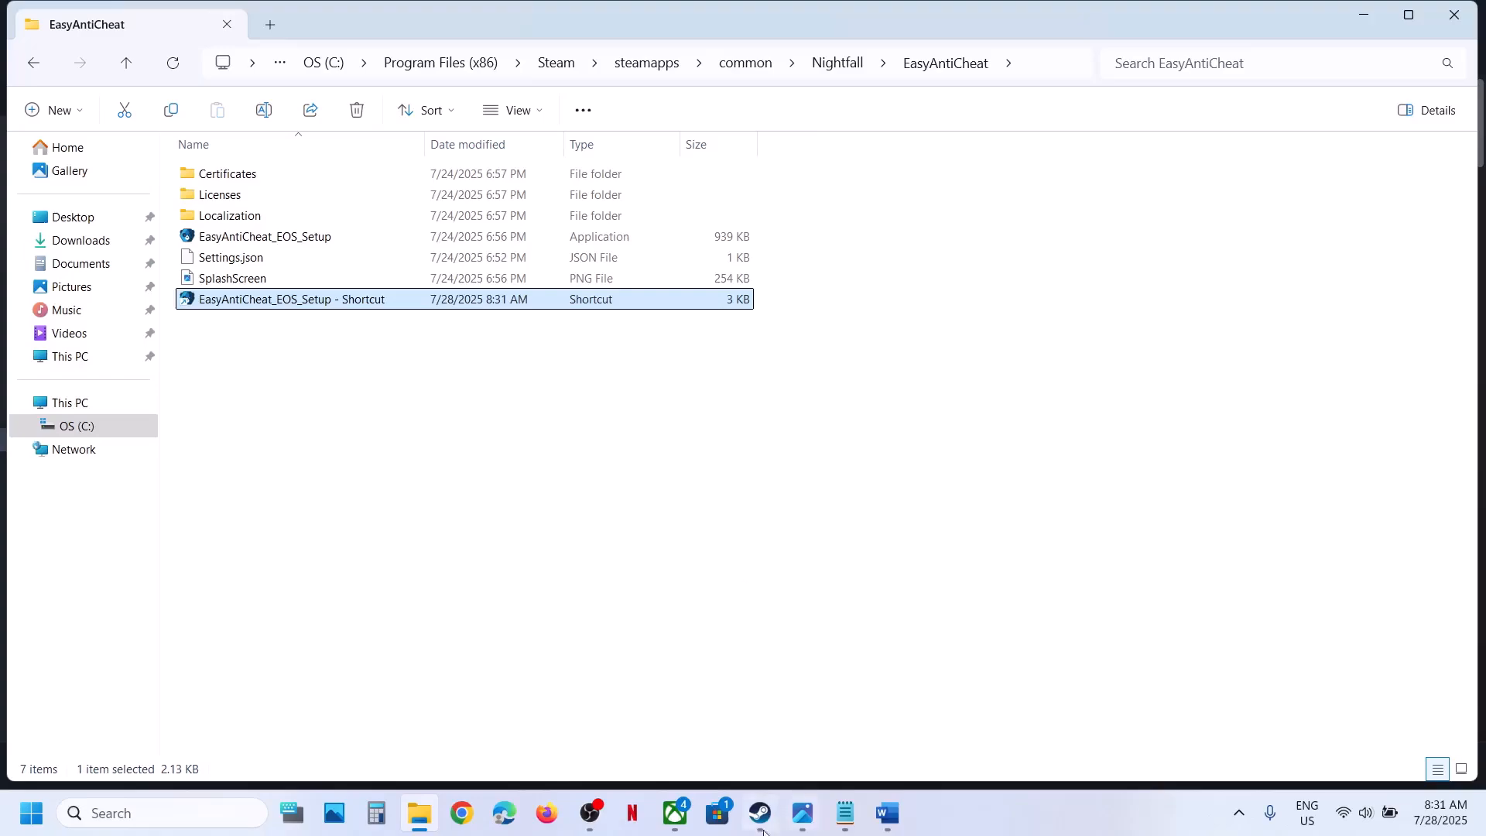
# Open Killing Floor 3's Installed Files properties to verify game file integrity, then close them.
pyautogui.click(763, 814)
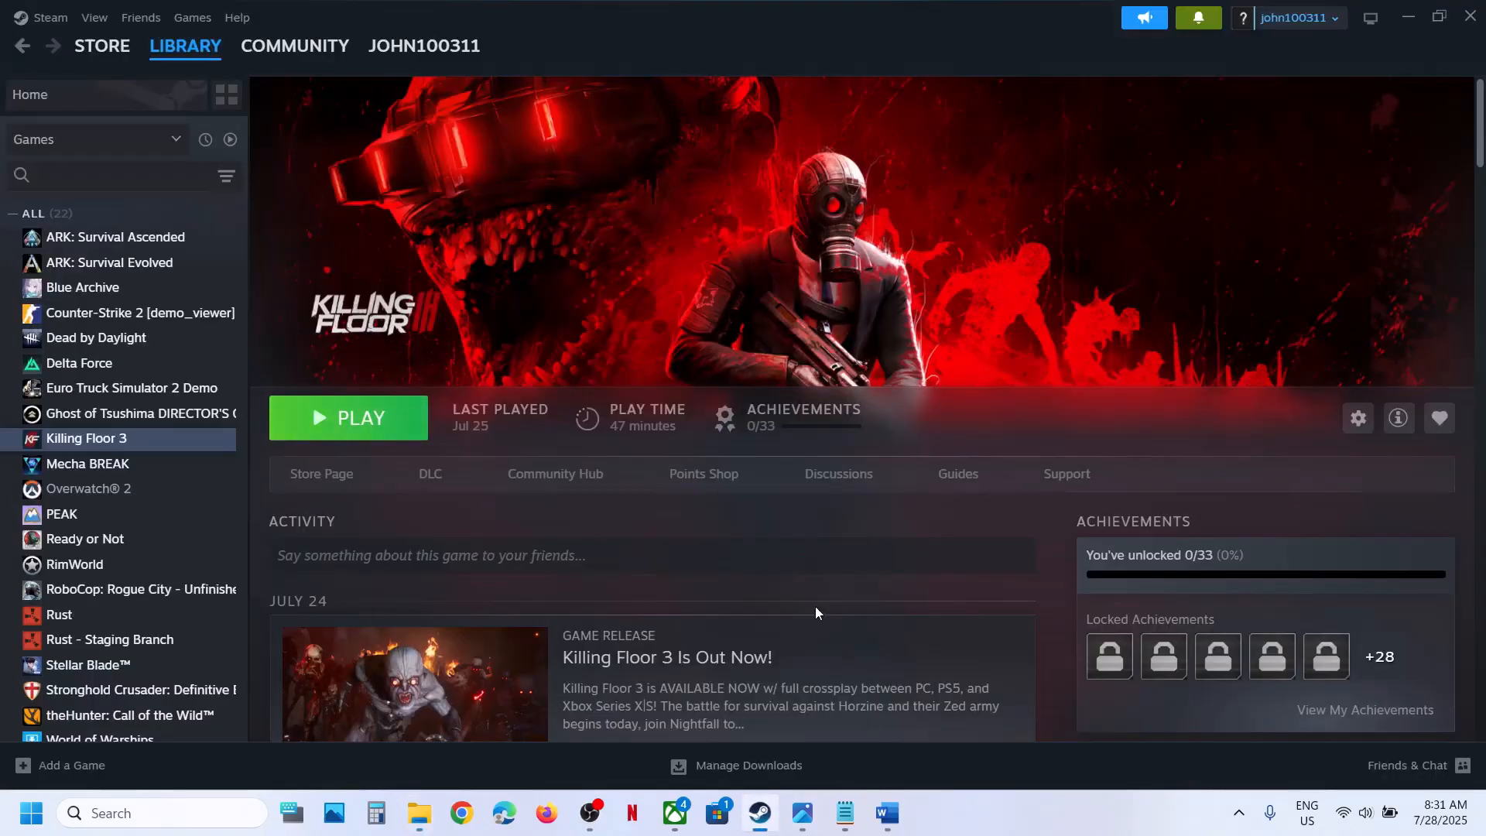
pyautogui.click(886, 813)
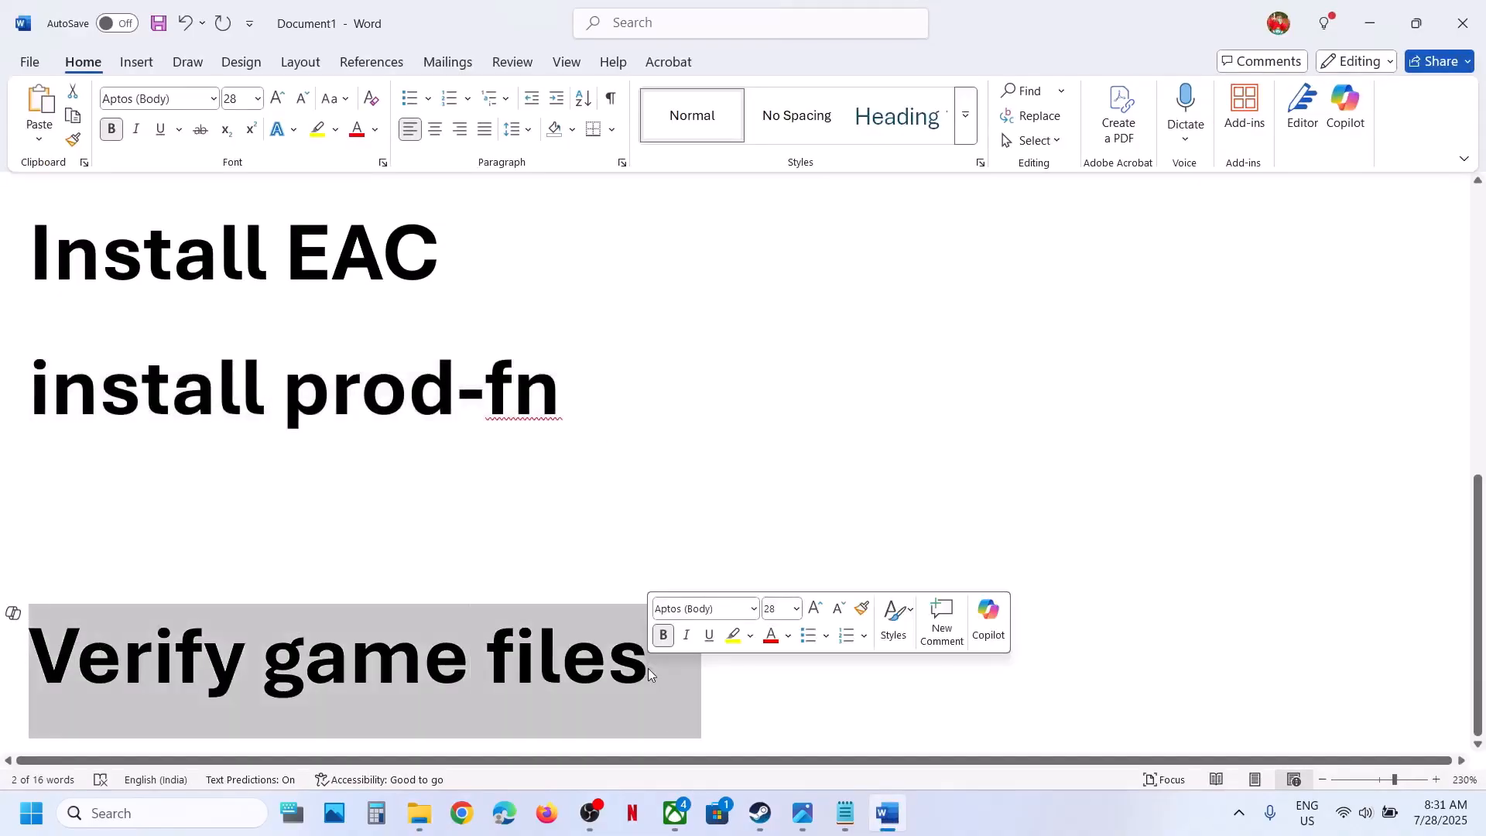
pyautogui.click(759, 813)
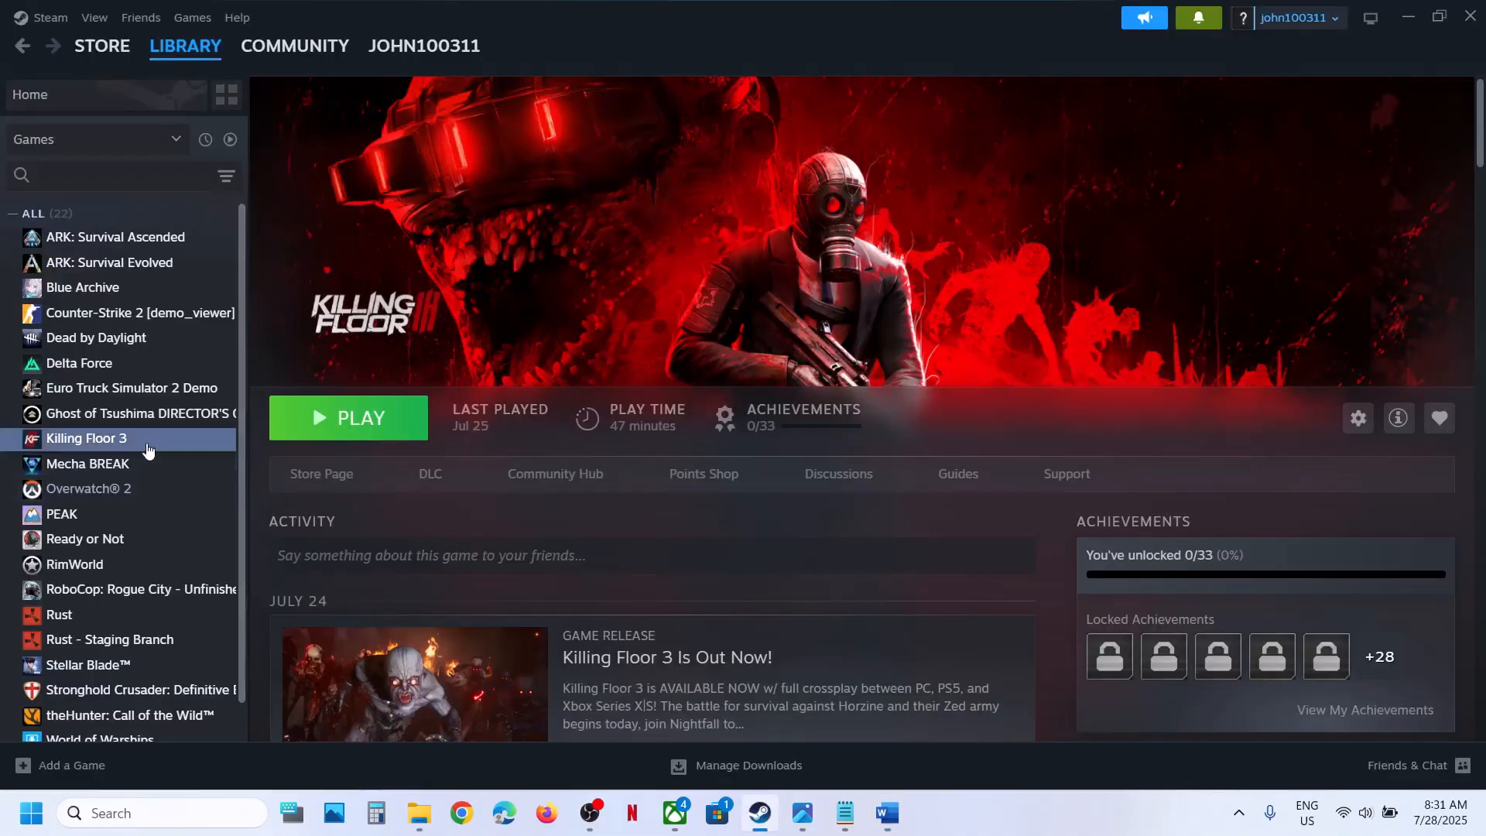
pyautogui.click(1357, 418)
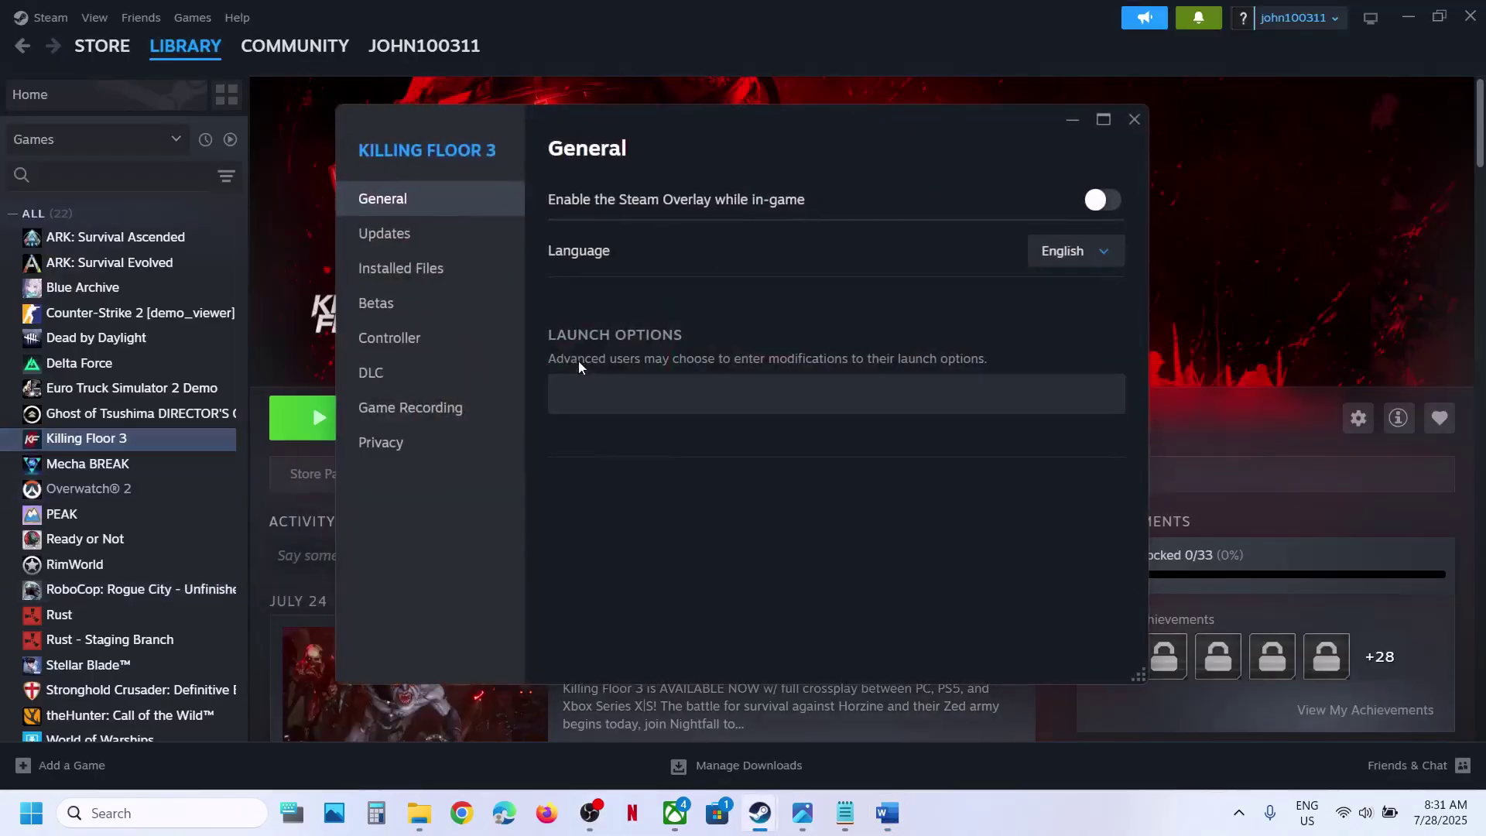
pyautogui.click(401, 268)
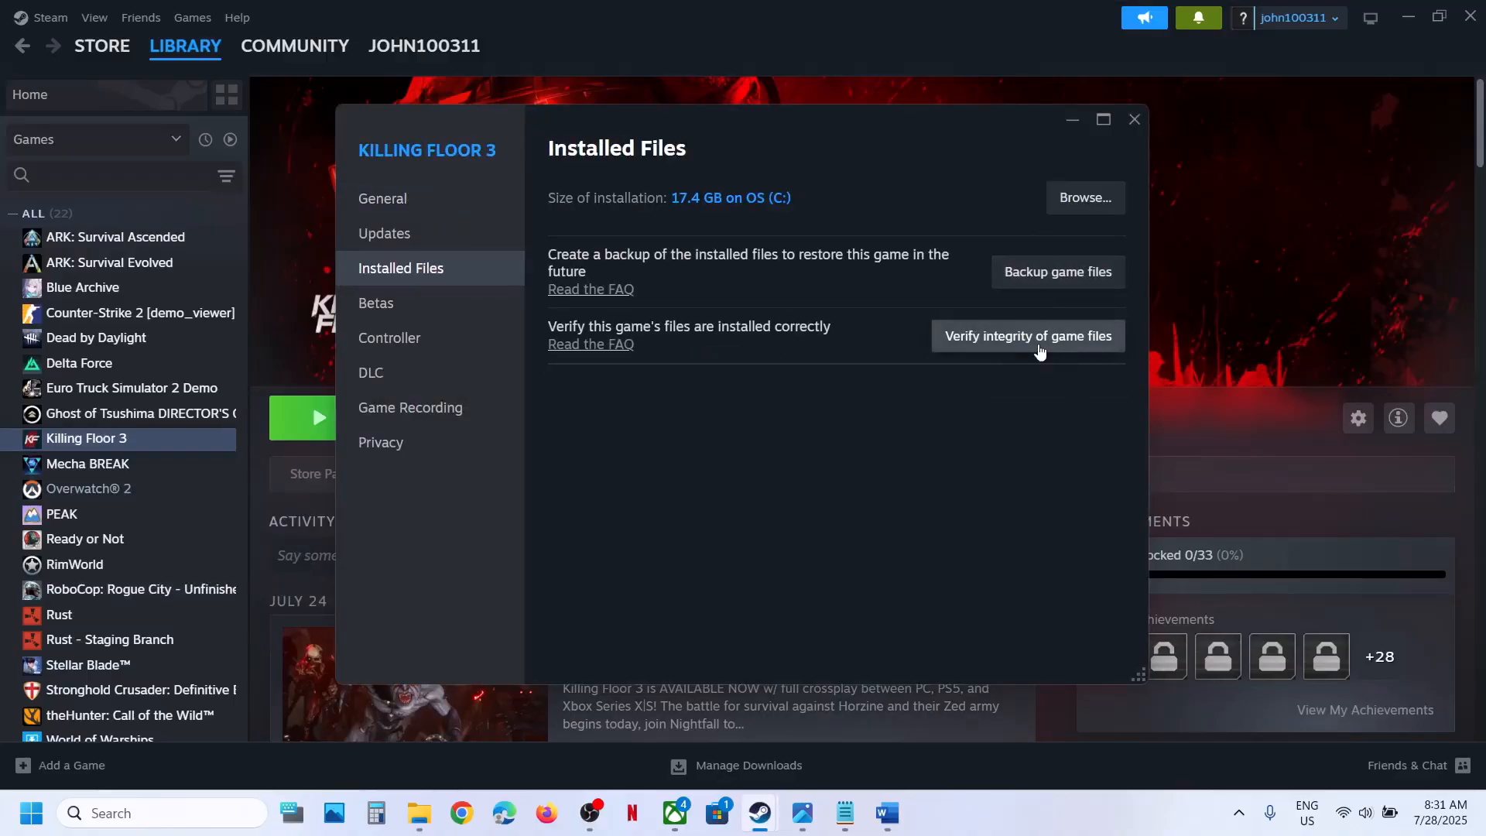
pyautogui.moveTo(1058, 352)
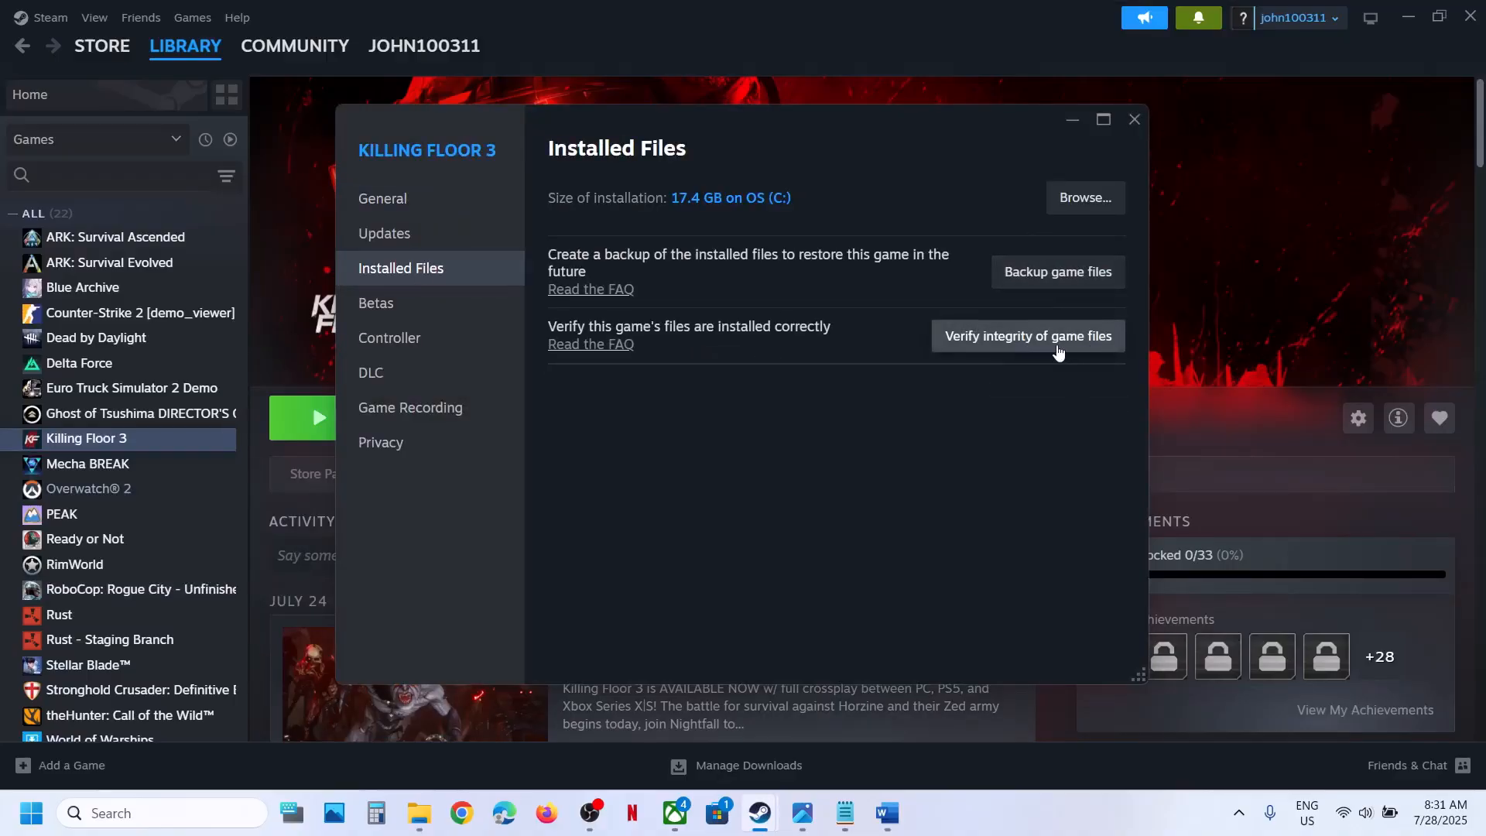
pyautogui.moveTo(1134, 119)
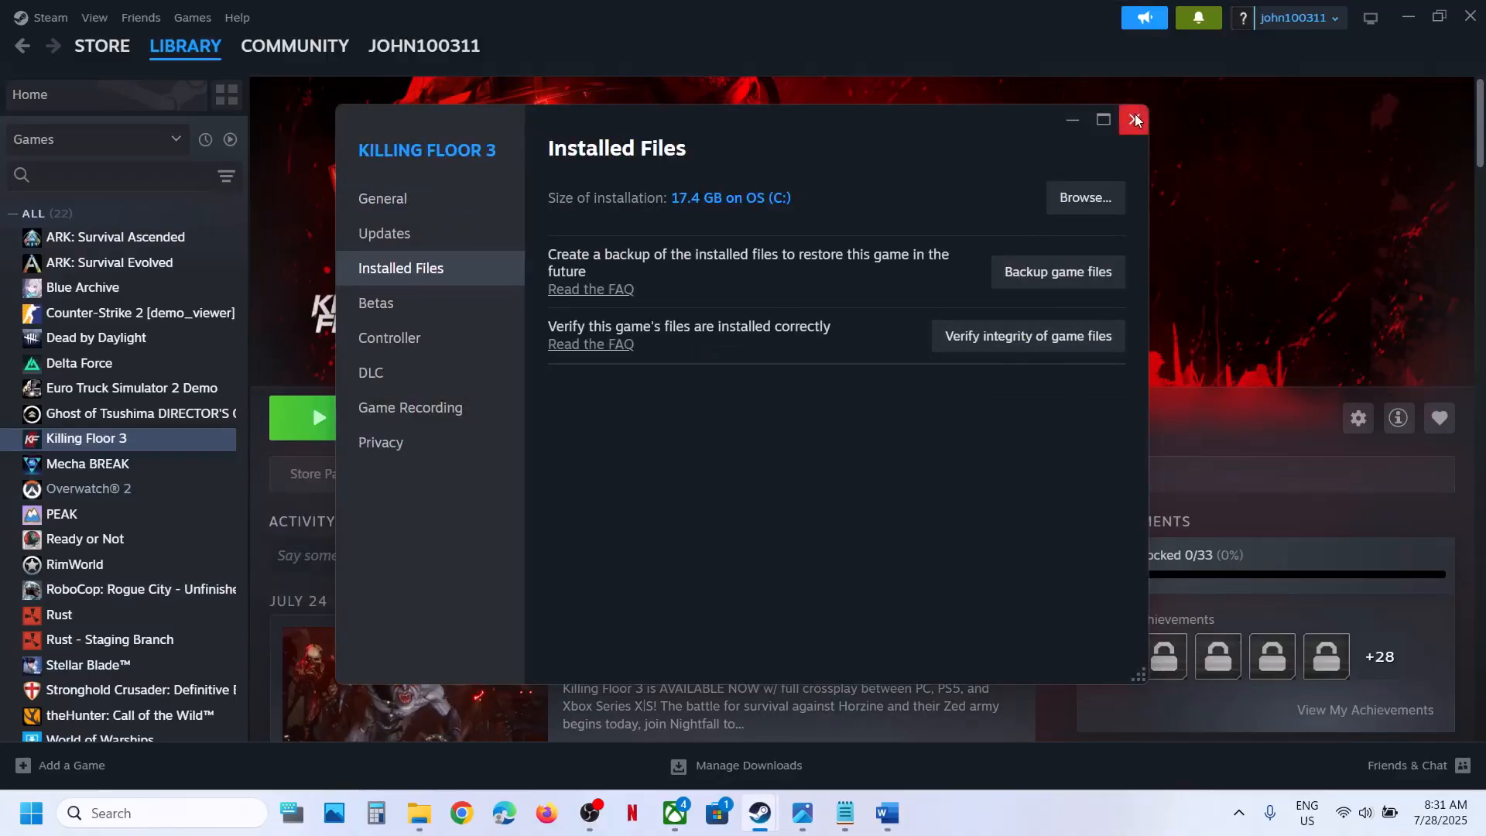
pyautogui.click(1133, 119)
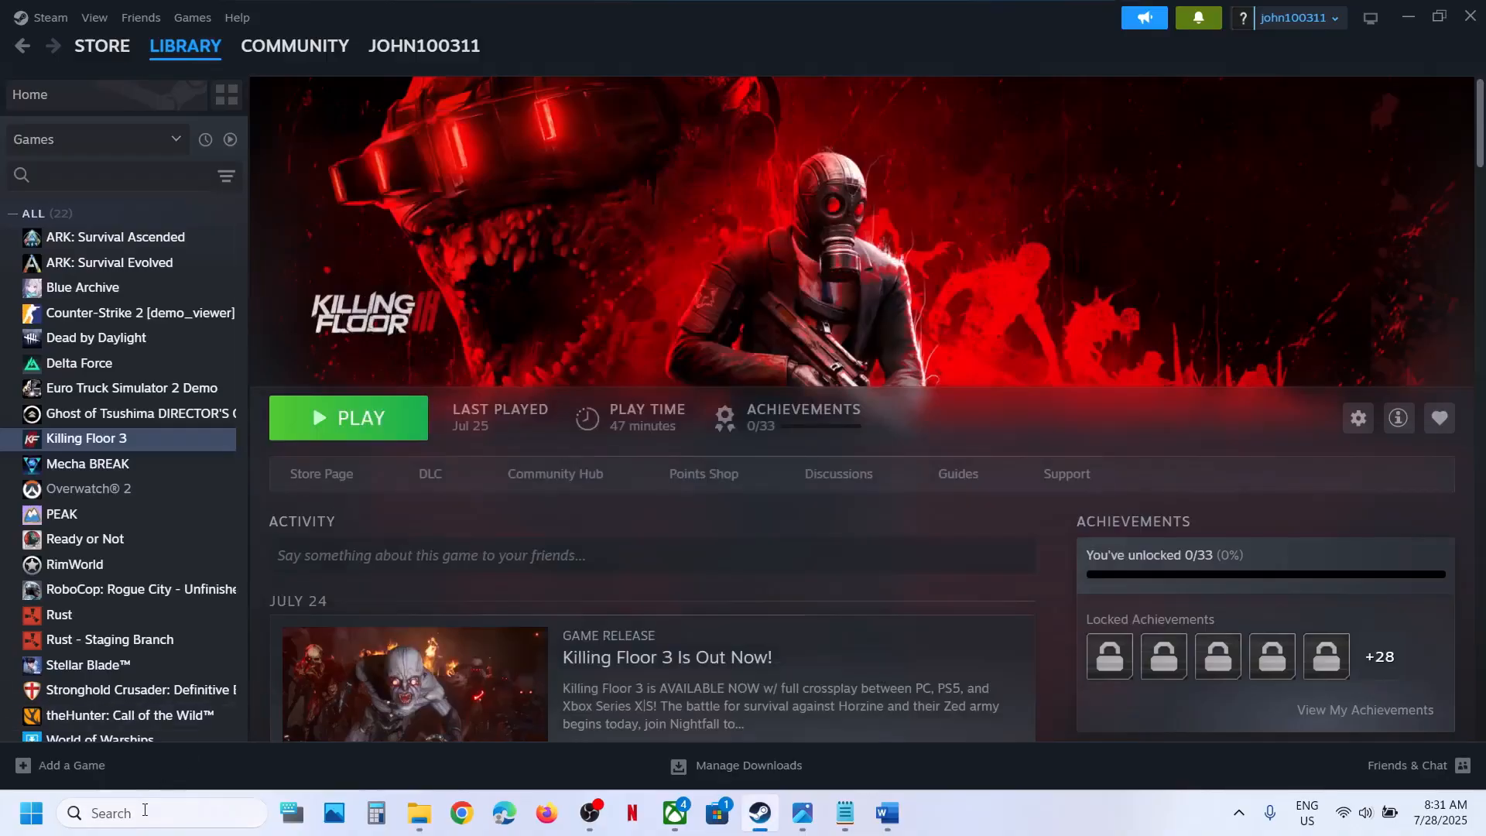
# Open Services and start the Easy Anti-Cheat (Epic Online Services) service.
pyautogui.write('services')
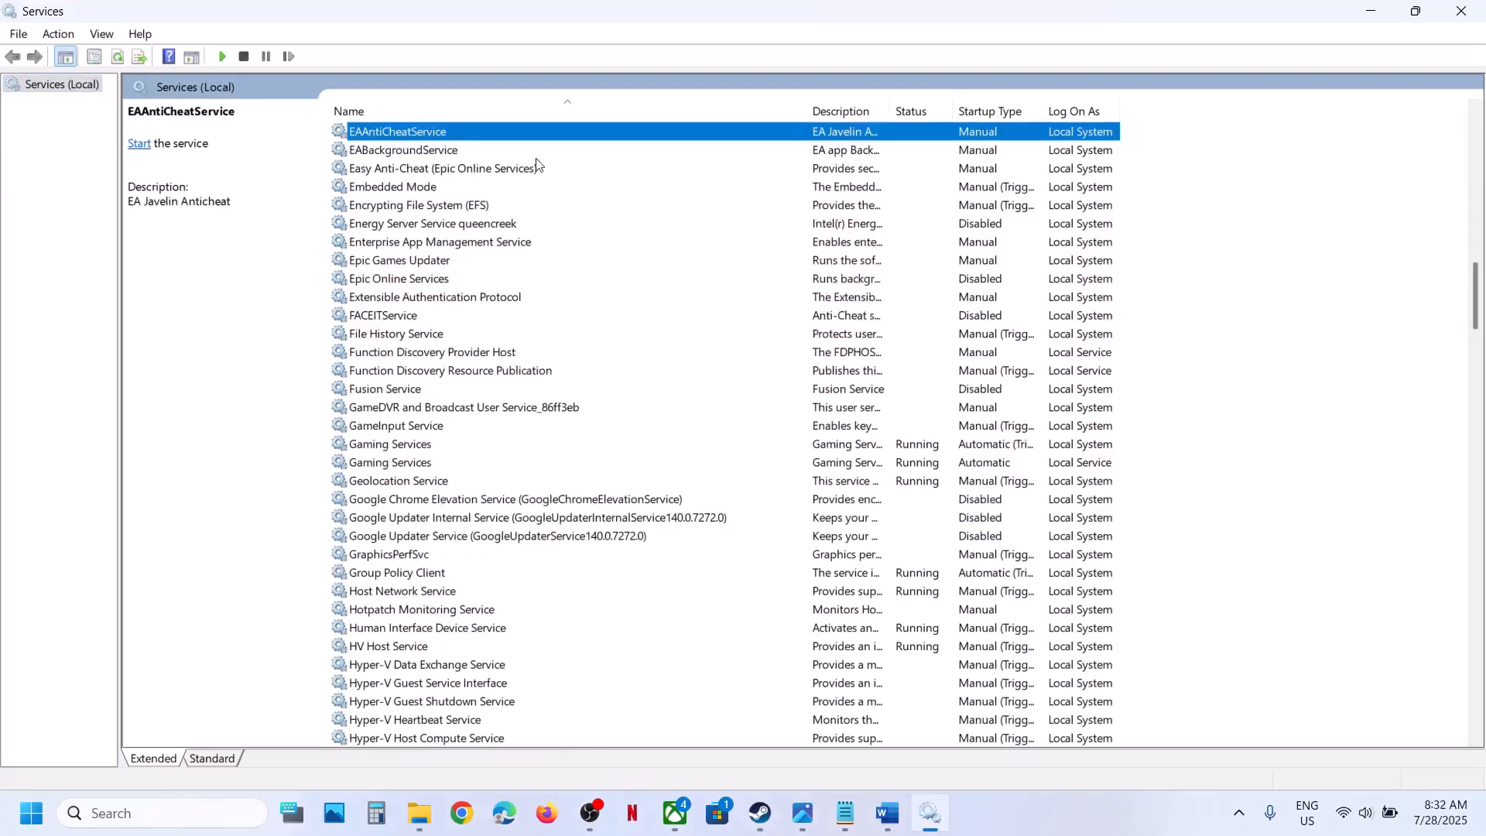
pyautogui.click(443, 168)
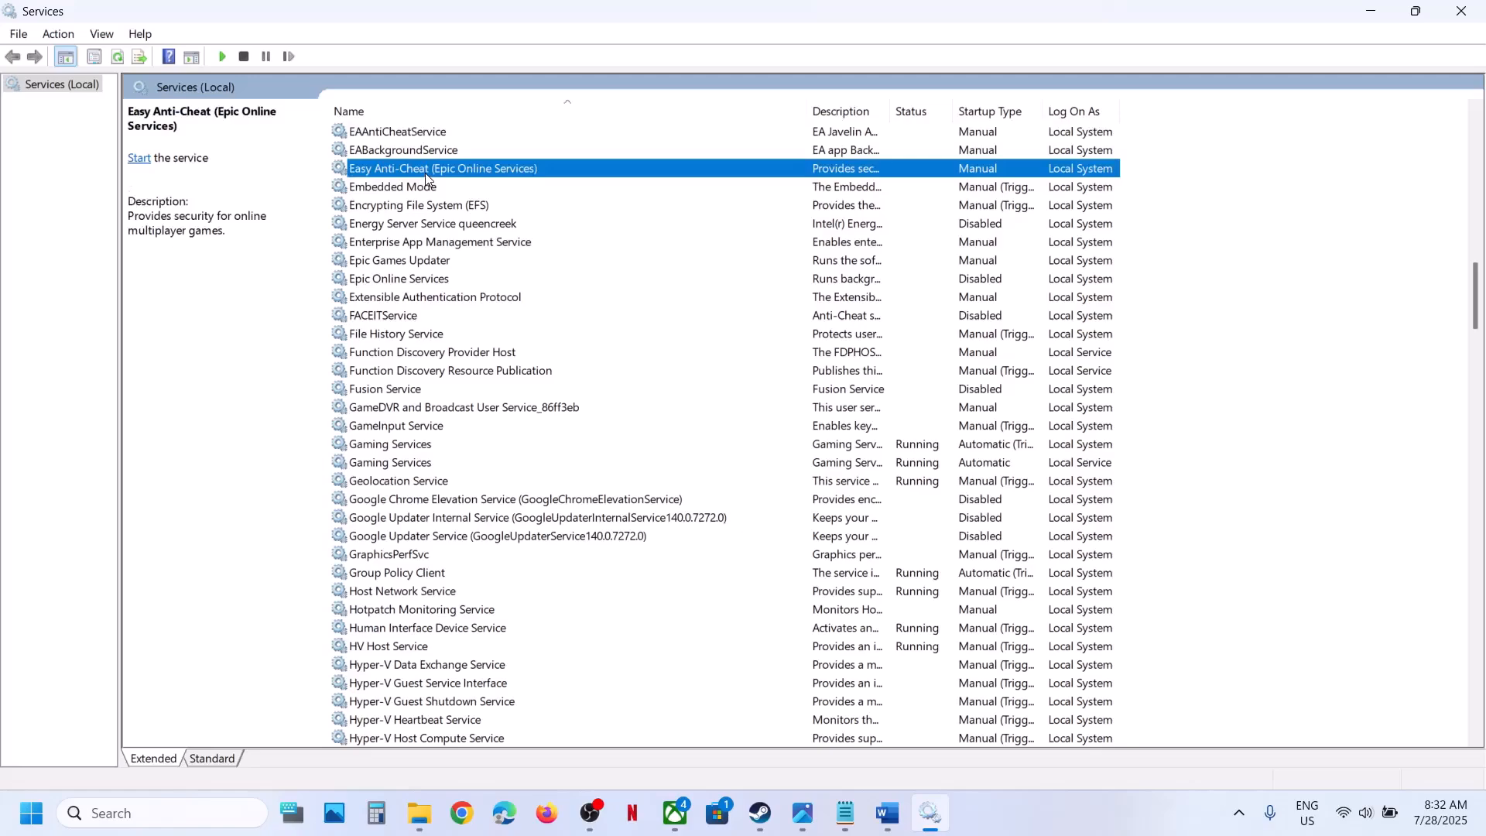
pyautogui.rightClick(429, 178)
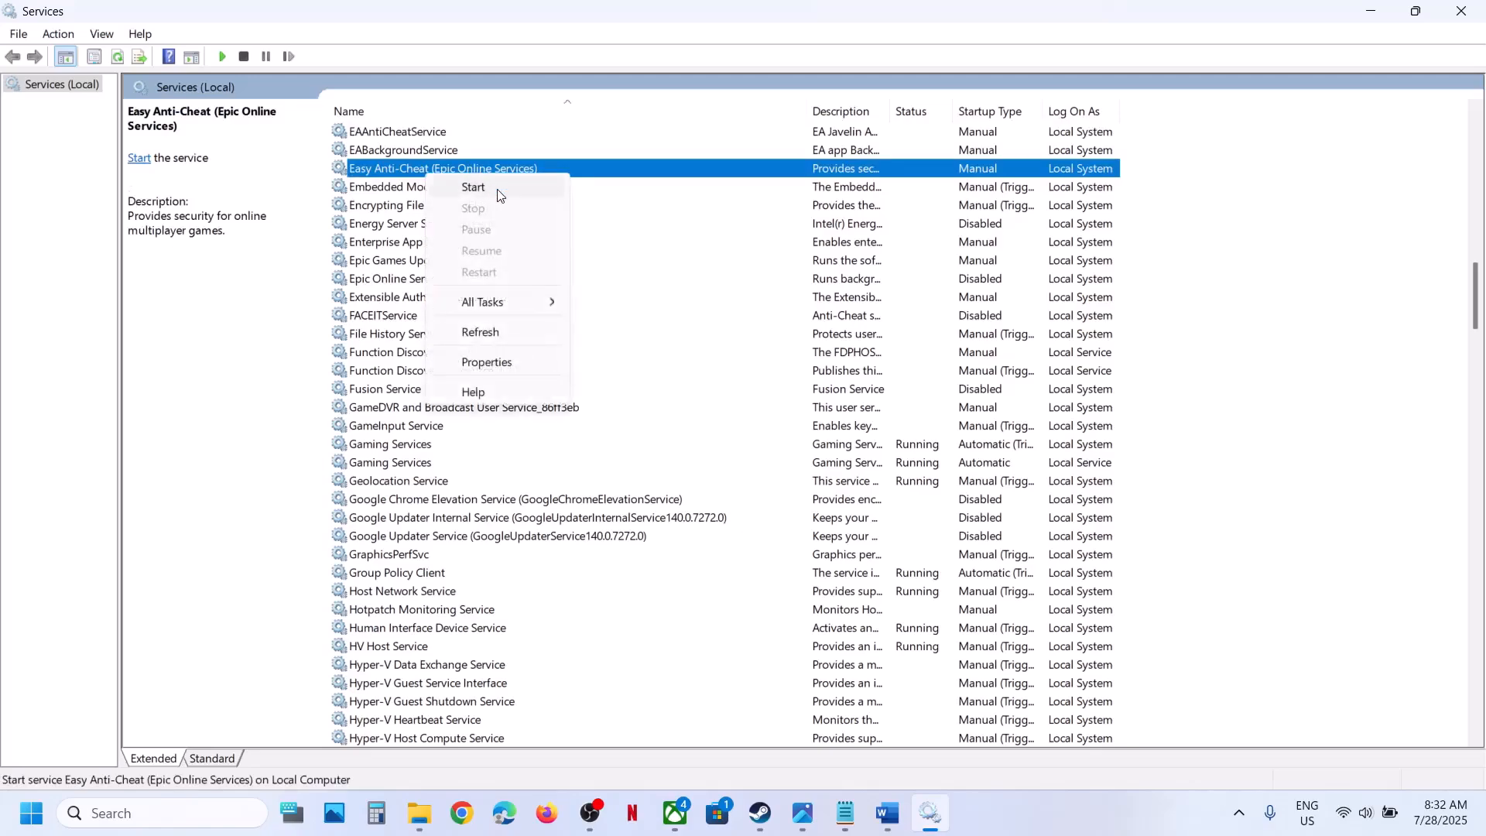
pyautogui.moveTo(487, 183)
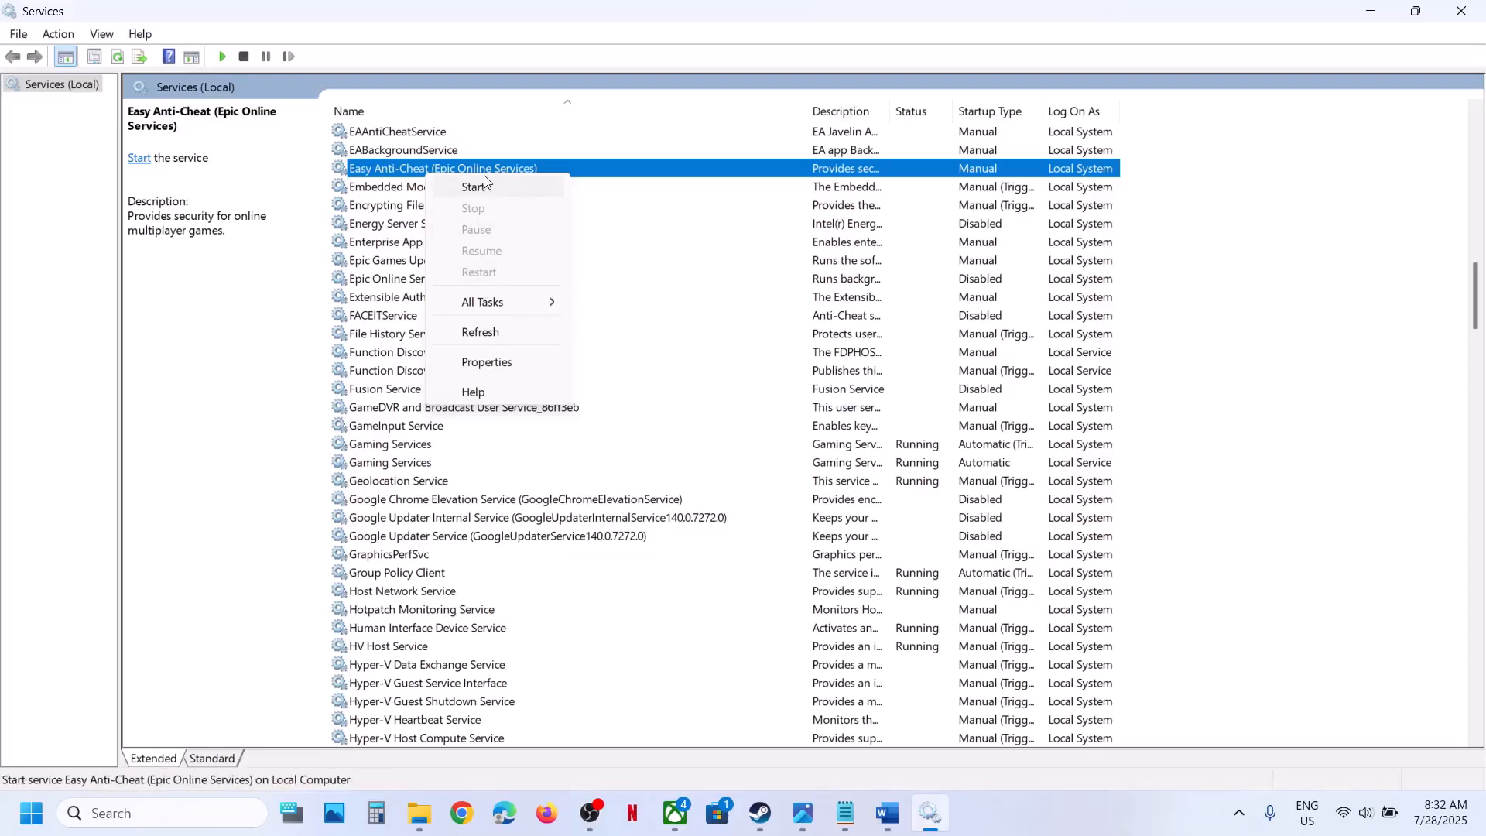
pyautogui.moveTo(490, 308)
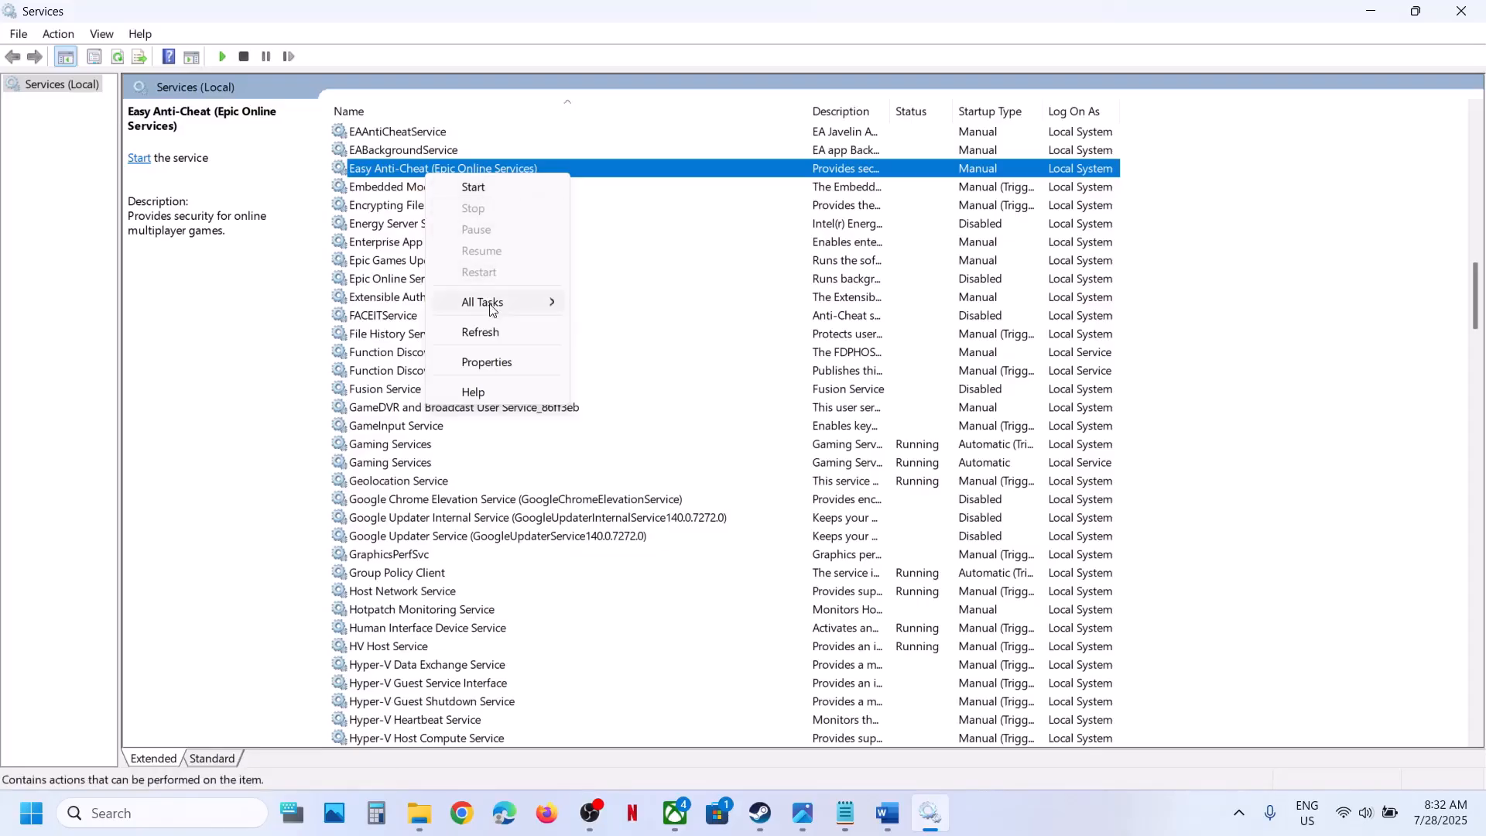
pyautogui.click(473, 187)
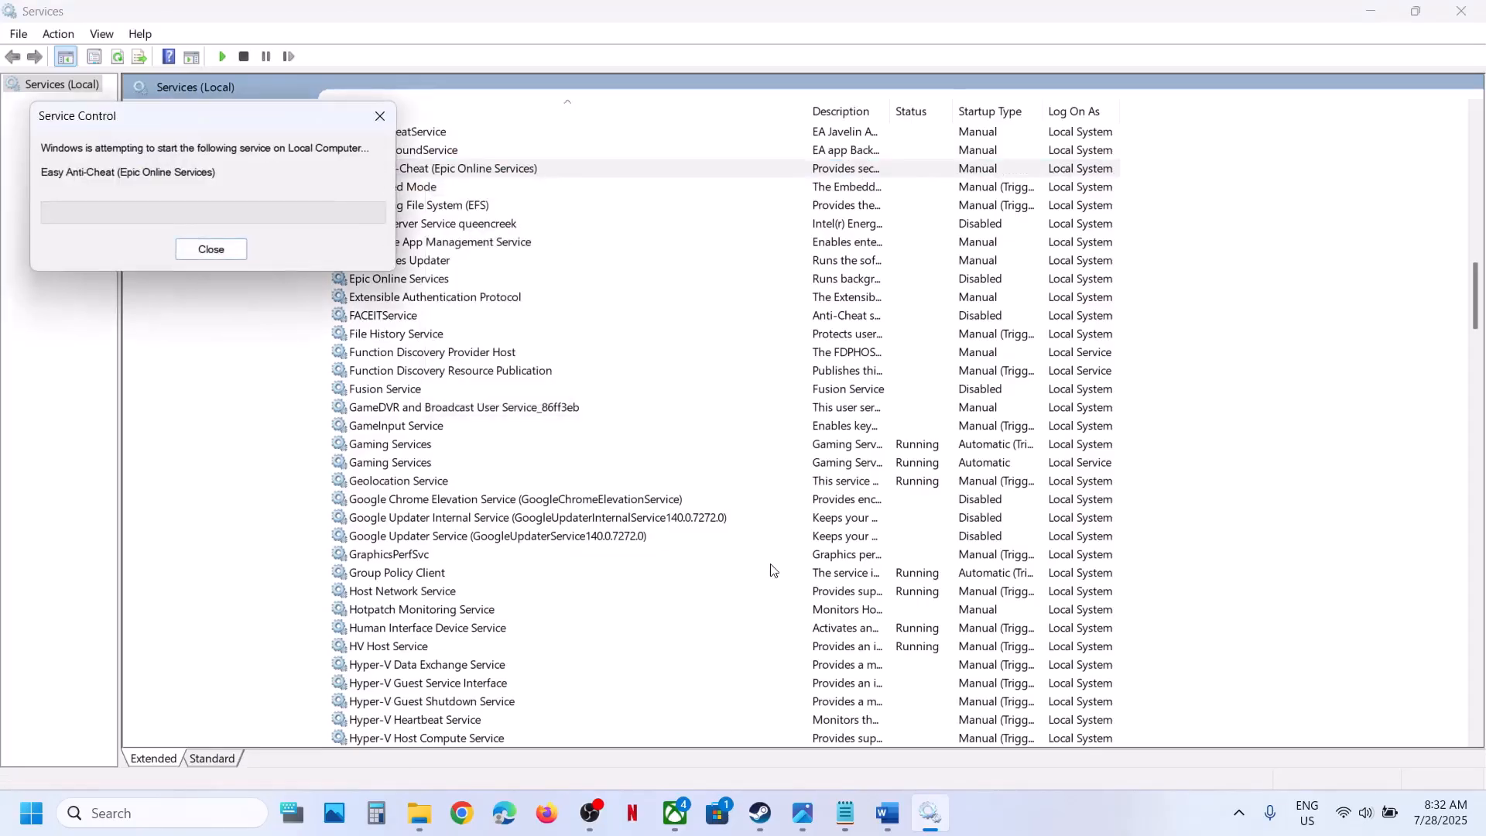
pyautogui.click(211, 248)
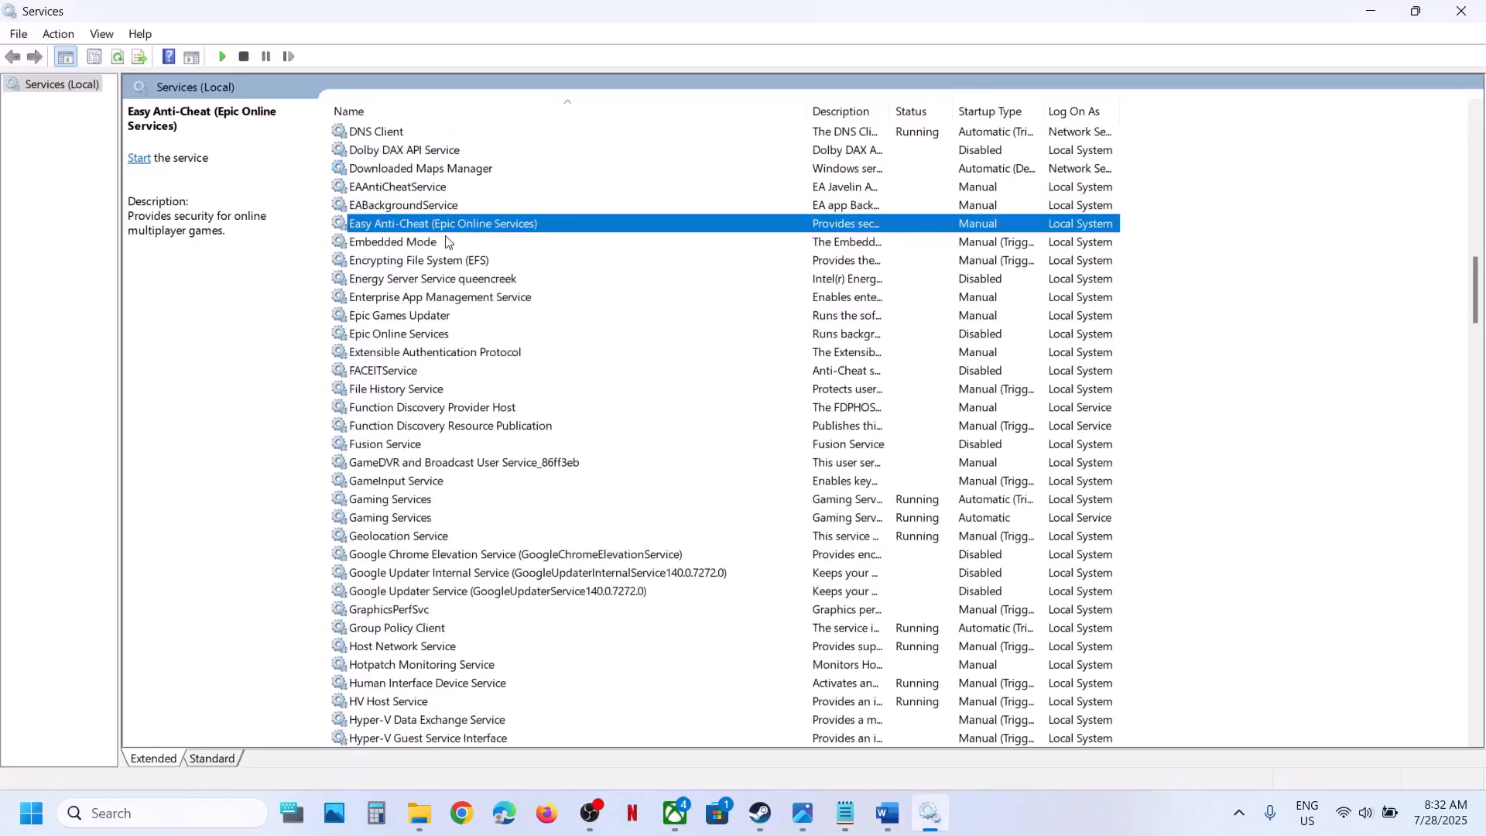
pyautogui.moveTo(399, 237)
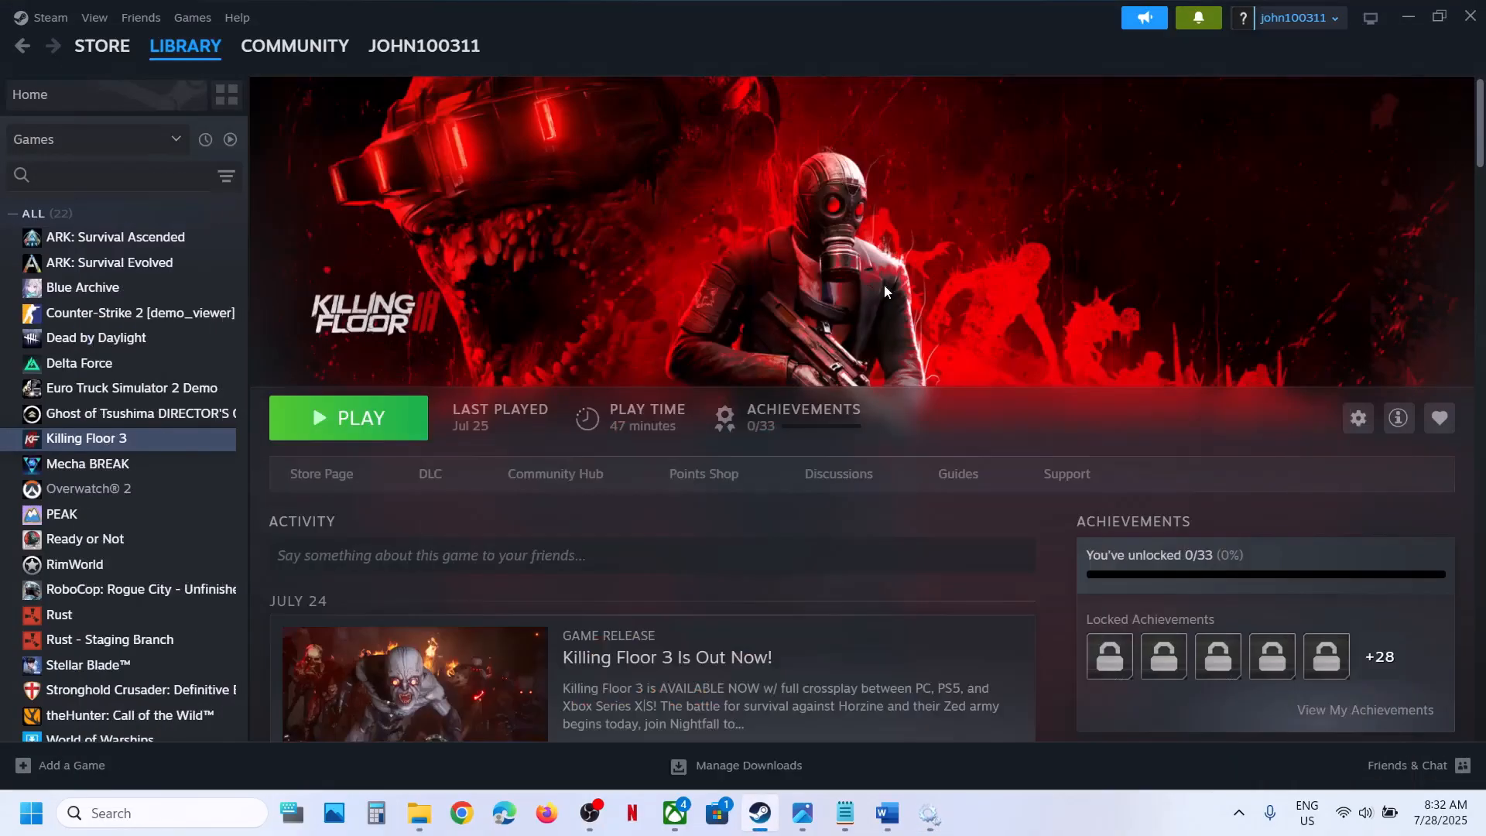
pyautogui.moveTo(1034, 826)
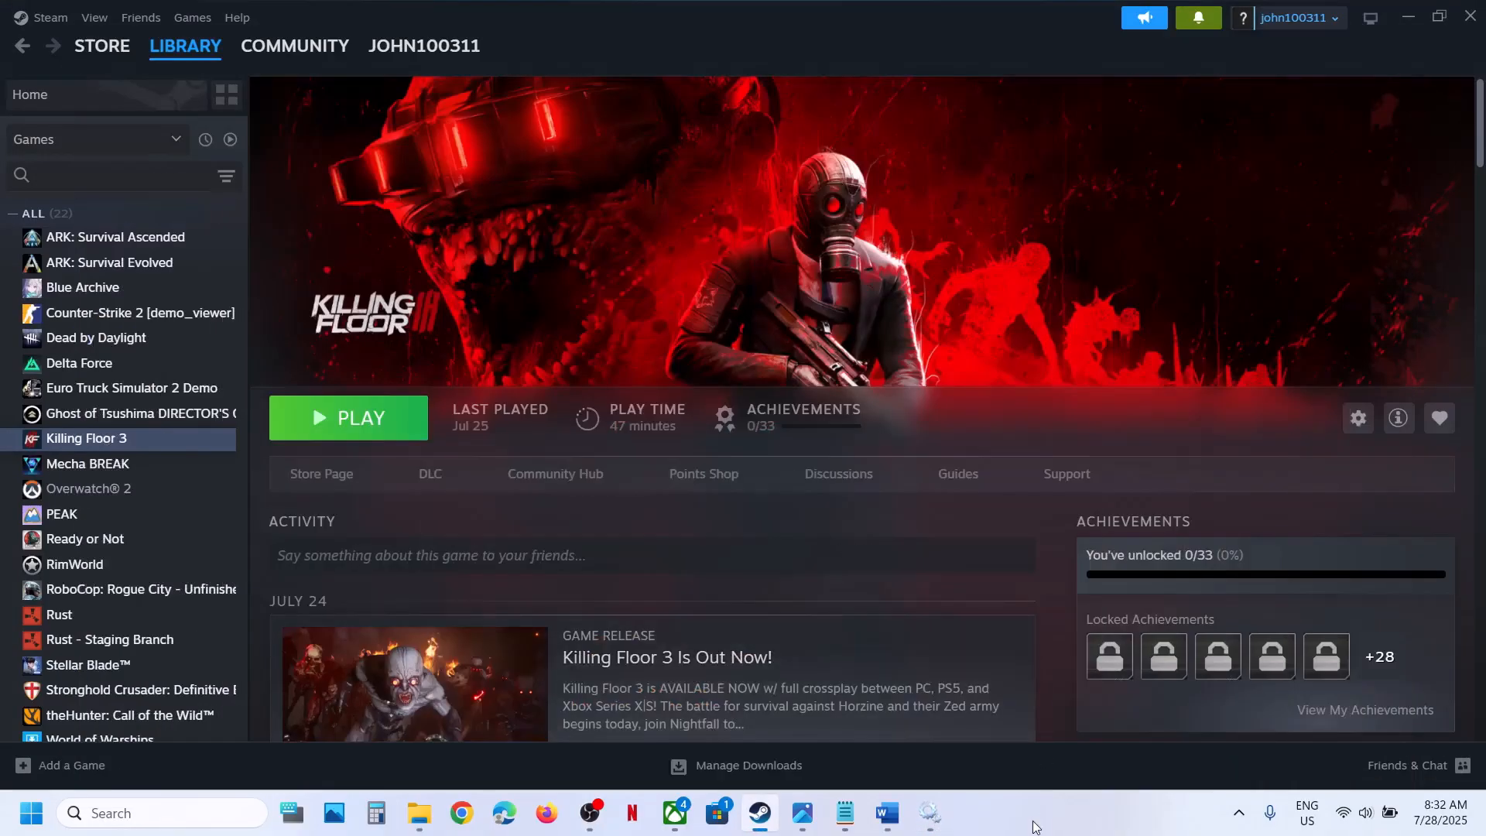
pyautogui.moveTo(910, 788)
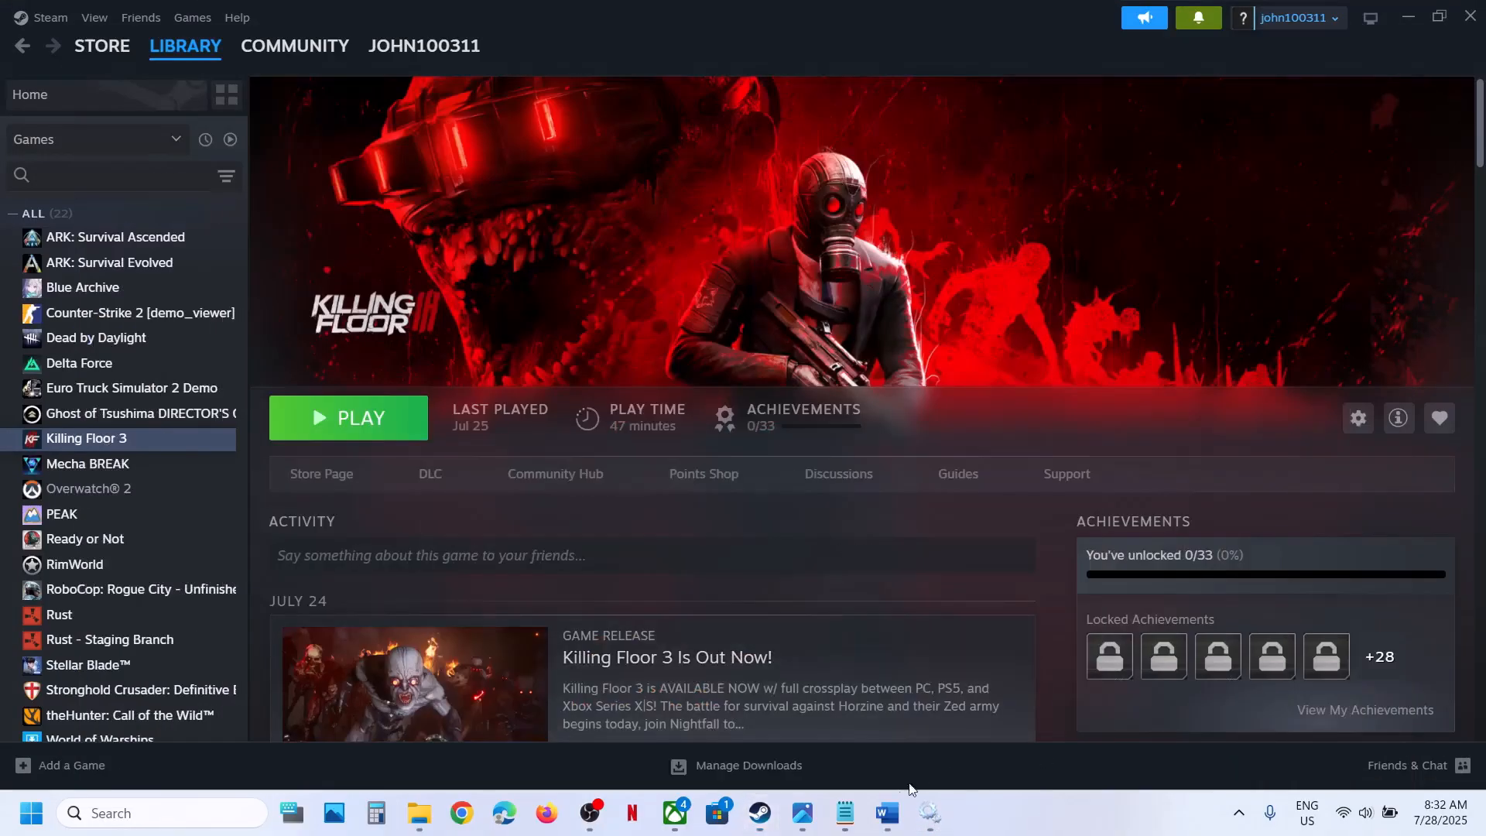
# Open the 'EOS authentication has failed' screenshot in Photos from the taskbar.
pyautogui.click(803, 812)
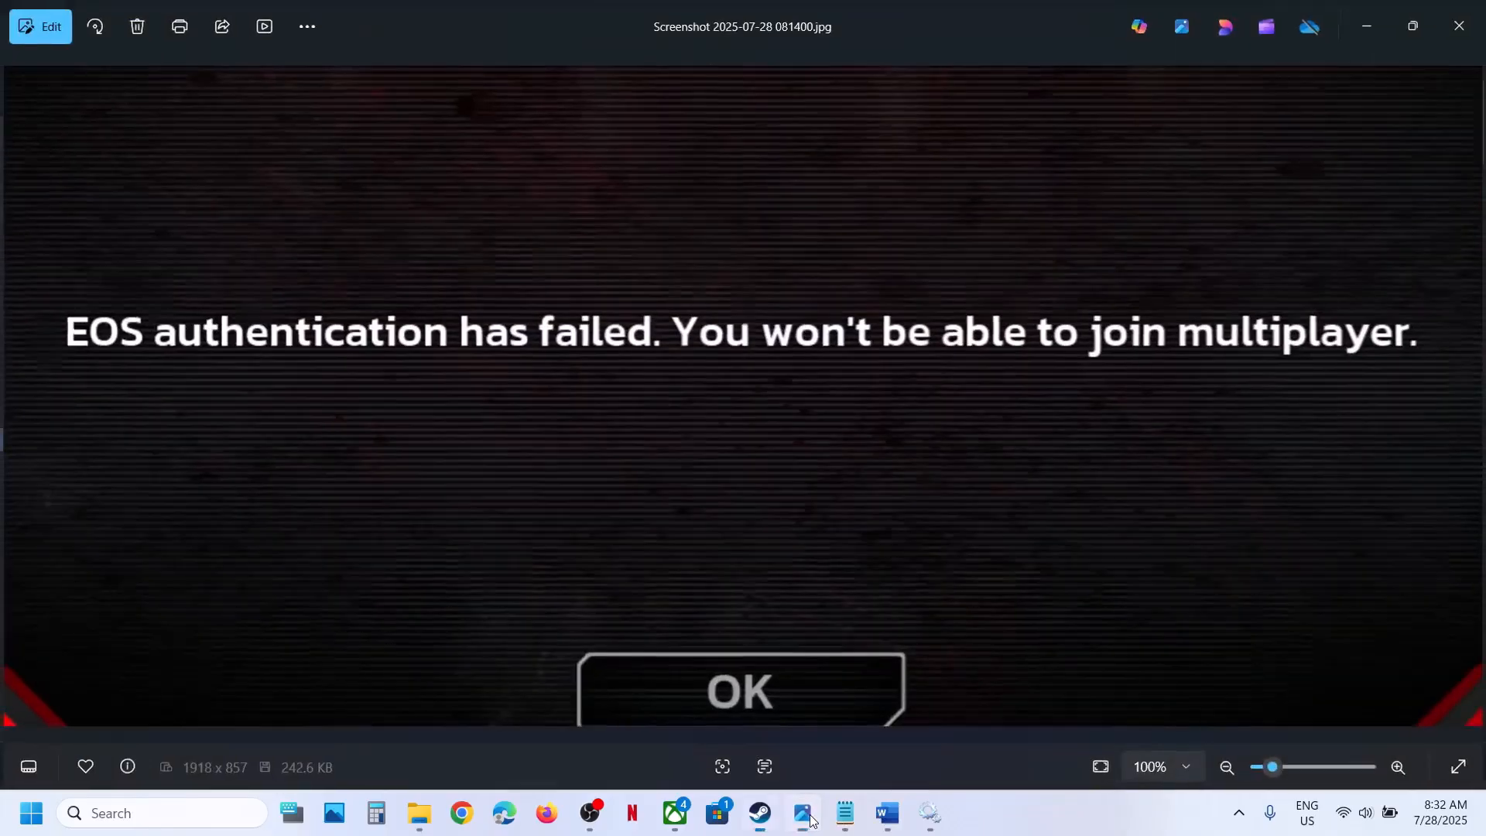